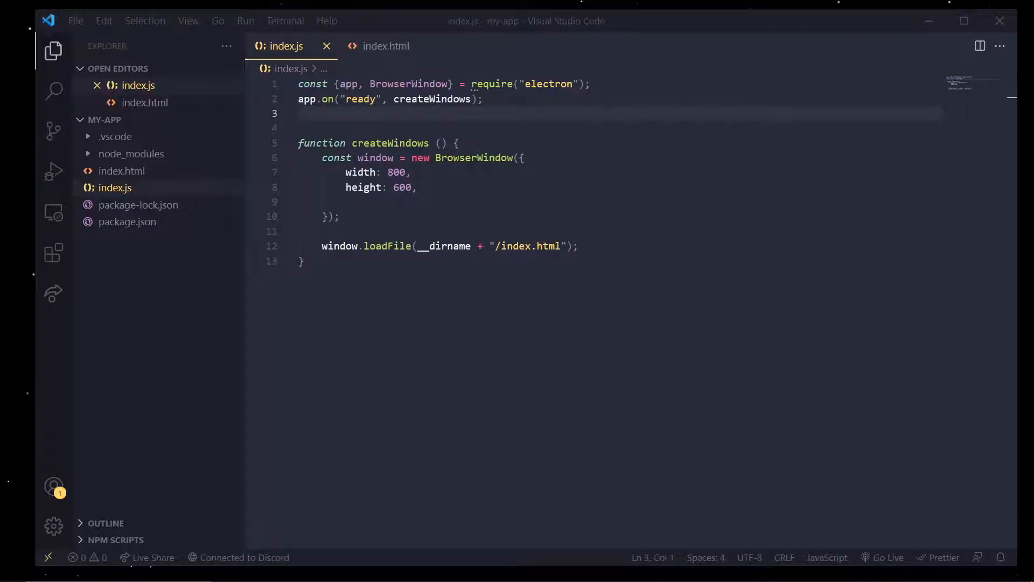
# Launch the Electron app with npm start in the terminal and bring up index.html
pyautogui.click(405, 203)
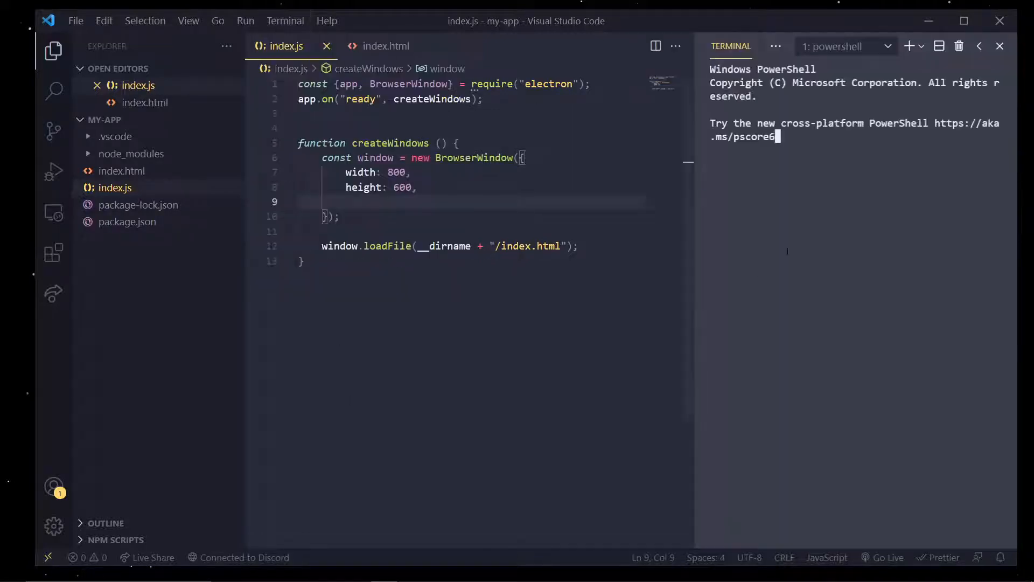
pyautogui.write('npm start')
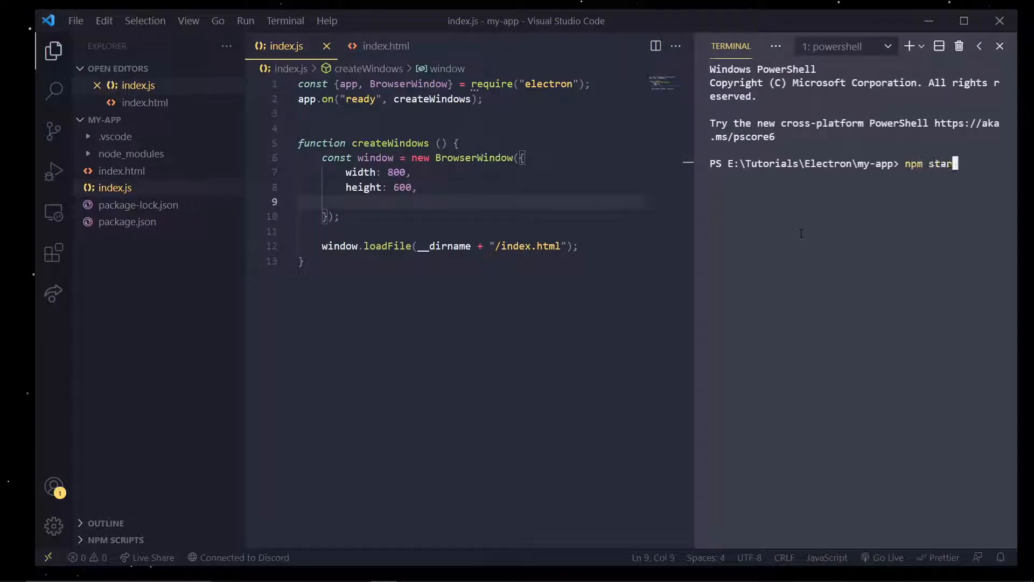
pyautogui.press('Enter')
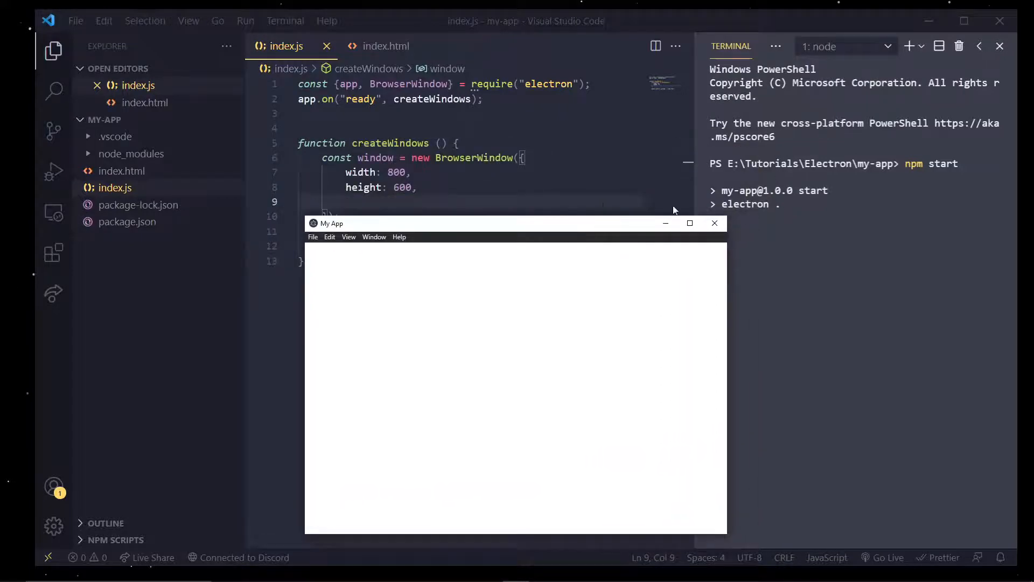
pyautogui.click(386, 45)
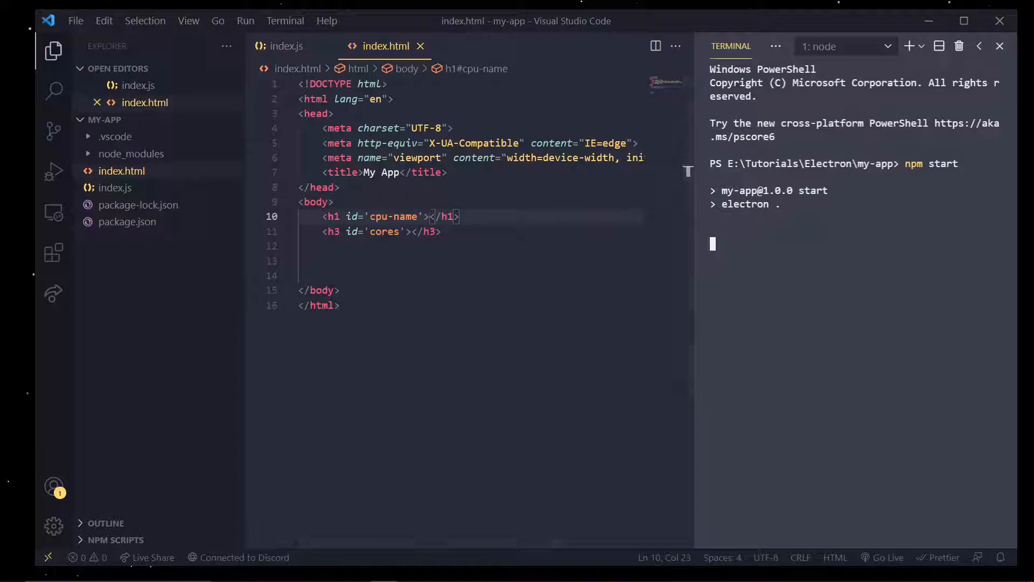
# Stop the app with Ctrl+C, install electron-reload, verify it in package.json, return to index.js
pyautogui.press('Ctrl+C')
pyautogui.write('npm')
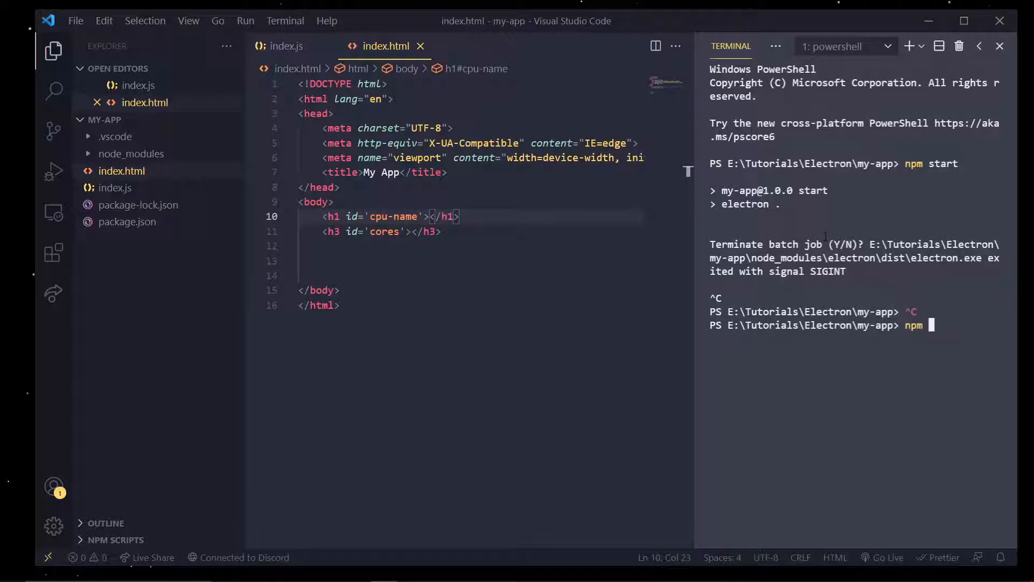
pyautogui.write('install le')
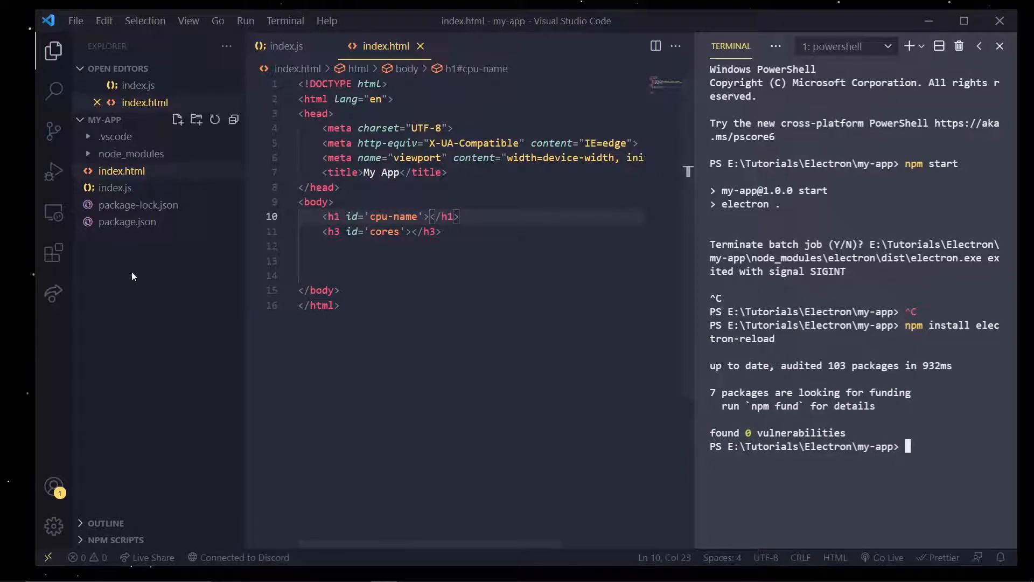
pyautogui.click(127, 222)
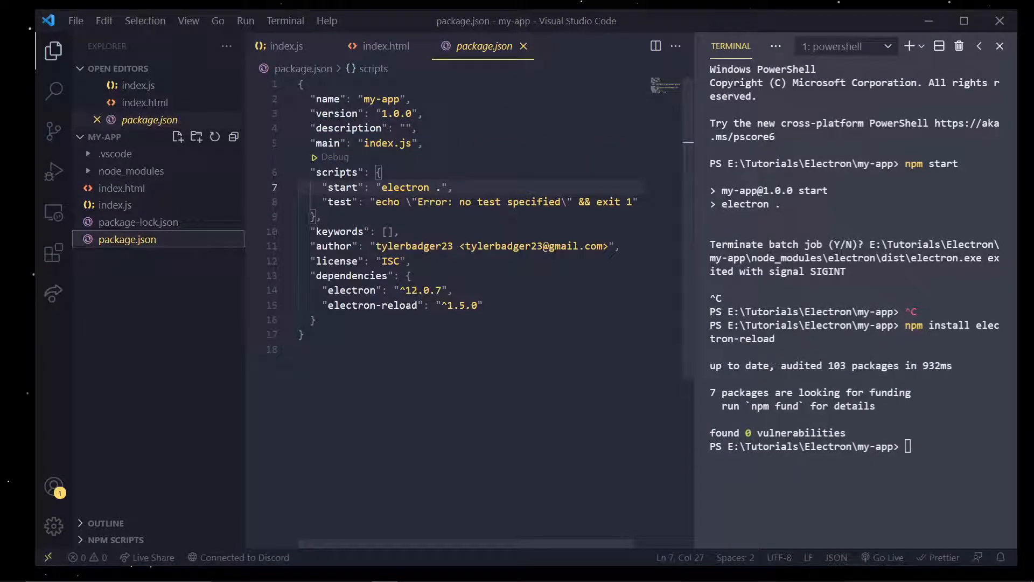
pyautogui.click(385, 45)
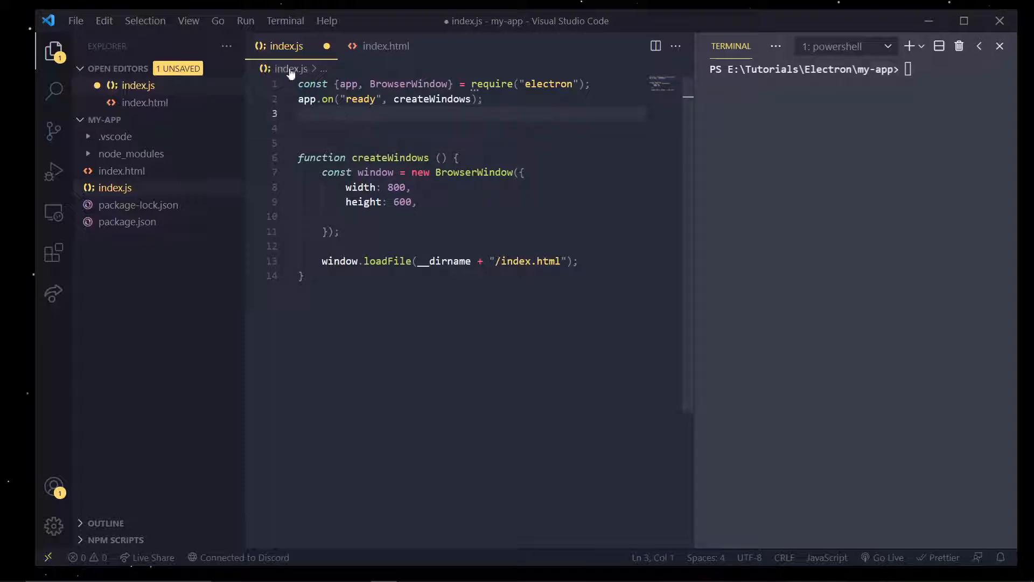
# Add require("electron-reload")(__dirname) on line 3 of index.js for hot reload
pyautogui.write('require("e')
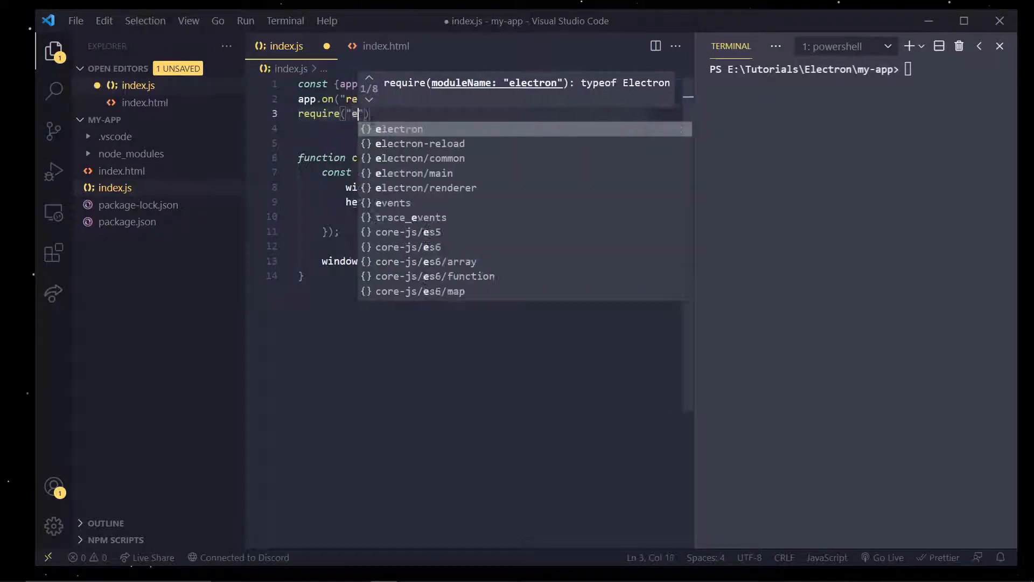
pyautogui.click(420, 144)
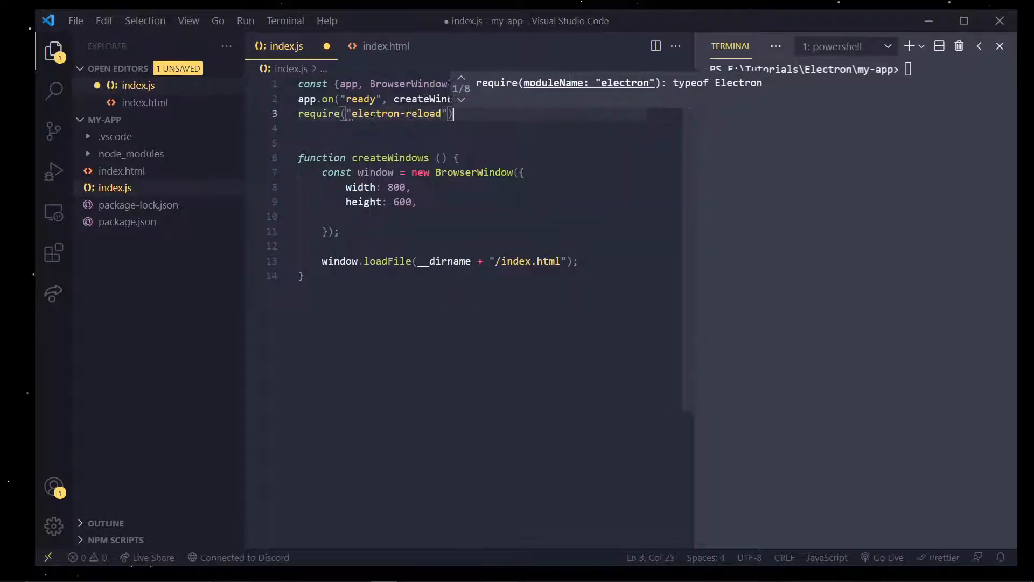
pyautogui.write('(')
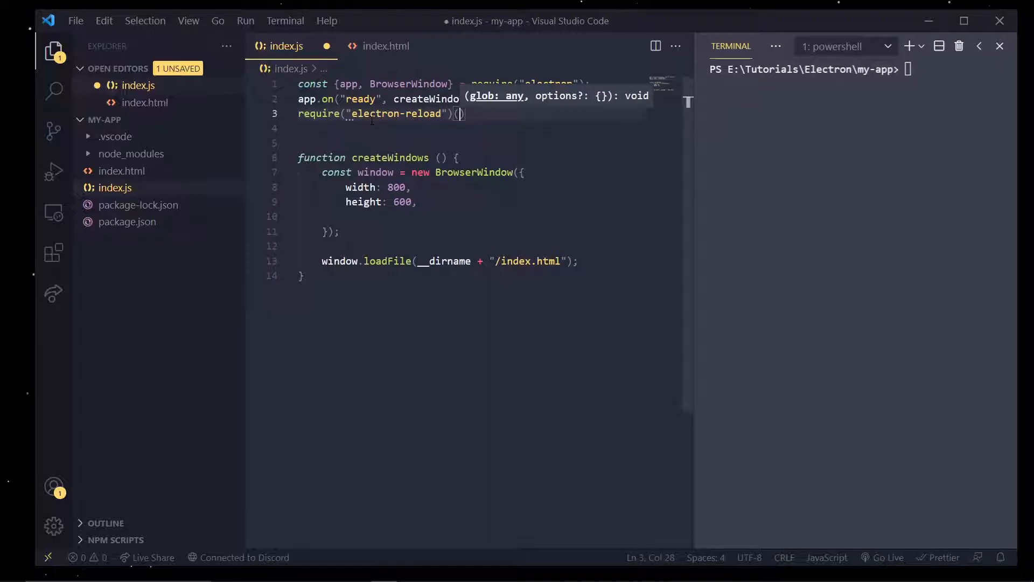
pyautogui.write('__dirname')
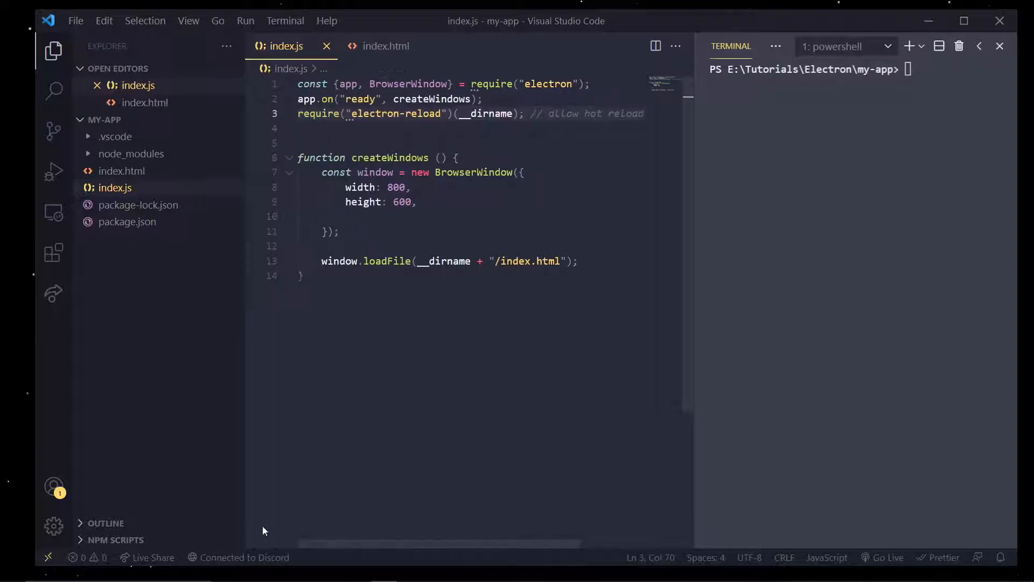
# Relaunch the app with npm start in the terminal
pyautogui.write('npm st')
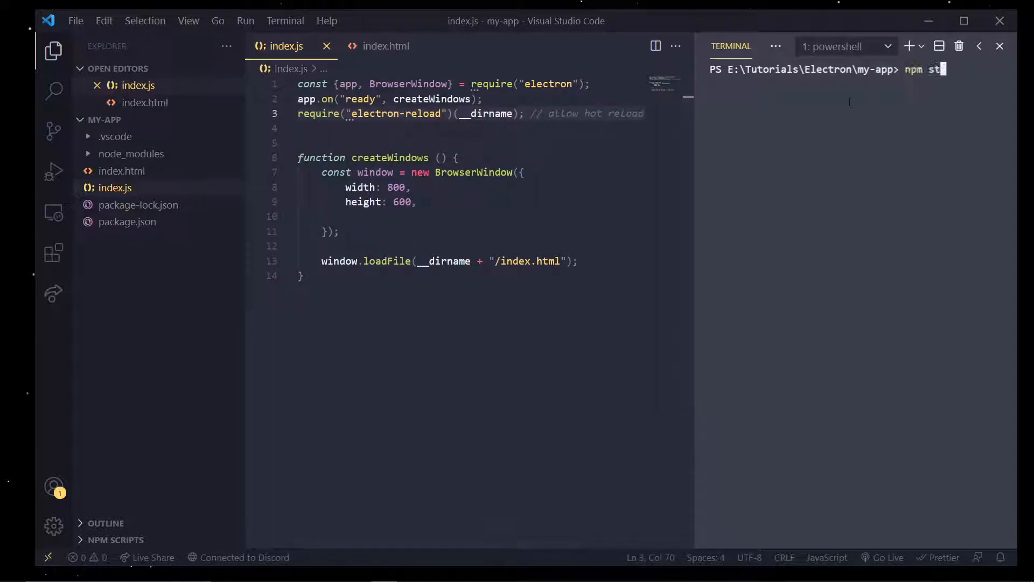
pyautogui.press('Enter')
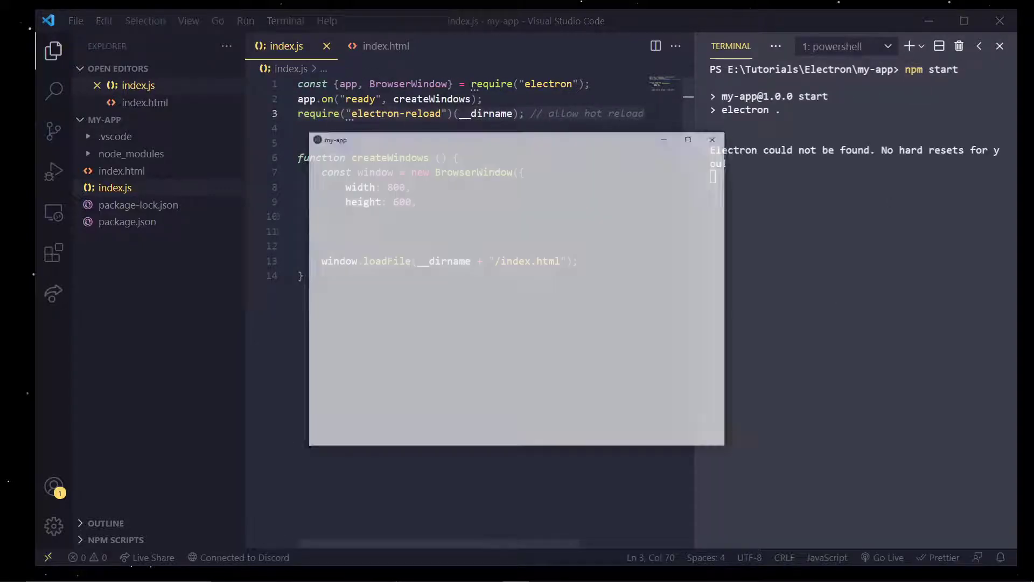
# Fill index.html's h1 with CPU and h3 with Core Count and save so the app reloads
pyautogui.click(385, 45)
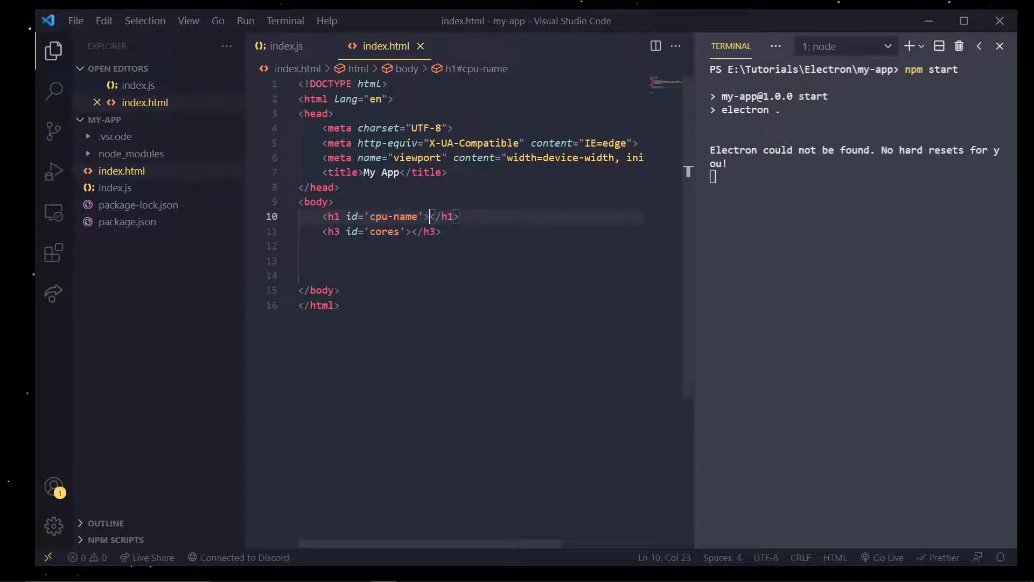
pyautogui.write('CPU')
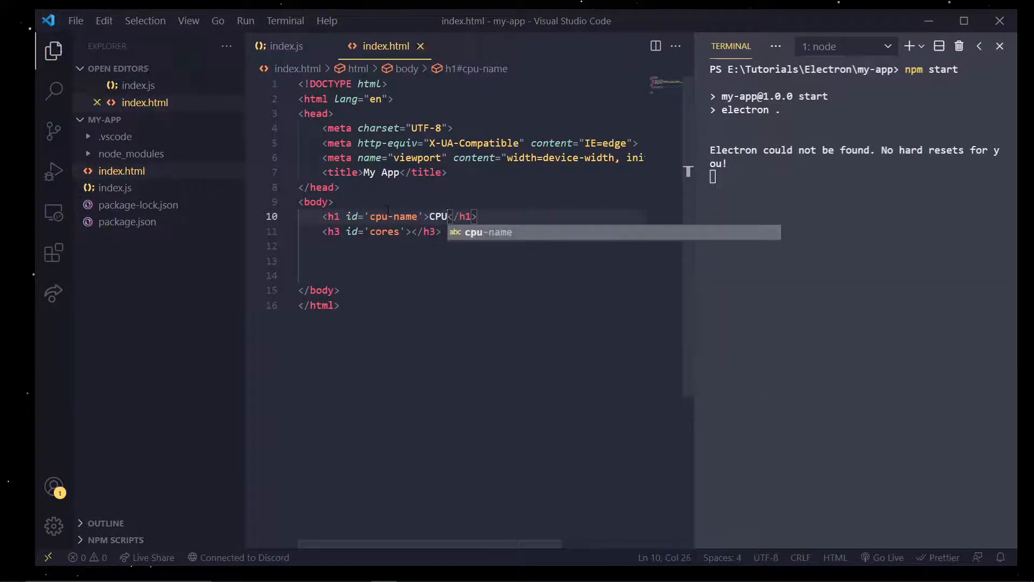
pyautogui.write('Copr')
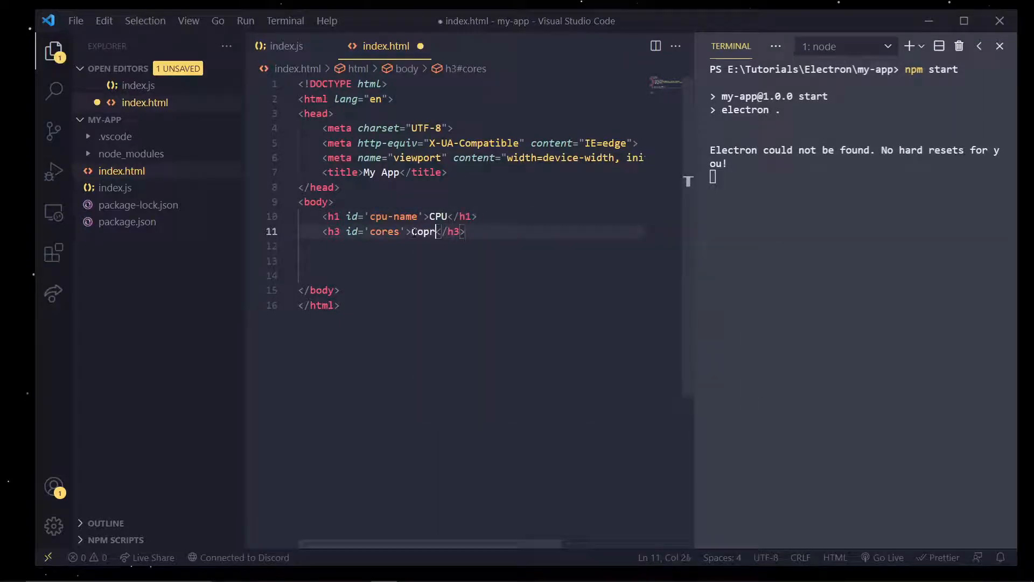
pyautogui.write('Core Count')
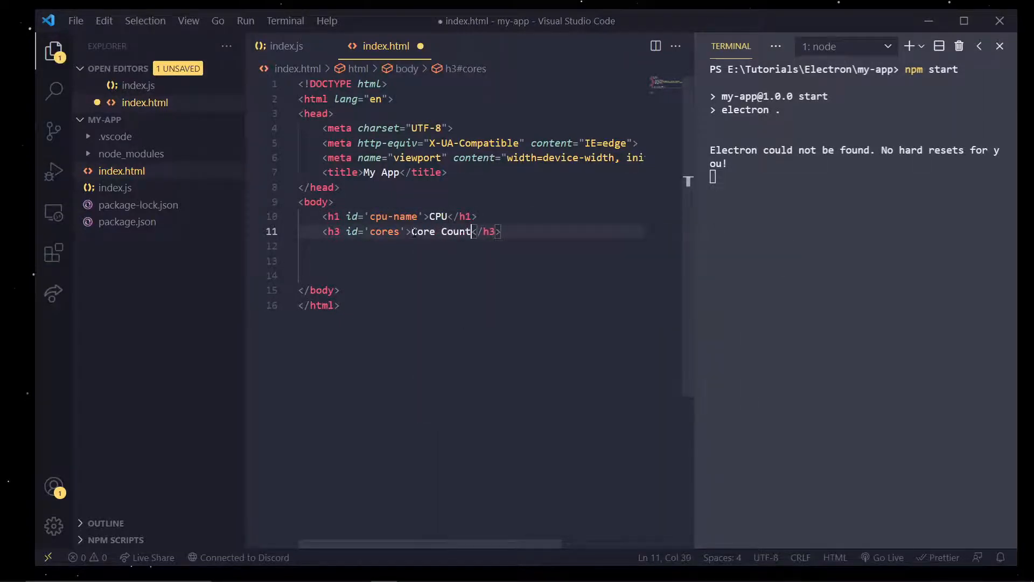
pyautogui.press('Ctrl+s')
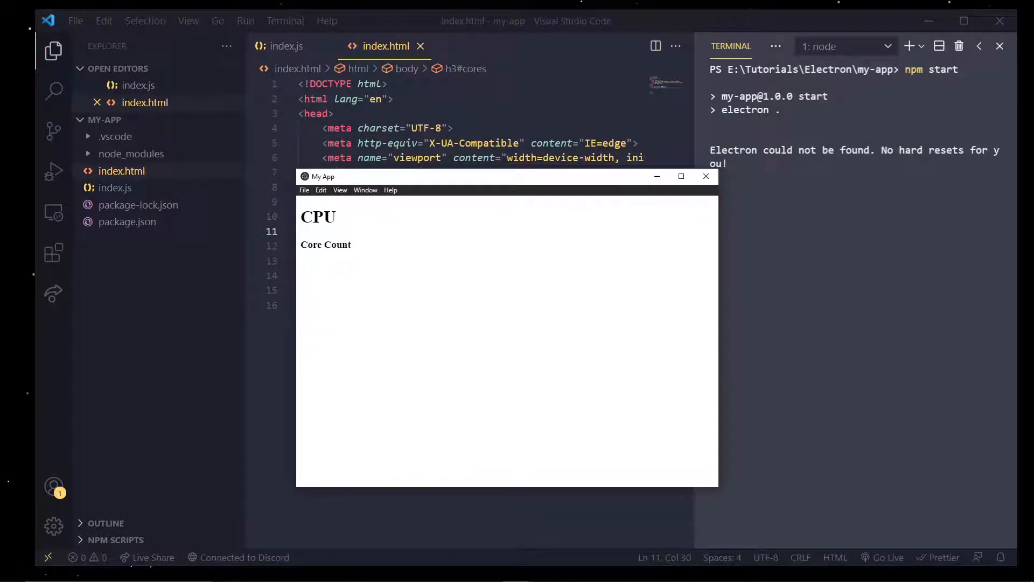
pyautogui.moveTo(481, 192)
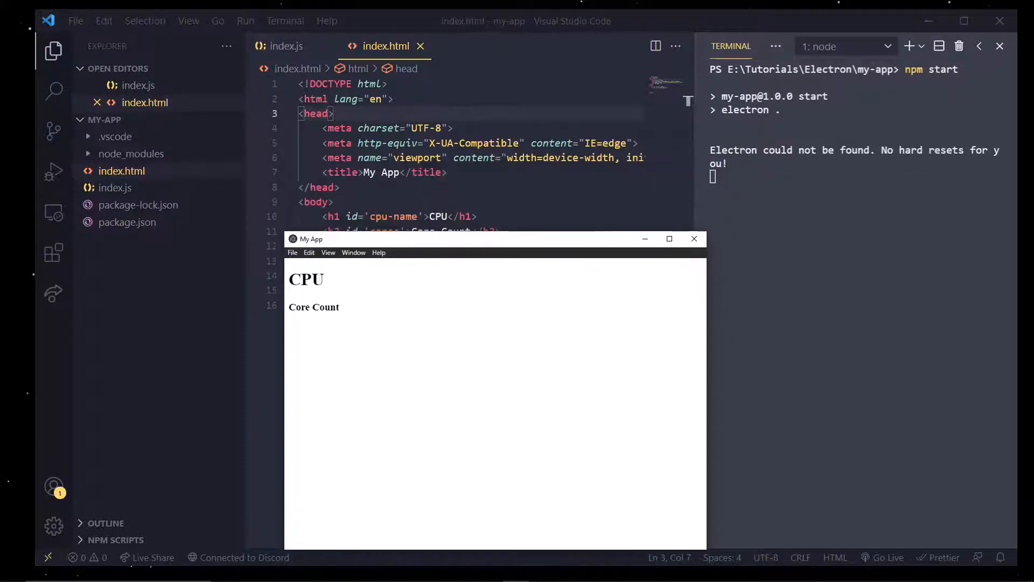
# Start a script tag in index.html and create a new renderer.js file in the project
pyautogui.write('script src=""></script>')
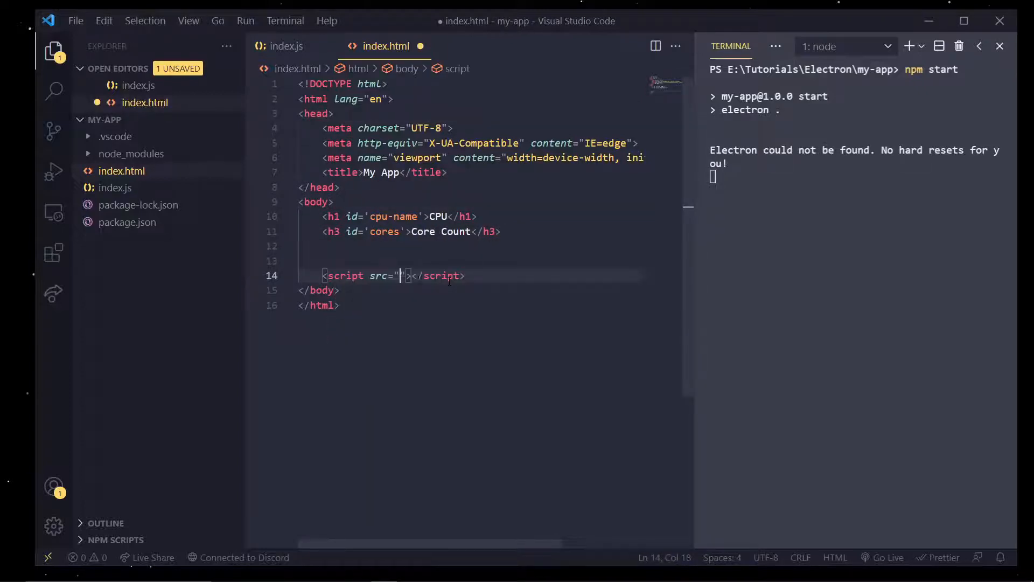
pyautogui.write('renderer.js')
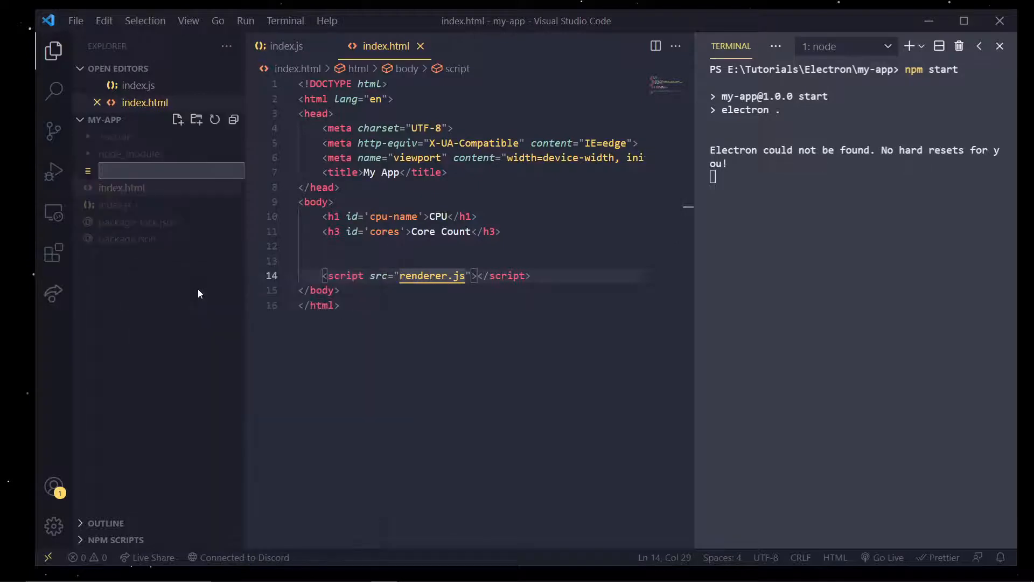
pyautogui.write('rend')
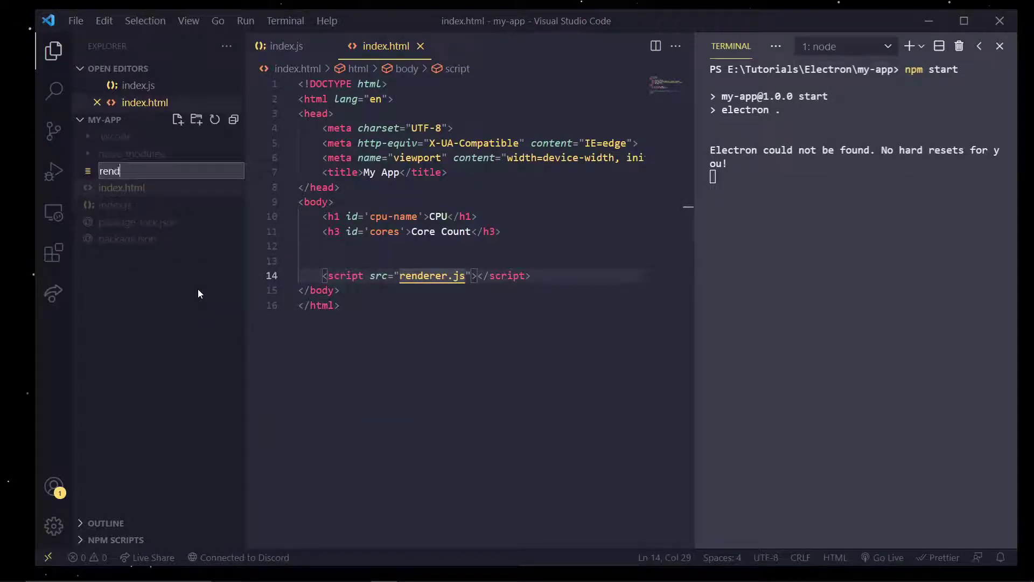
pyautogui.press('Enter')
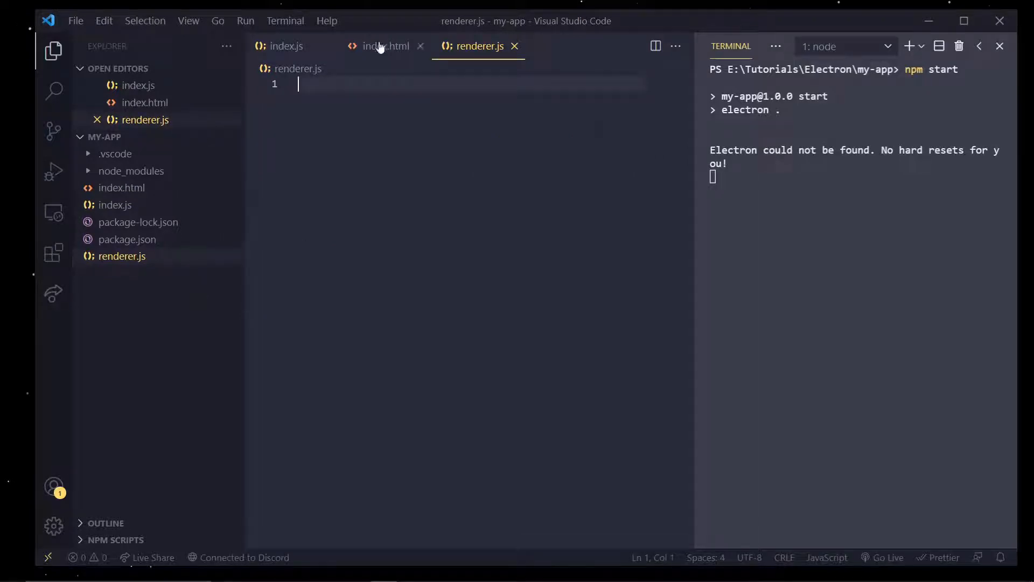
# Complete the script tag in index.html with src="./renderer.js"
pyautogui.click(384, 46)
pyautogui.write('<script src=""></script>')
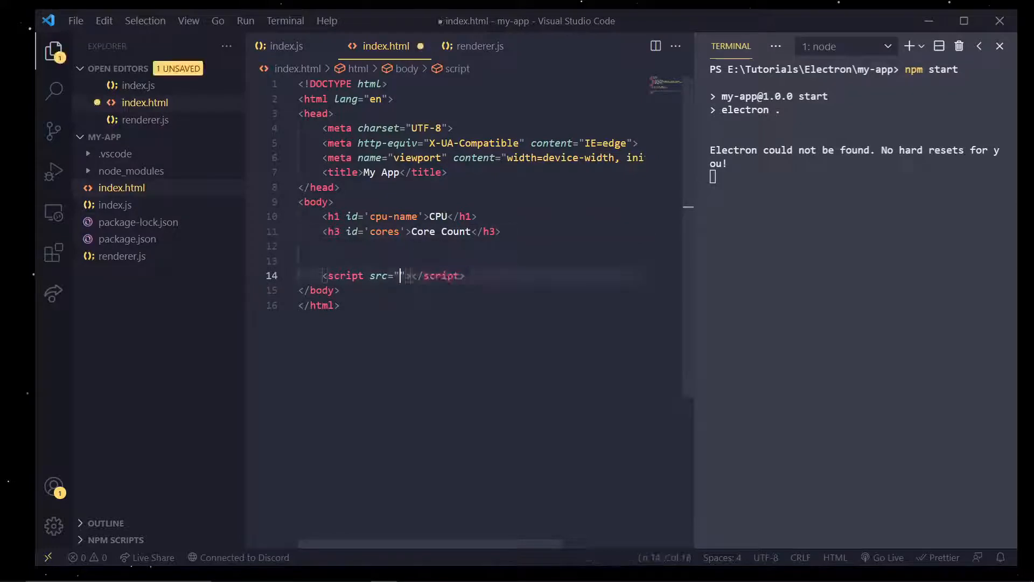
pyautogui.write('./renderer.js')
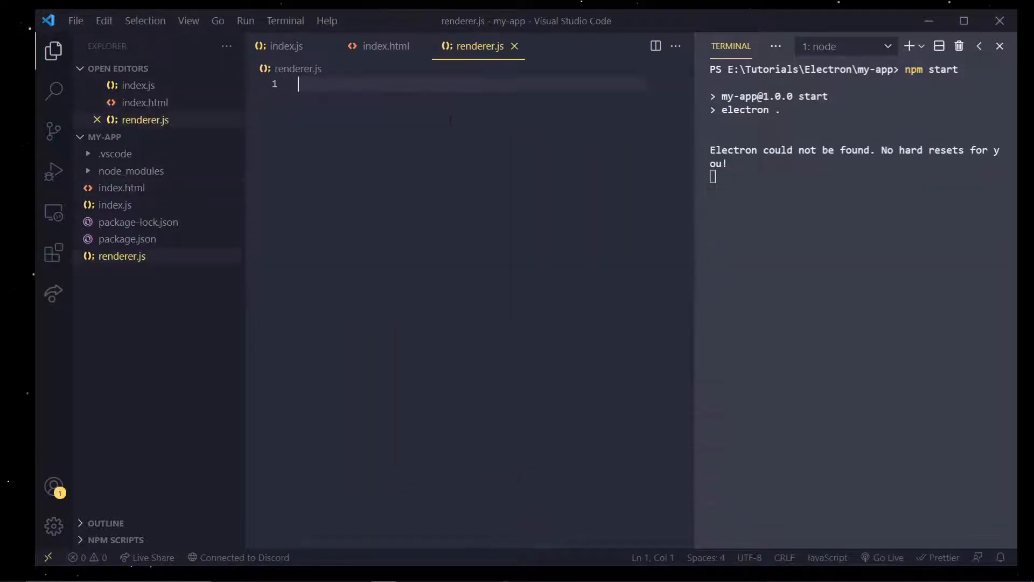
pyautogui.write('alert(')
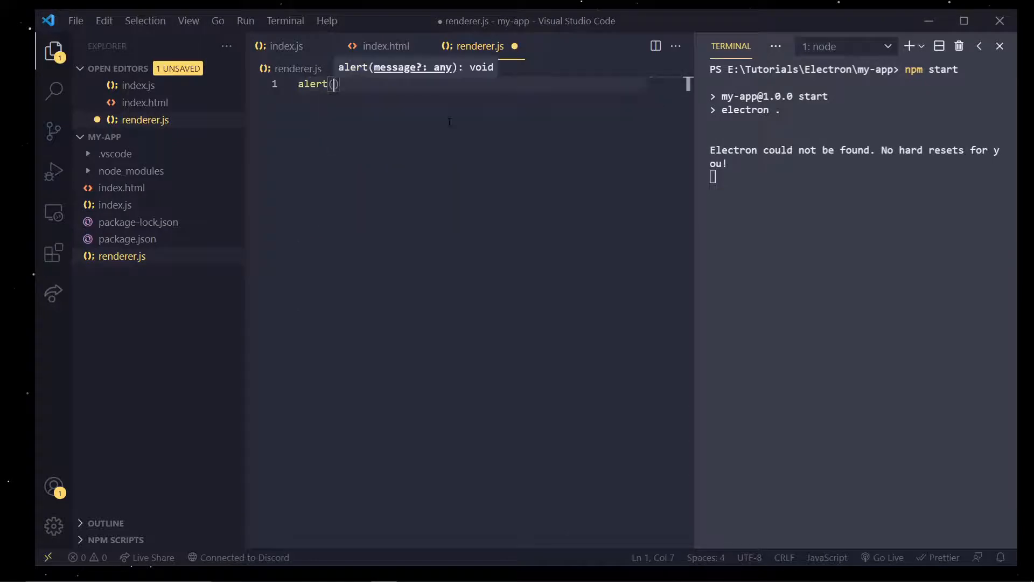
pyautogui.write('"hello"')
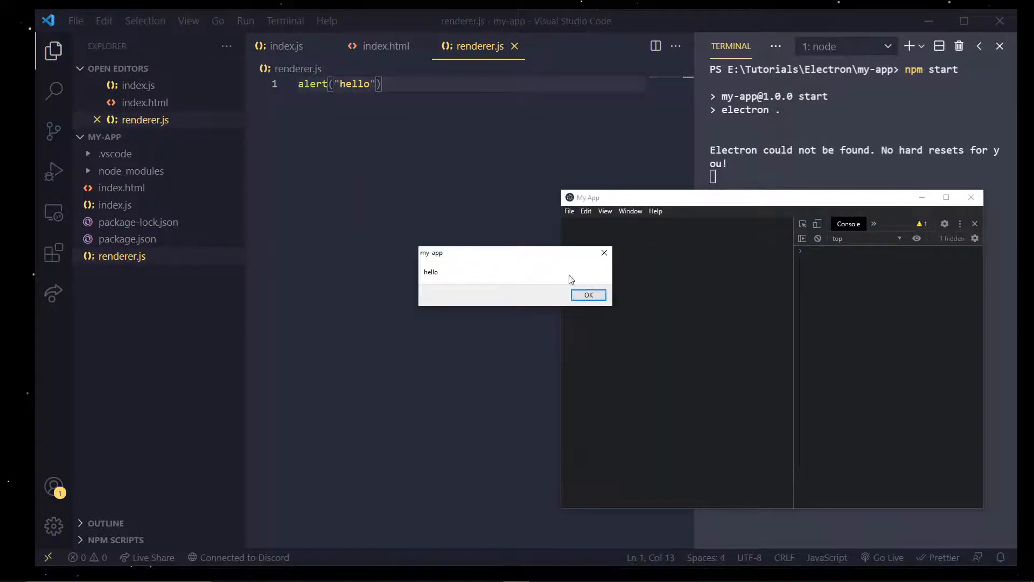
pyautogui.click(588, 294)
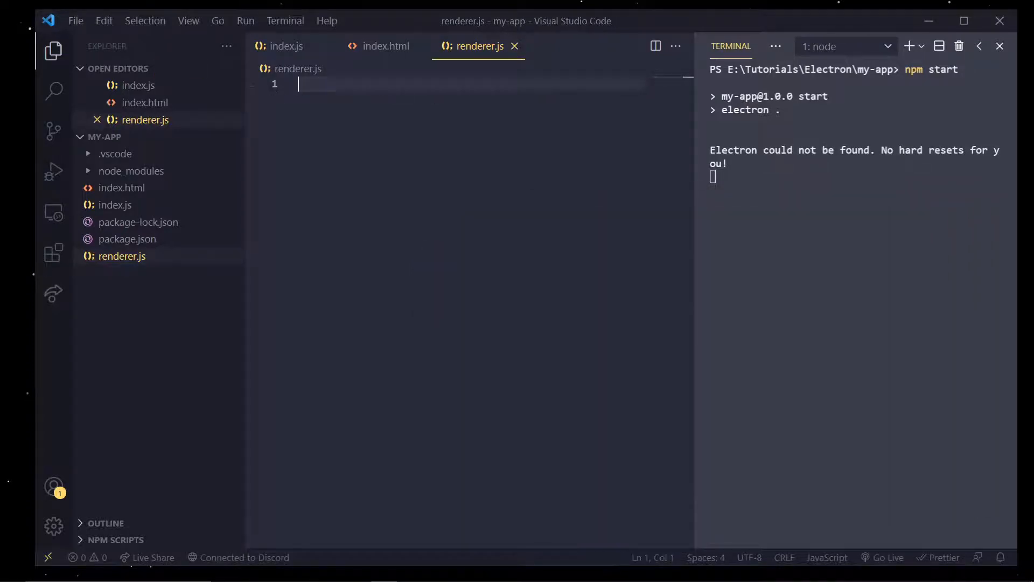
# Write const os = require("os"); // native node module in renderer.js and save it
pyautogui.write('const')
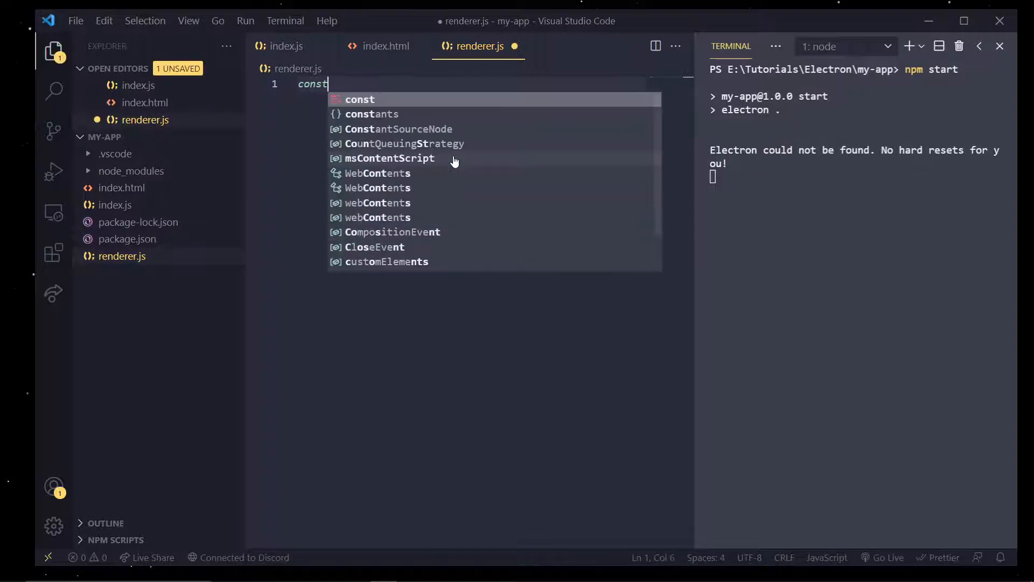
pyautogui.write('os')
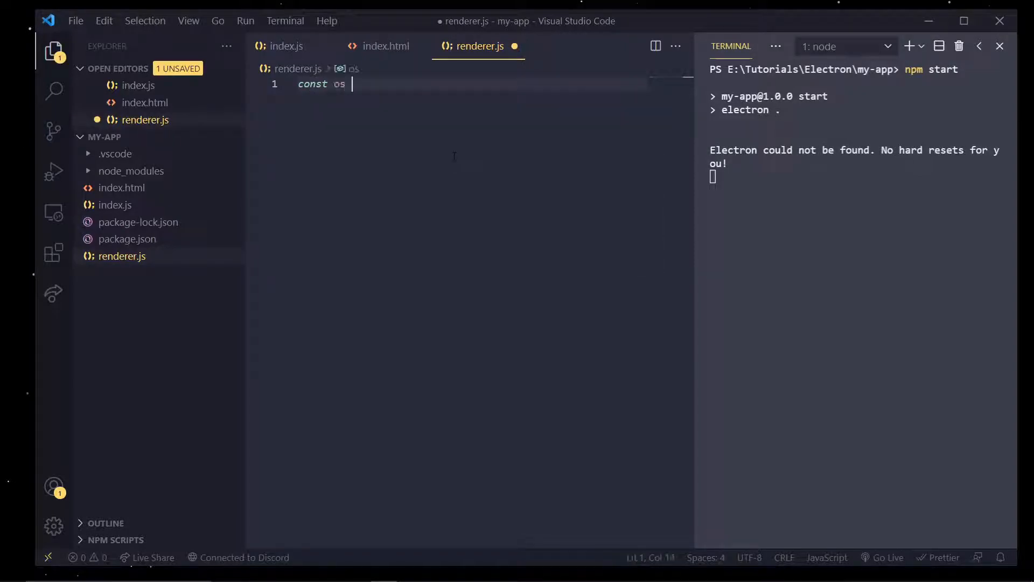
pyautogui.write('= require')
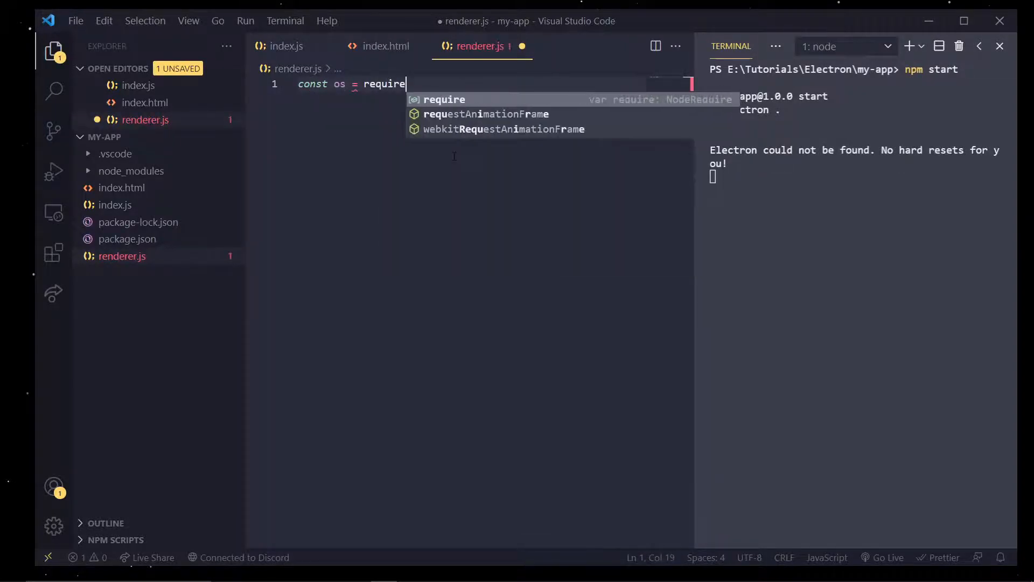
pyautogui.write('("os"); // att')
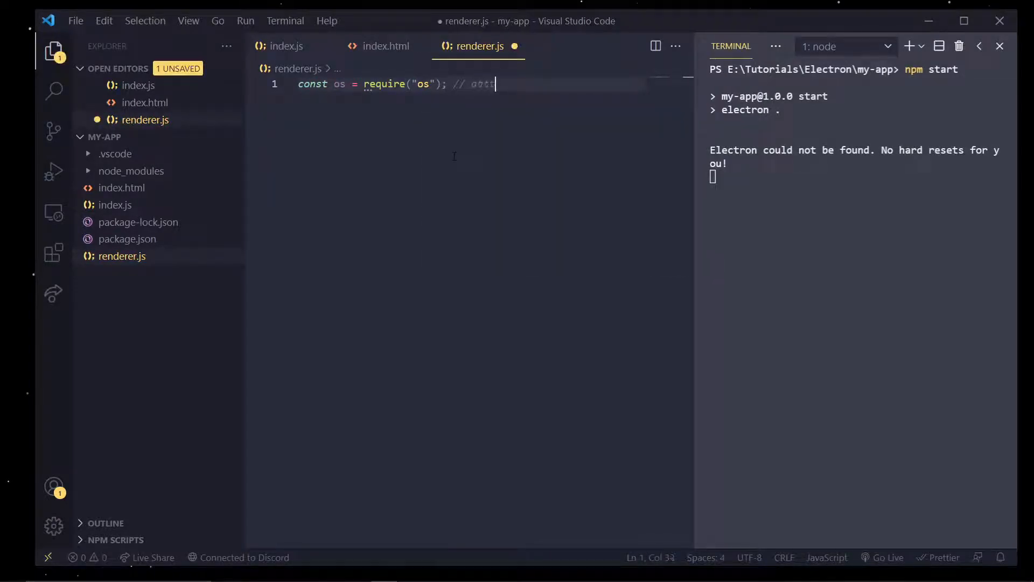
pyautogui.write('native')
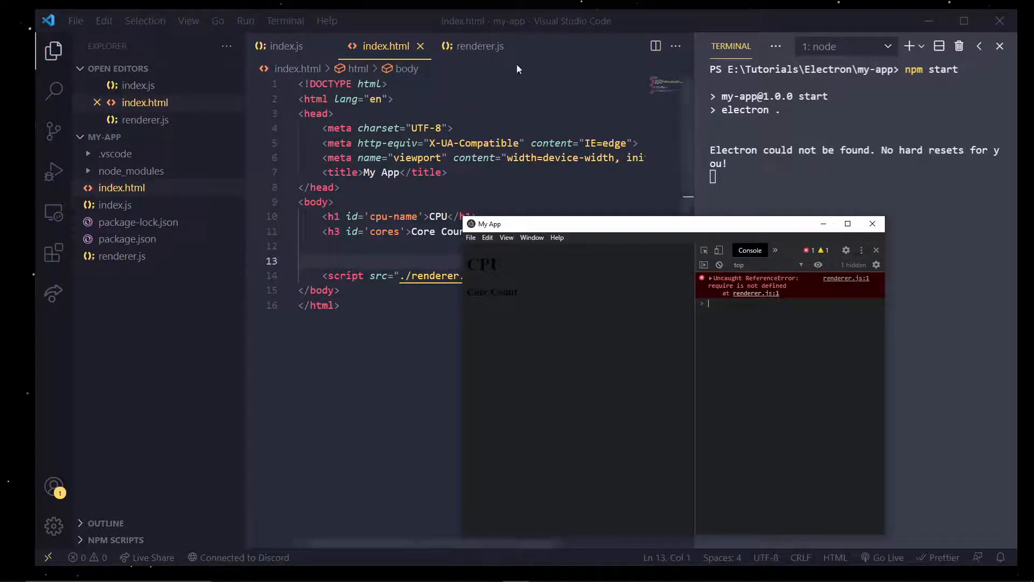
pyautogui.click(478, 46)
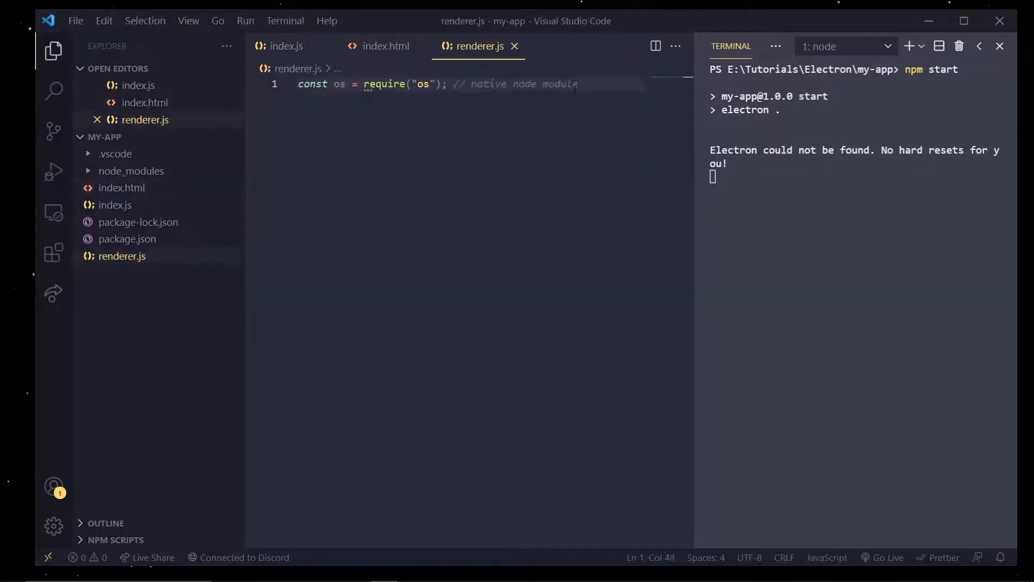
pyautogui.moveTo(362, 49)
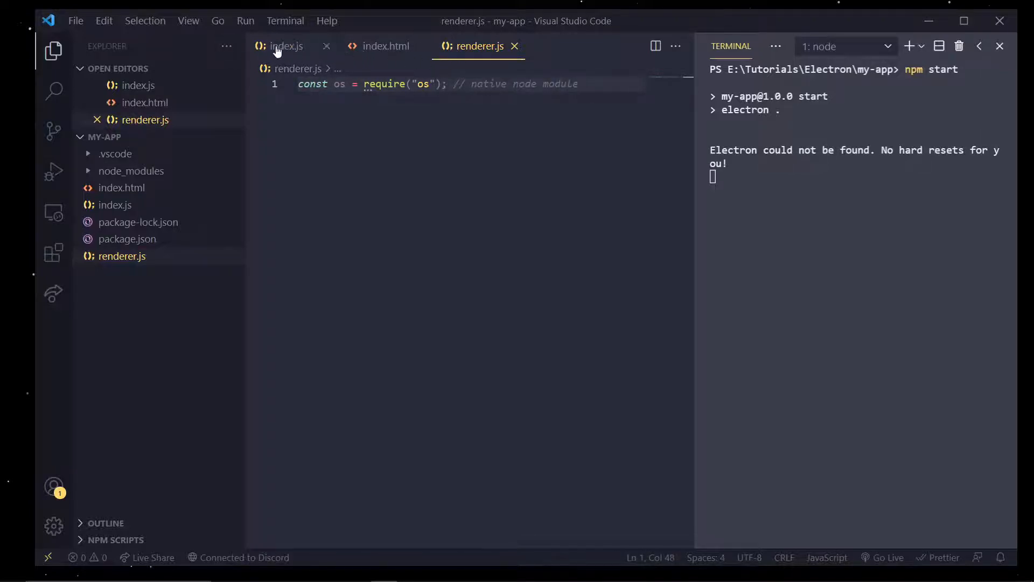
# Add webPreferences to index.js with nodeIntegration: true and a '// false by default' comment
pyautogui.click(286, 45)
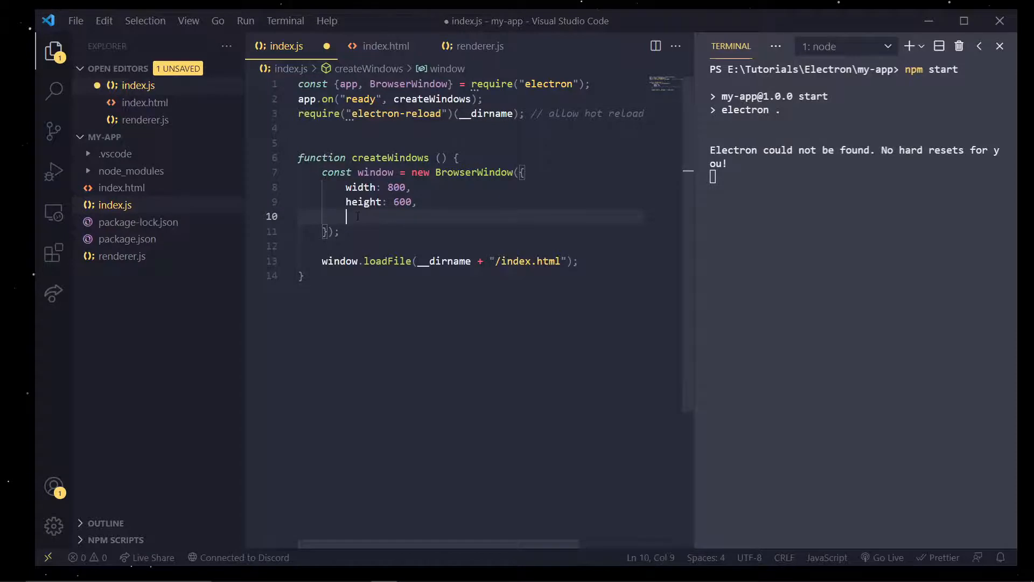
pyautogui.write('webPreferences')
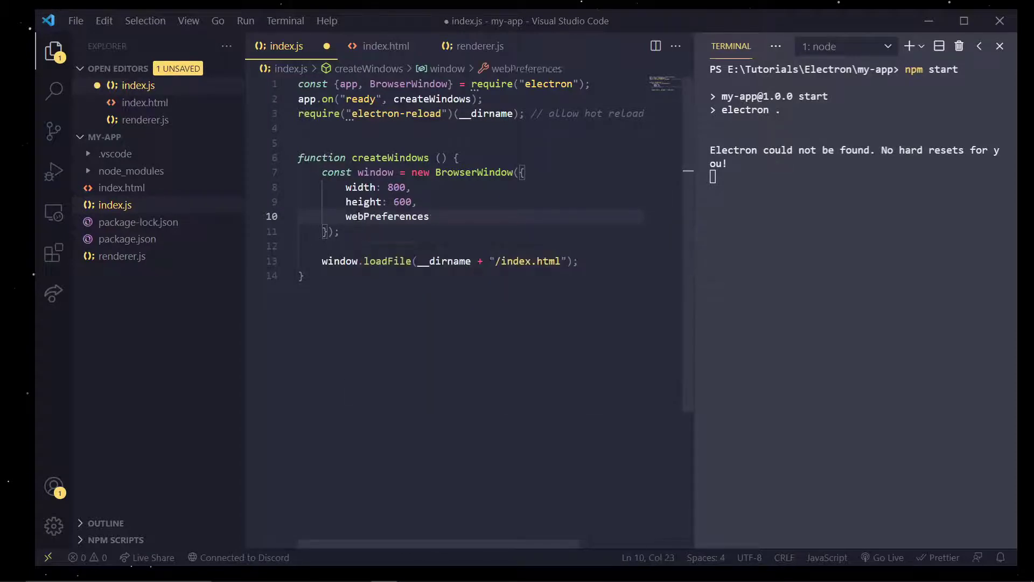
pyautogui.write(': {')
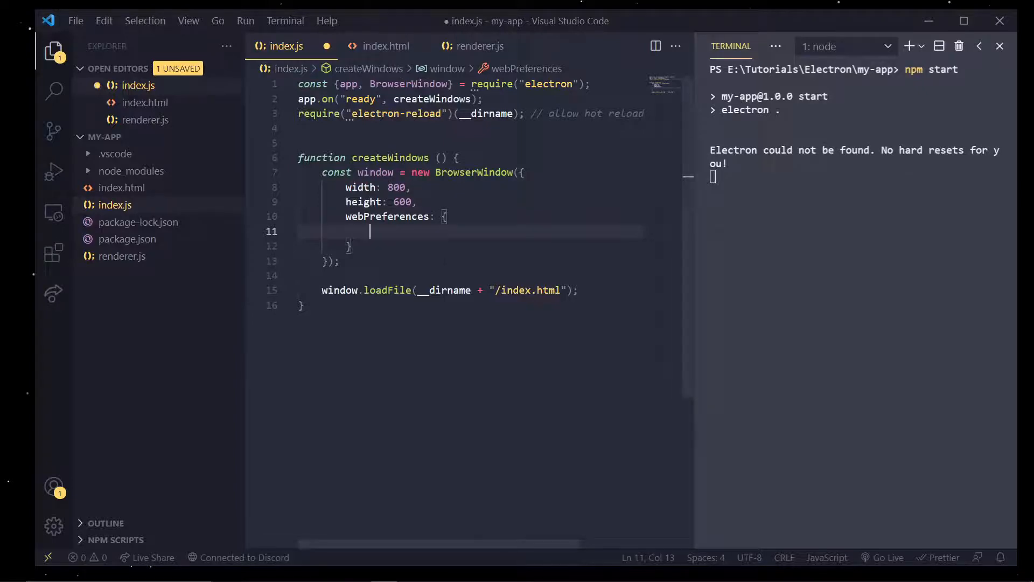
pyautogui.write('nodeIntegration')
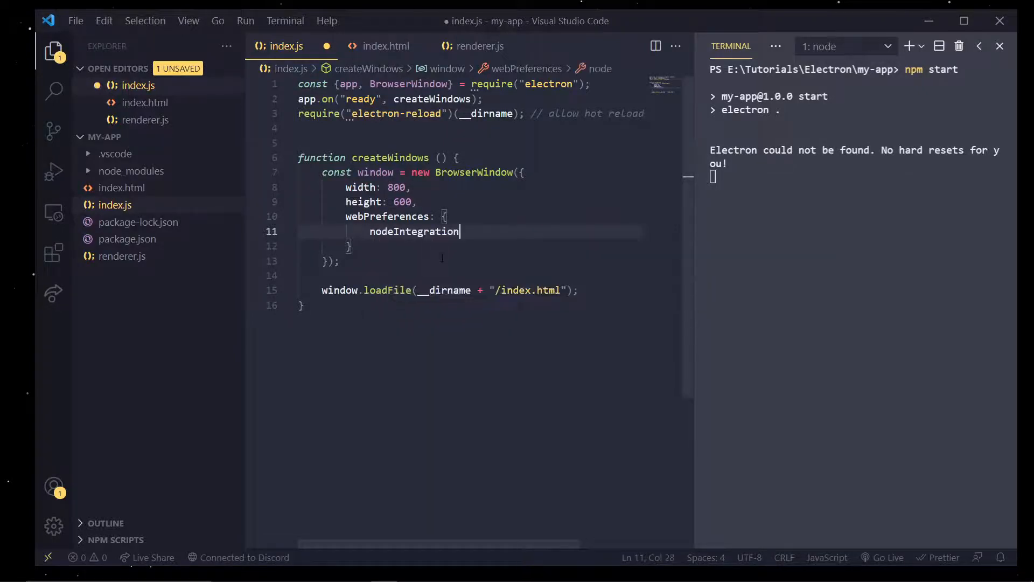
pyautogui.write(': true,    fals')
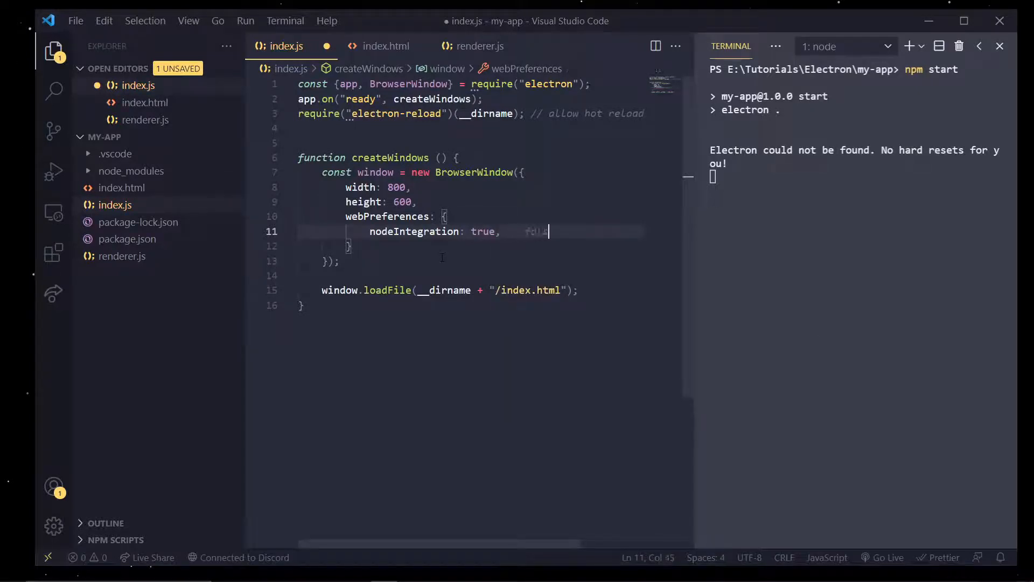
pyautogui.write('// false by default')
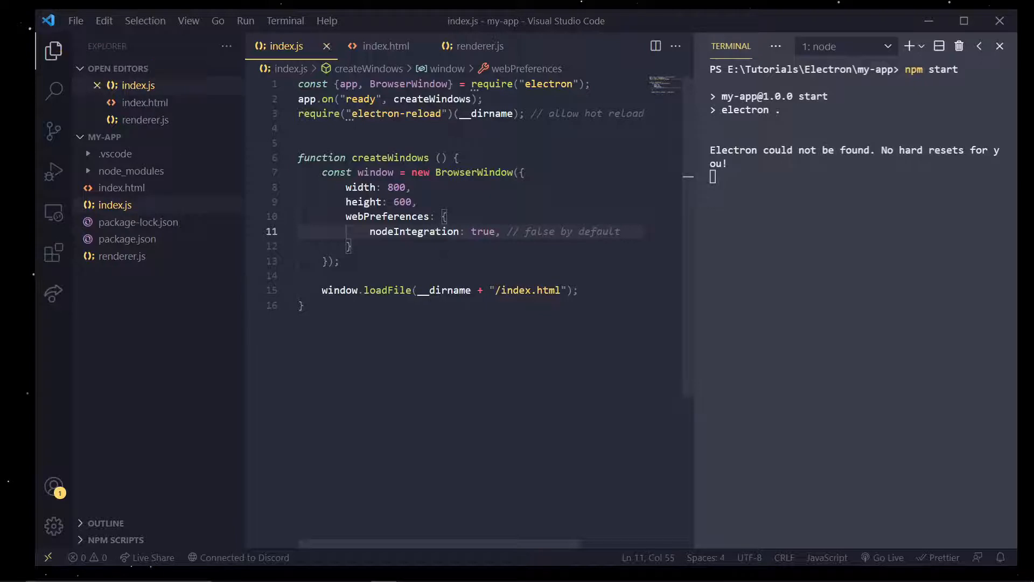
# Add contextIsolation: false with a '// true by default' comment
pyautogui.press('Enter')
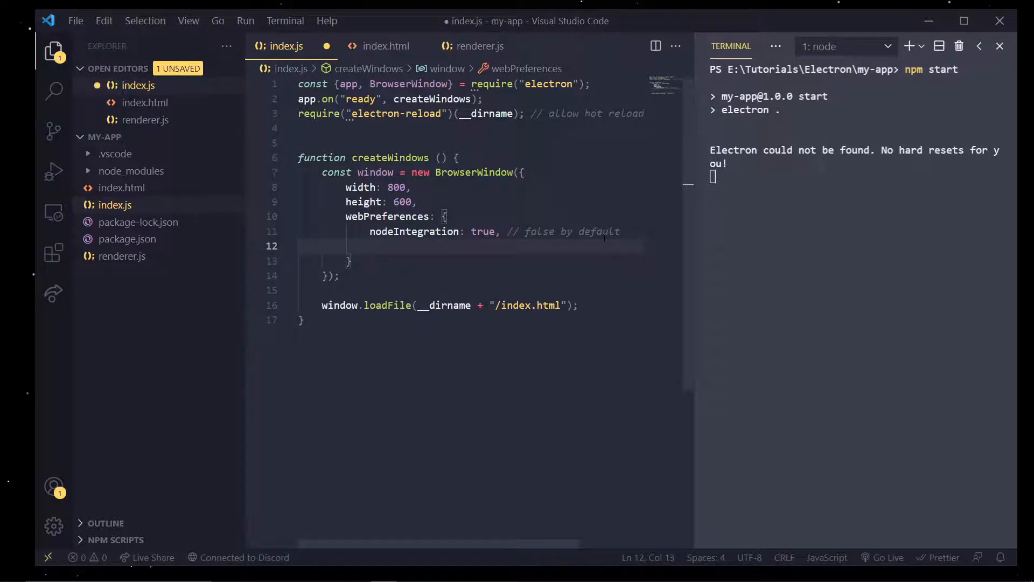
pyautogui.write('contextIsolation:')
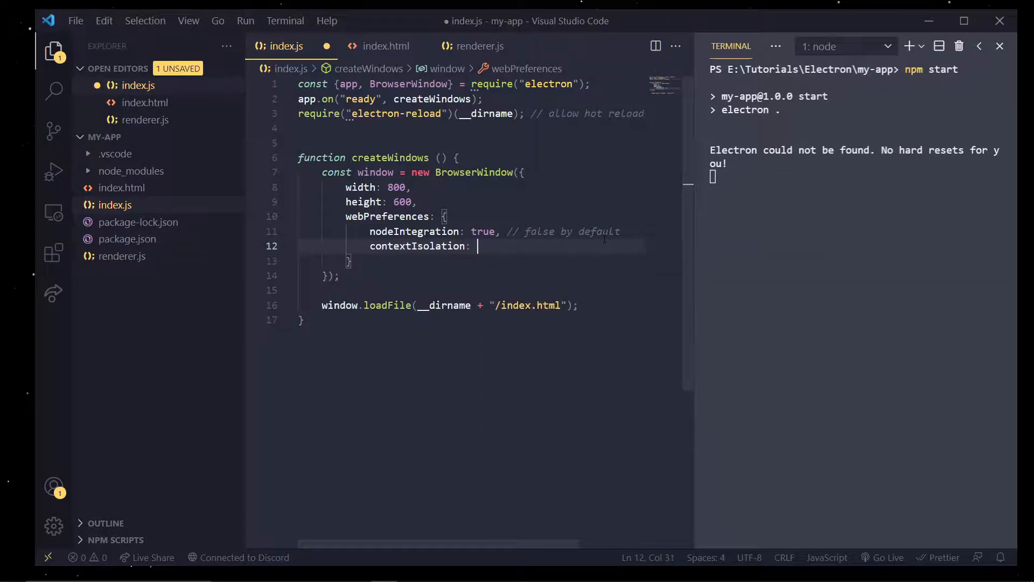
pyautogui.write('false,')
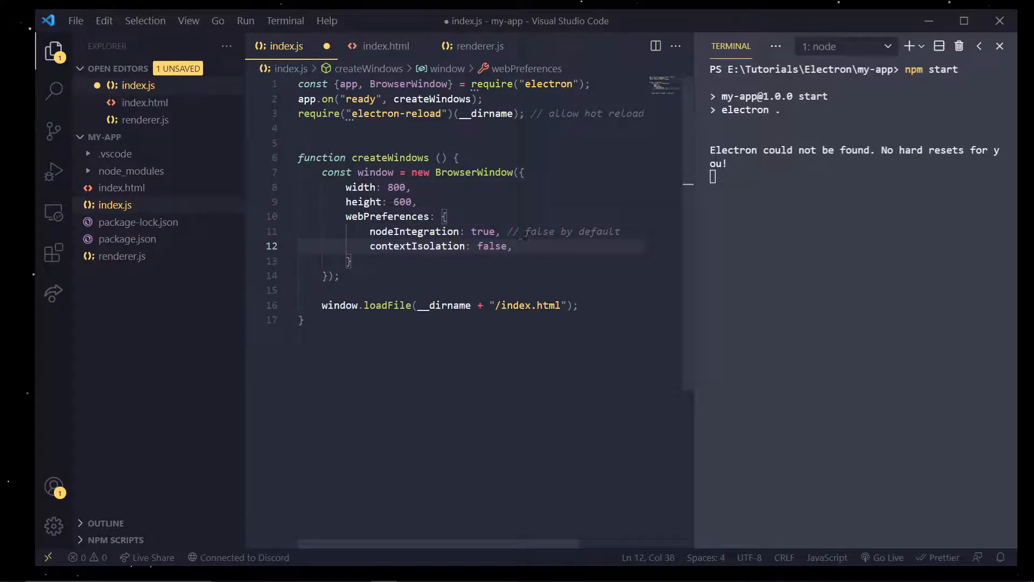
pyautogui.write('// true')
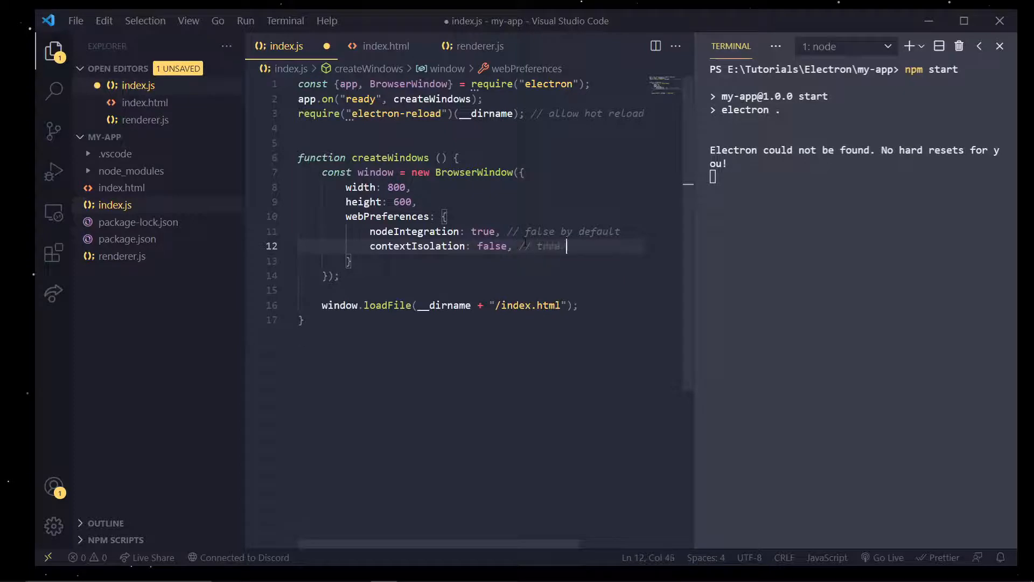
pyautogui.write('by default')
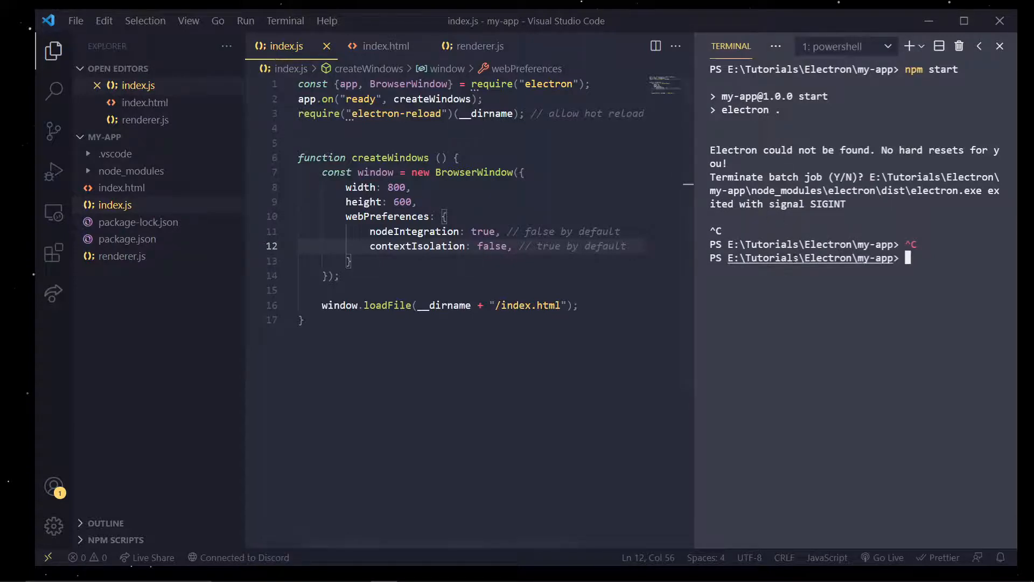
# Relaunch with npm start, open Developer Tools from the app's View menu, return to index.js
pyautogui.write('npm s')
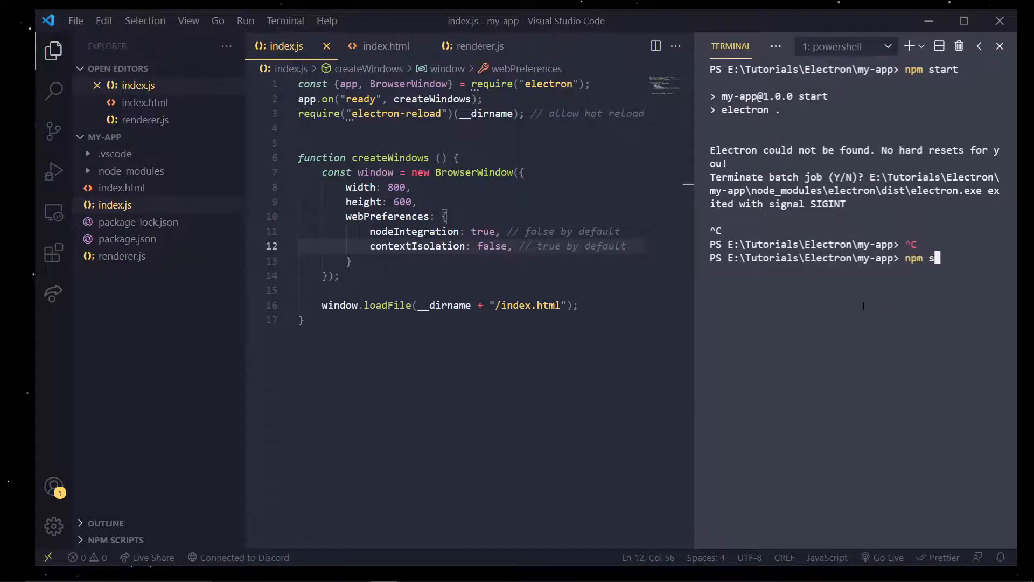
pyautogui.press('Enter')
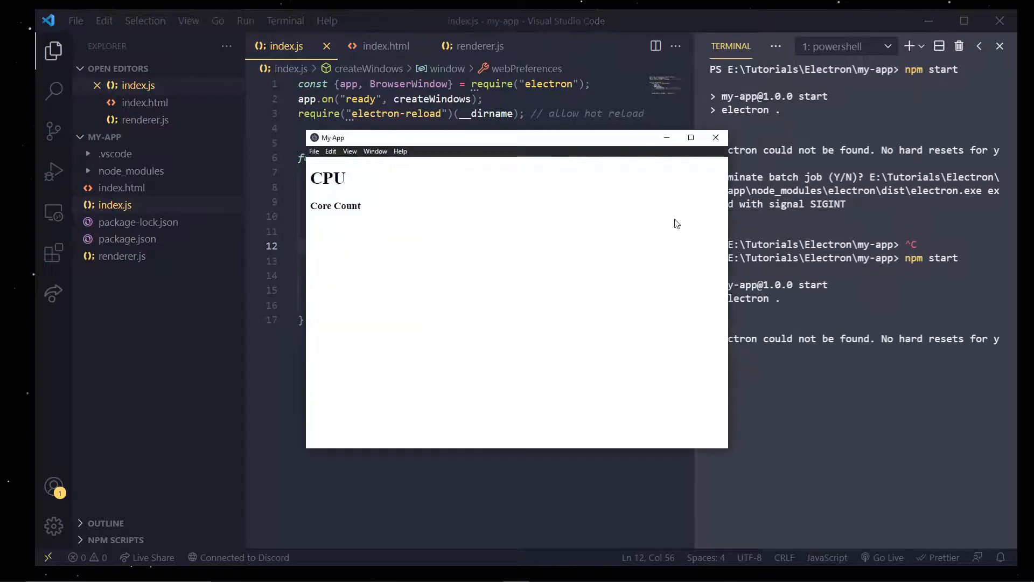
pyautogui.click(349, 151)
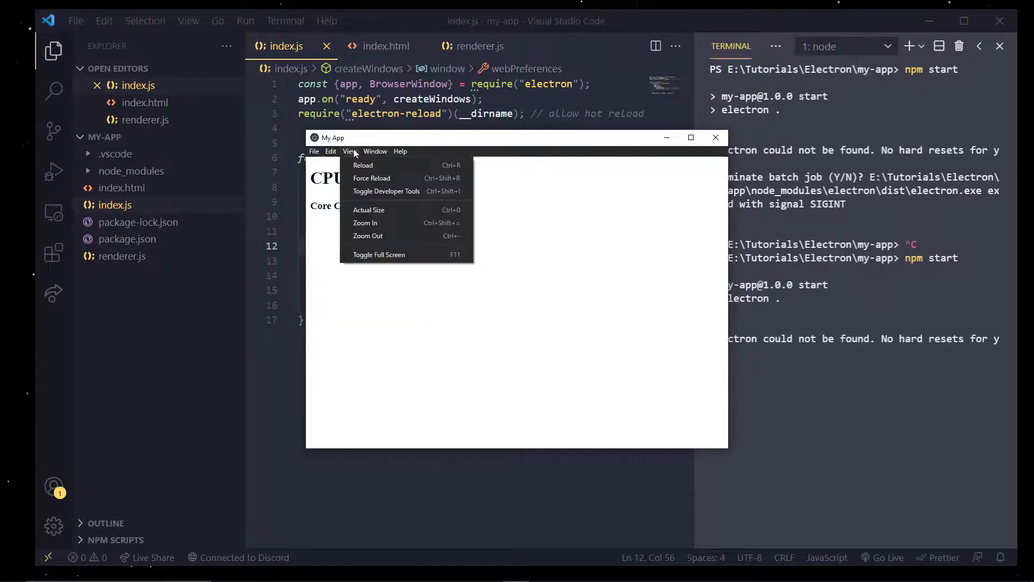
pyautogui.moveTo(439, 139)
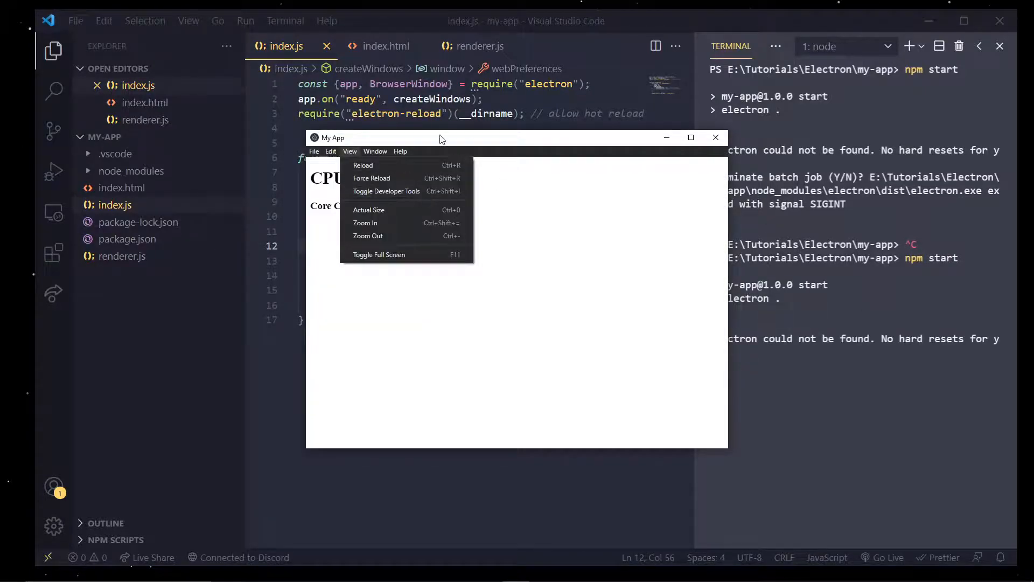
pyautogui.click(386, 191)
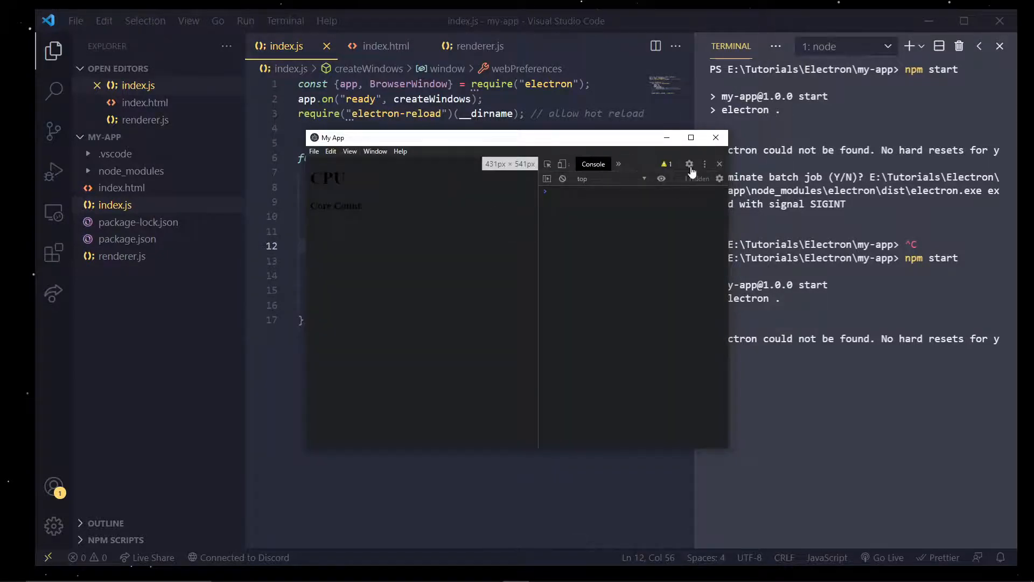
pyautogui.click(716, 138)
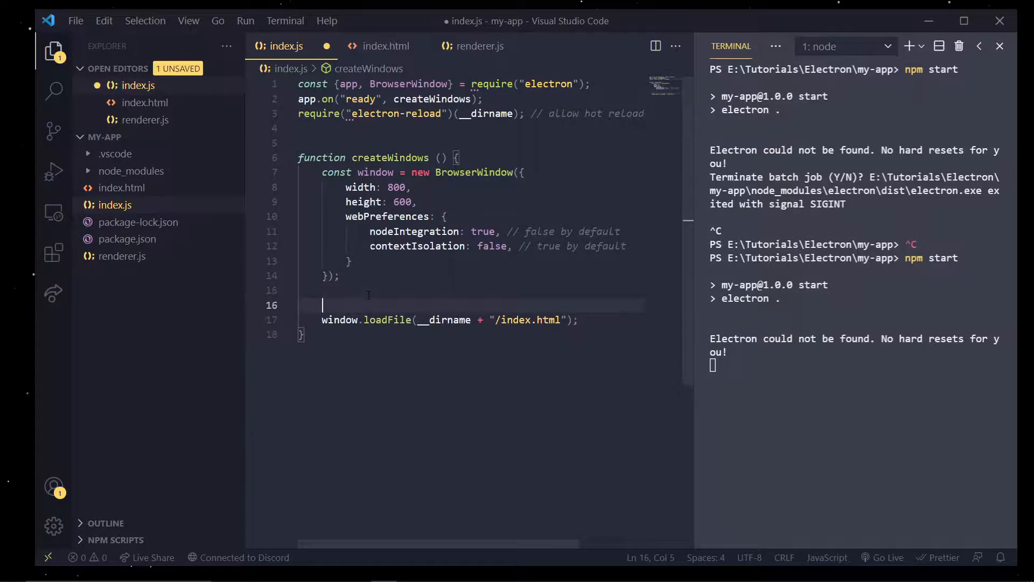
# Add window.webContents.openDevTools() before loadFile, restart the app, return to renderer.js
pyautogui.write('window.')
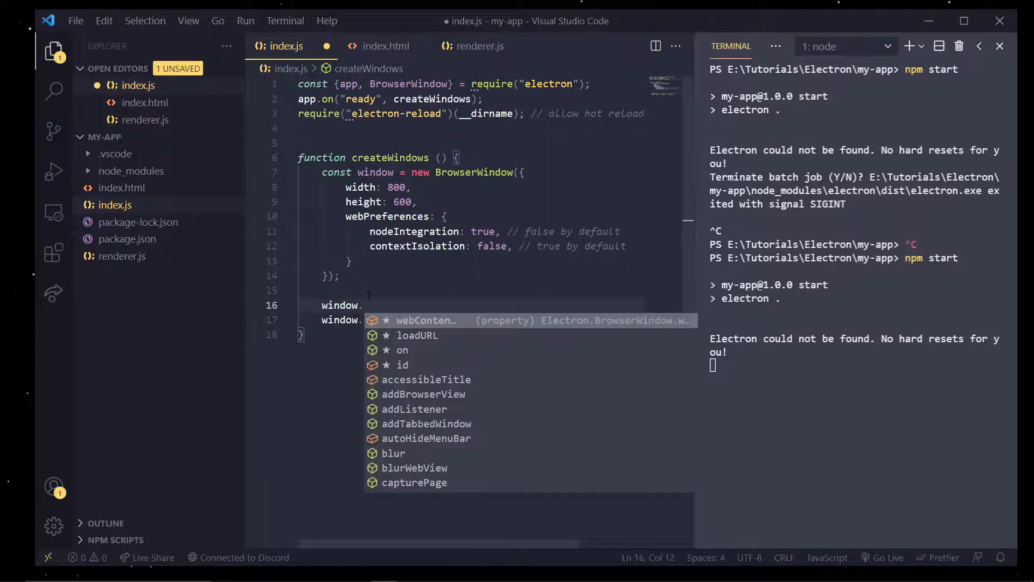
pyautogui.write('webContents.openDevTools')
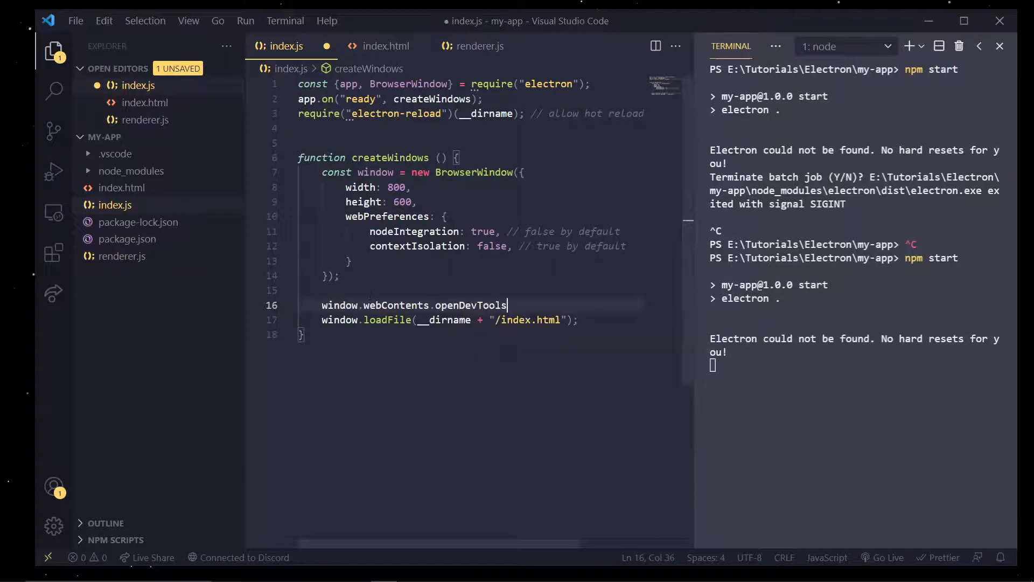
pyautogui.write('();')
pyautogui.write('npm')
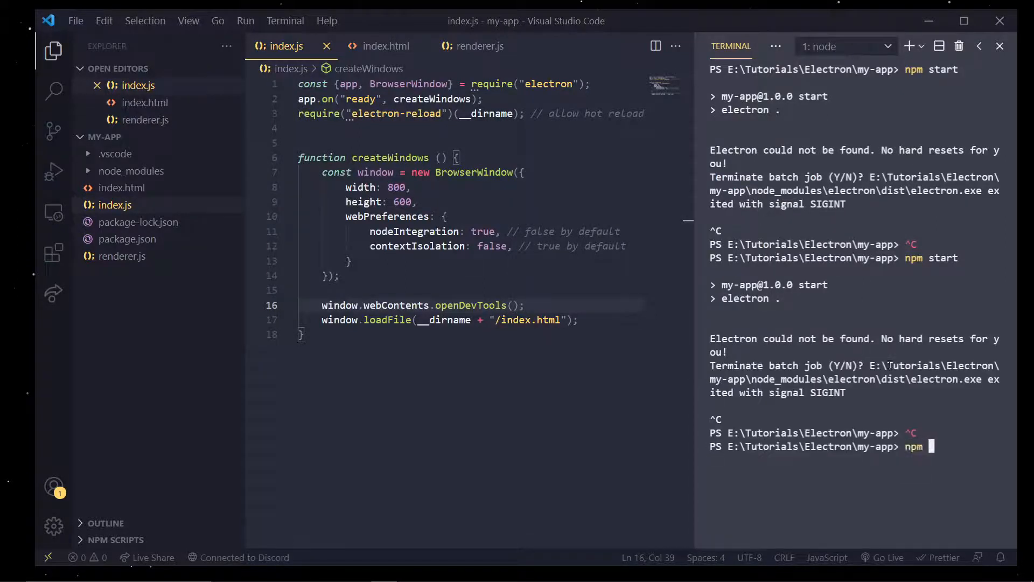
pyautogui.write(' start')
pyautogui.press('Enter')
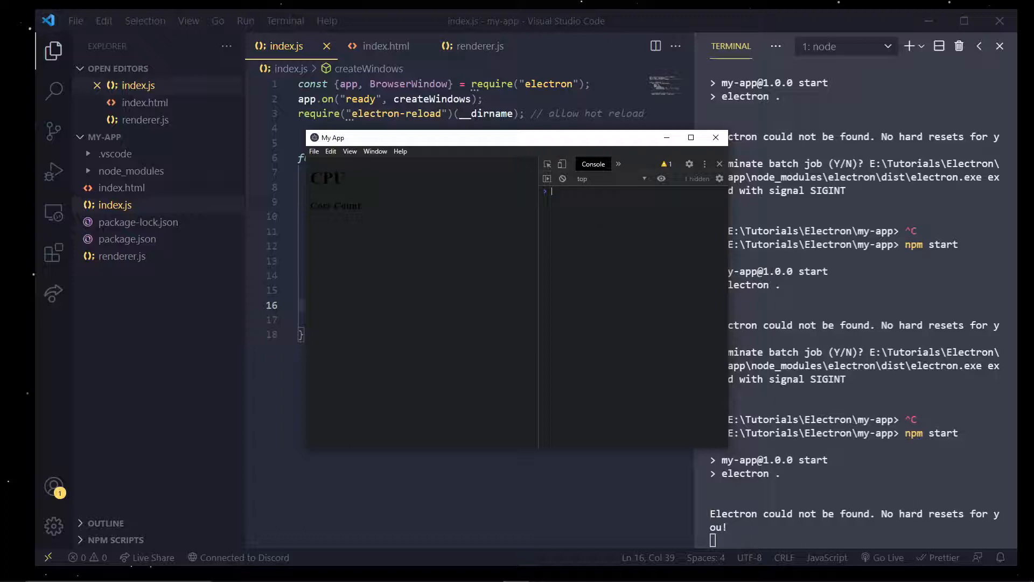
pyautogui.click(478, 46)
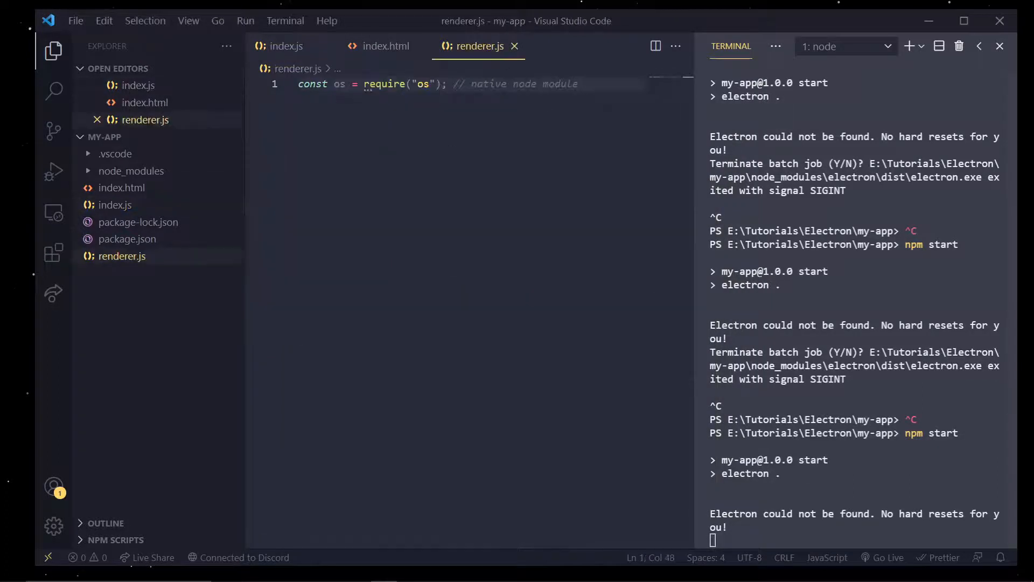
# Add const fs = require("fs"); to renderer.js, dismissing the Speech Recognition popup
pyautogui.write('const fs =')
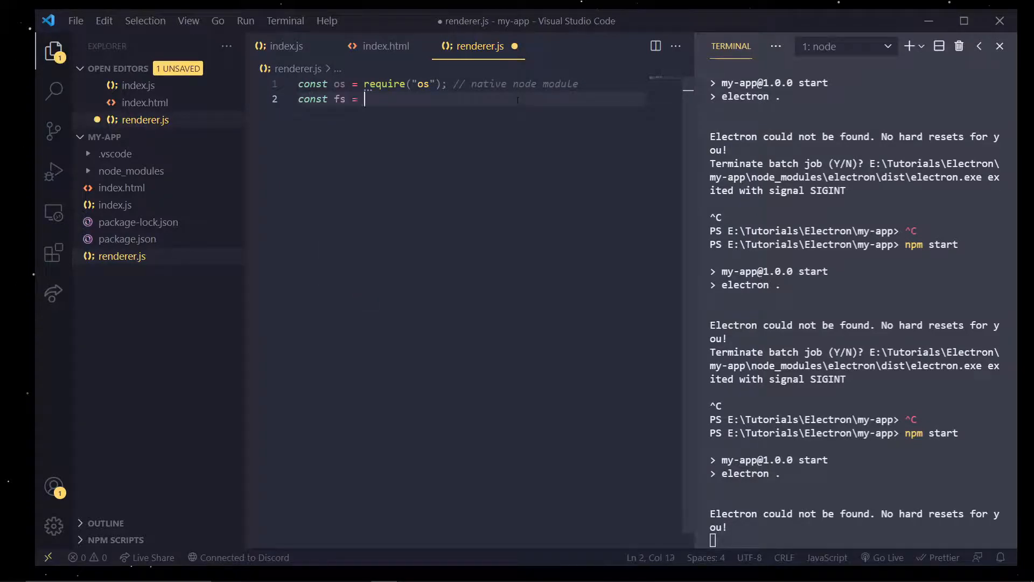
pyautogui.write('rqu')
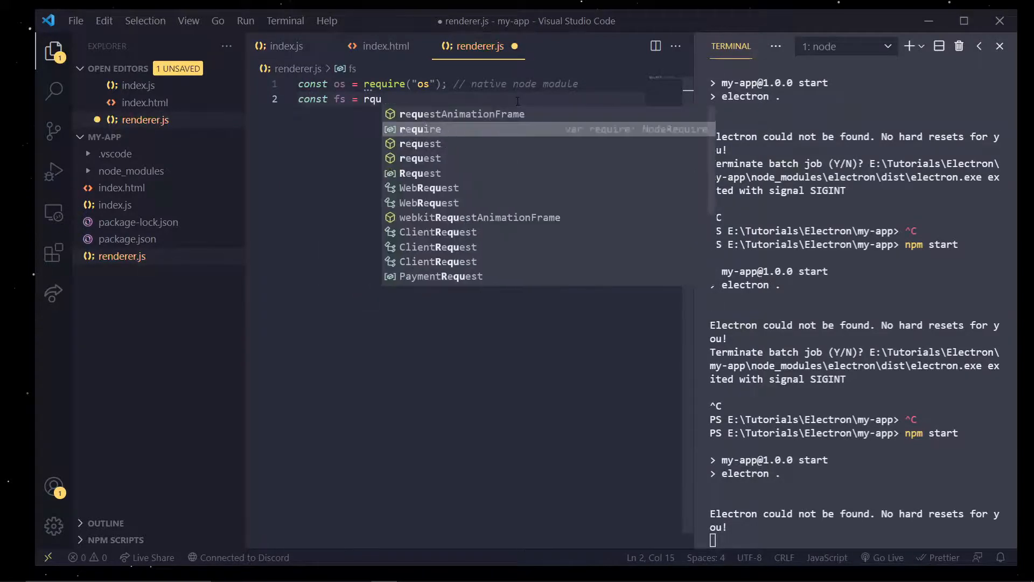
pyautogui.write('equire("fs");')
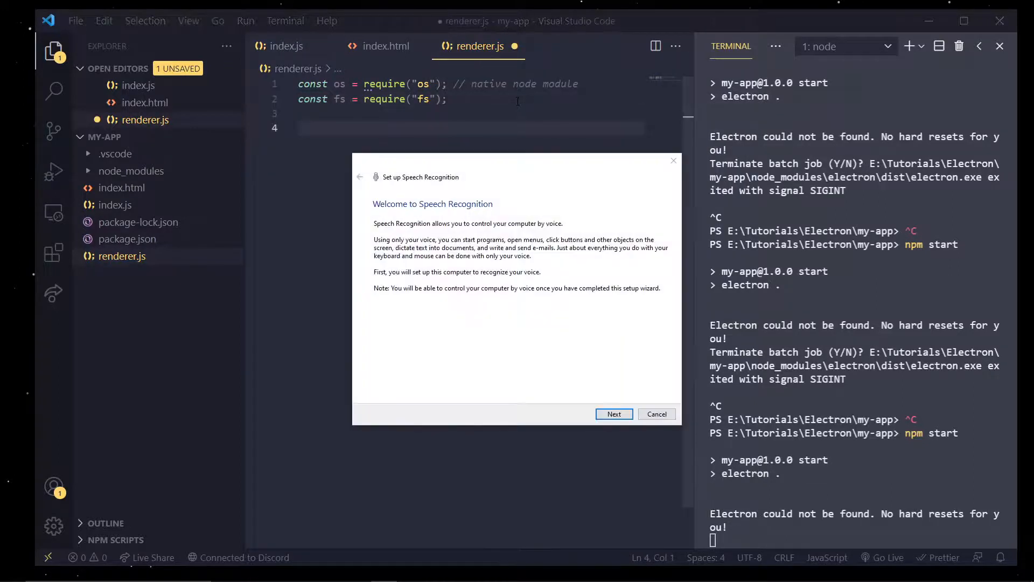
pyautogui.click(657, 414)
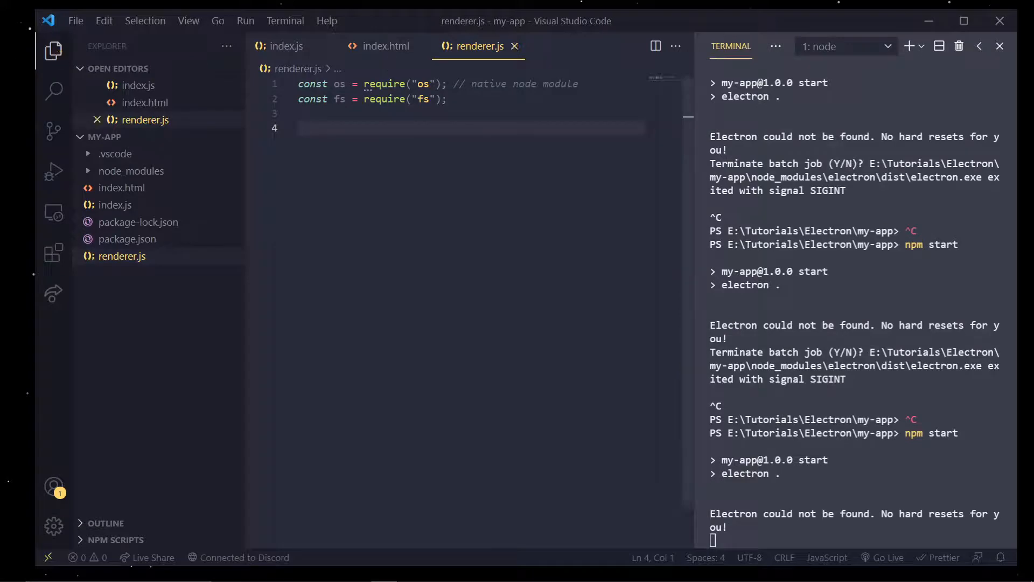
# Add const cpus = os.cpus(); and save renderer.js
pyautogui.write('const cp')
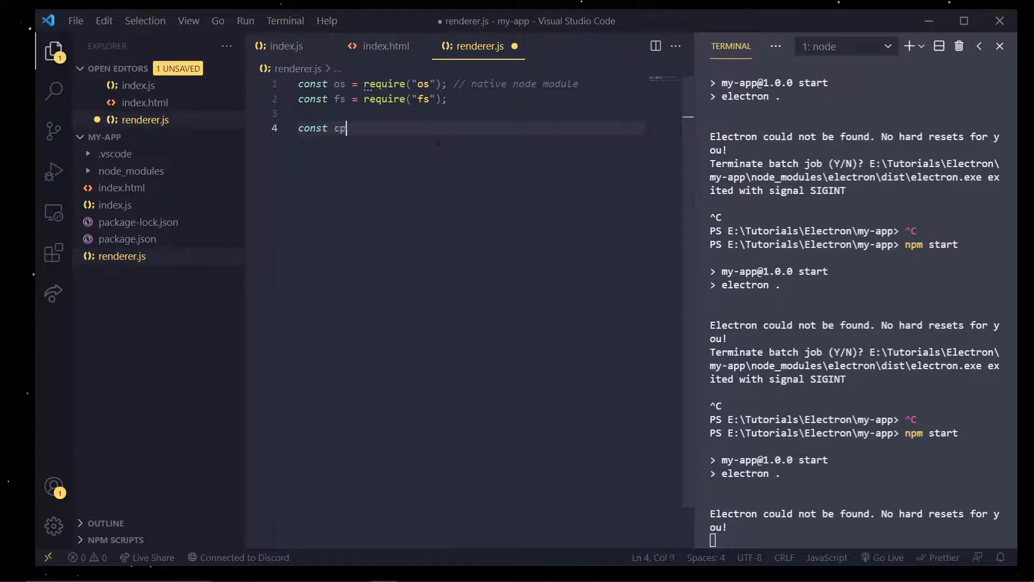
pyautogui.write('us = os.cpus(')
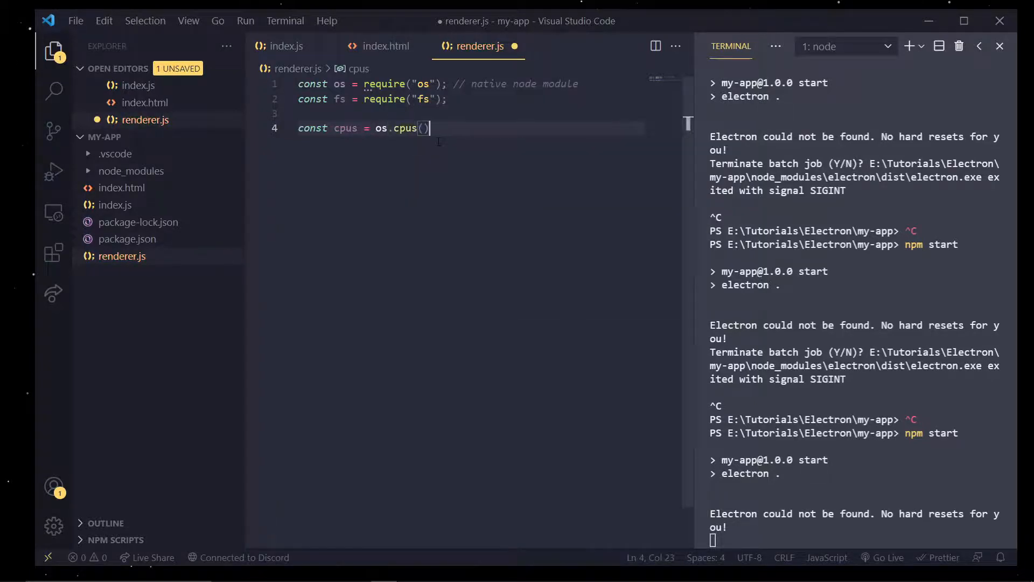
pyautogui.press('ctrl+s')
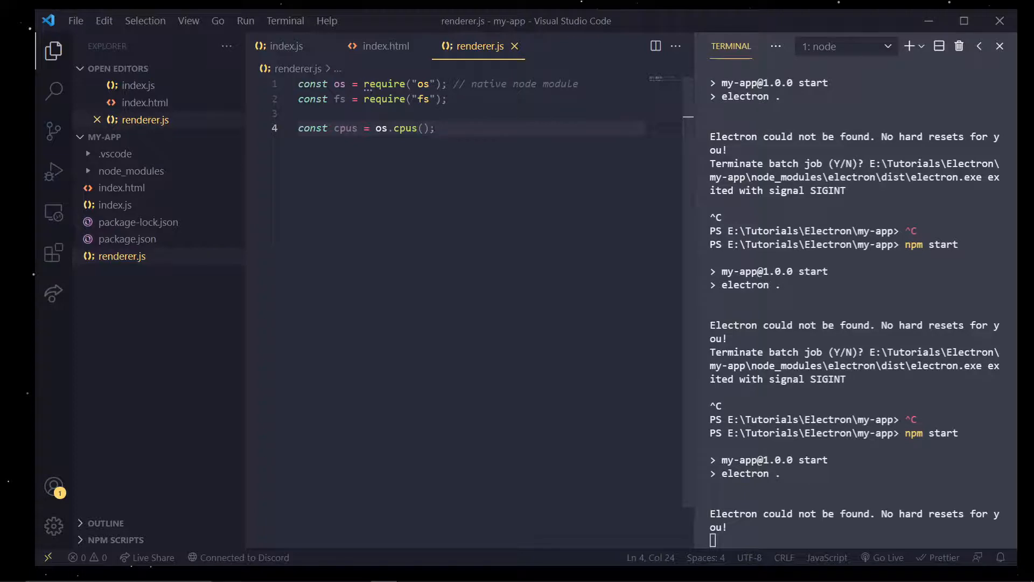
pyautogui.moveTo(648, 434)
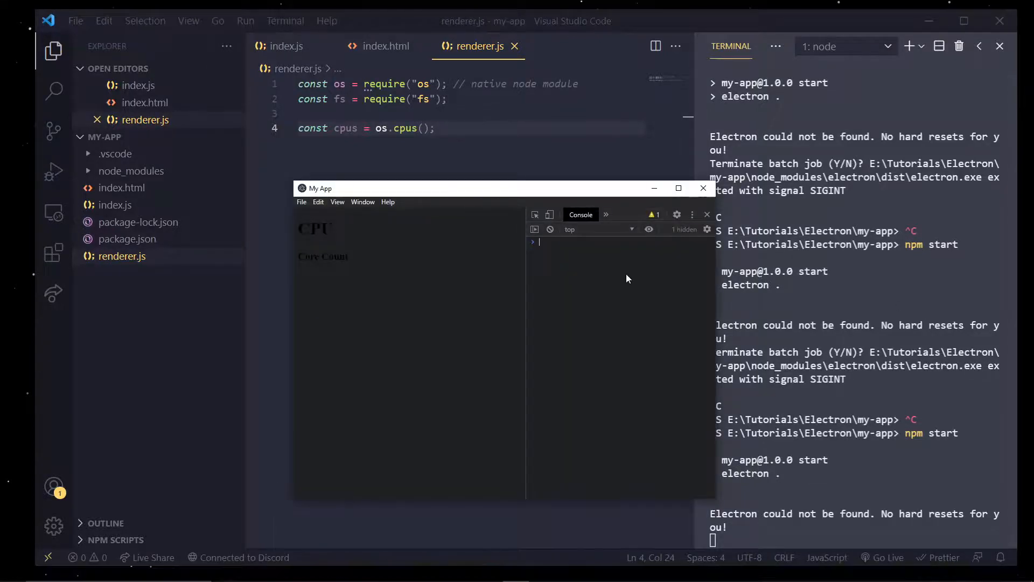
# Run console.log(cpus) in the app console and expand the logged array of 12 CPU entries
pyautogui.write('console.log')
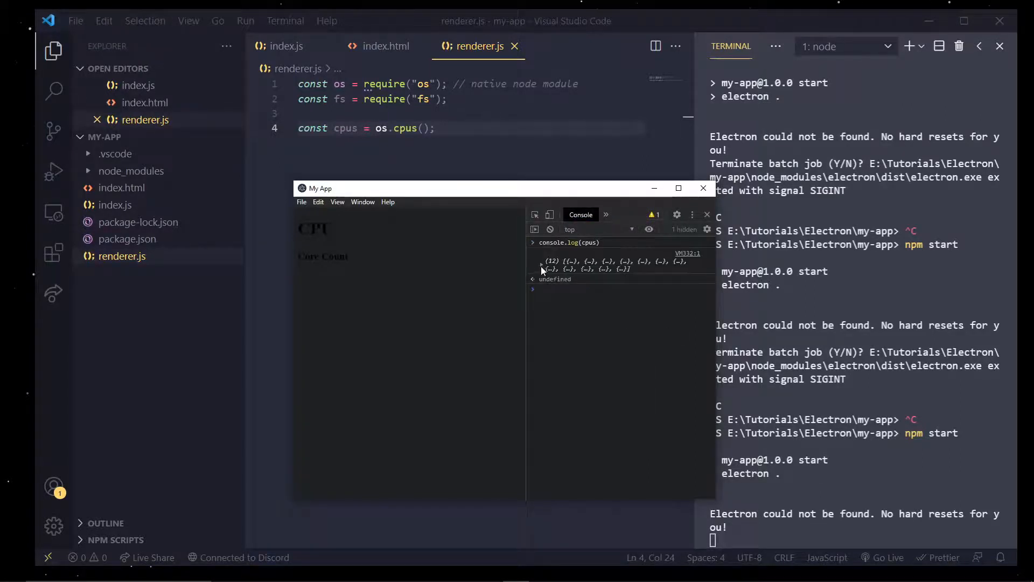
pyautogui.click(541, 261)
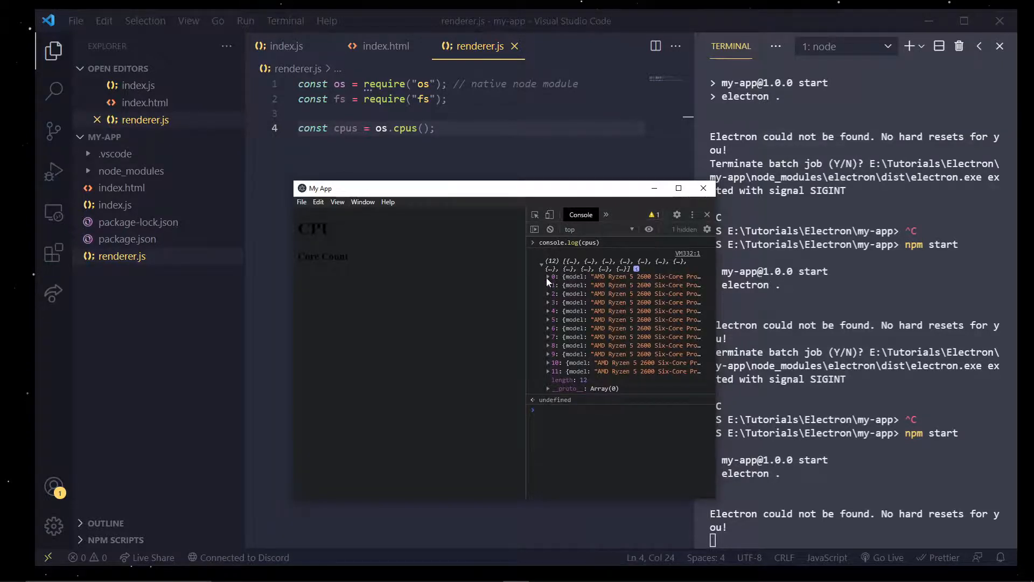
pyautogui.click(547, 276)
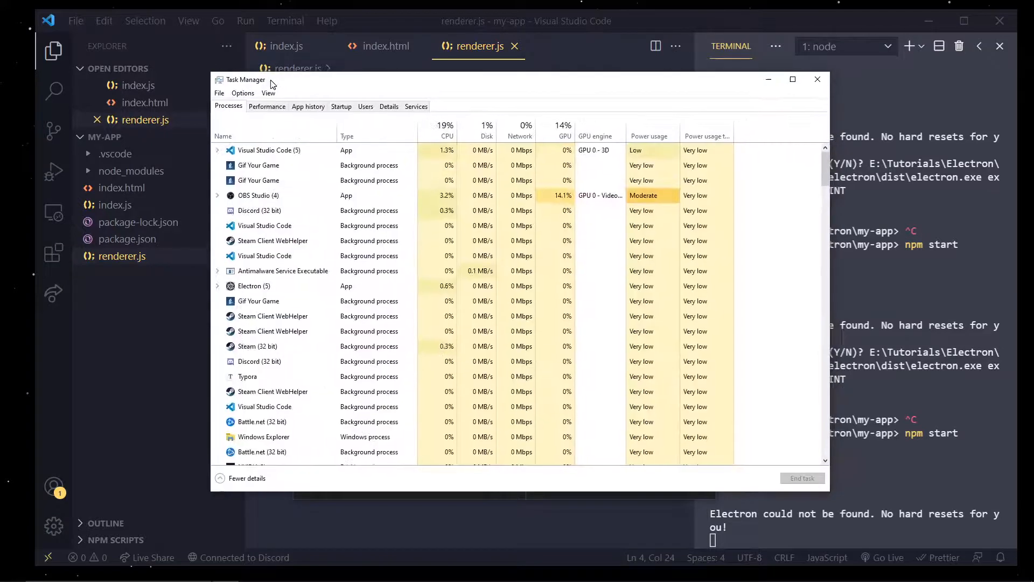
# View the CPU details in Task Manager's Performance view: AMD Ryzen 5 2600, 12 logical processors
pyautogui.click(267, 106)
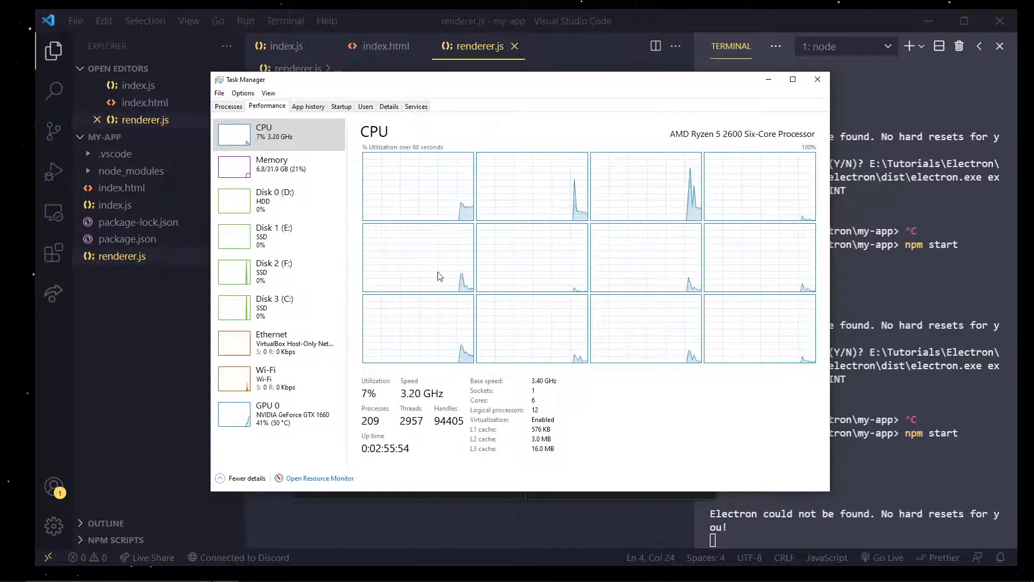
pyautogui.moveTo(817, 80)
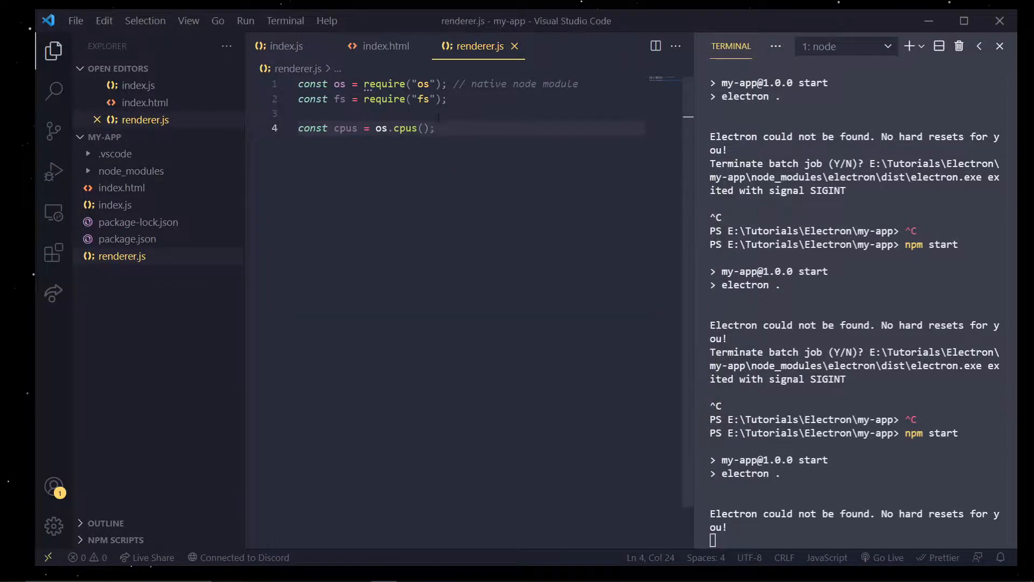
# Add const cpuName = document.getElementById("cpu-name") to renderer.js, confirming the id in index.html
pyautogui.write('const cpuNa')
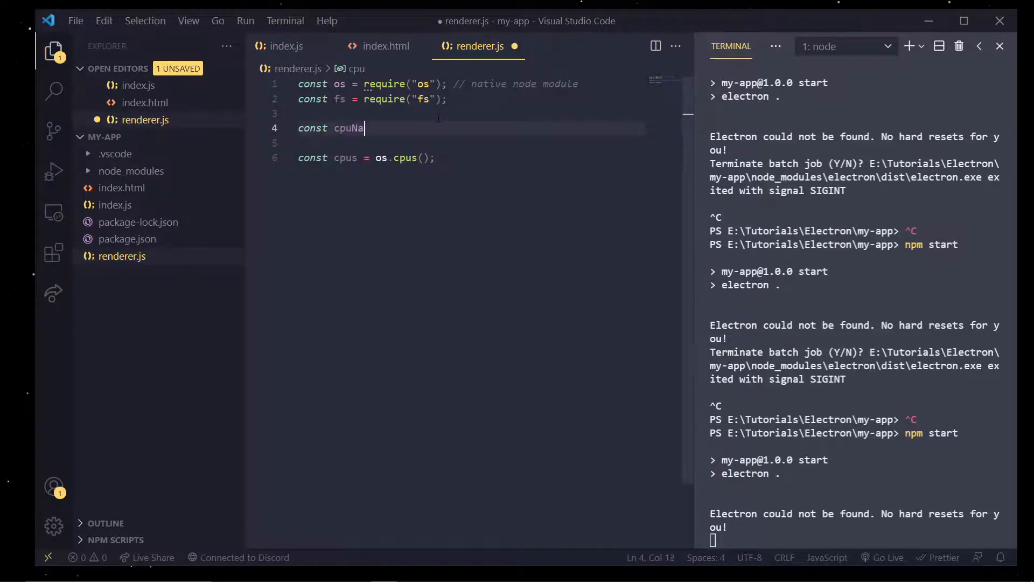
pyautogui.write('me = document.getElementById')
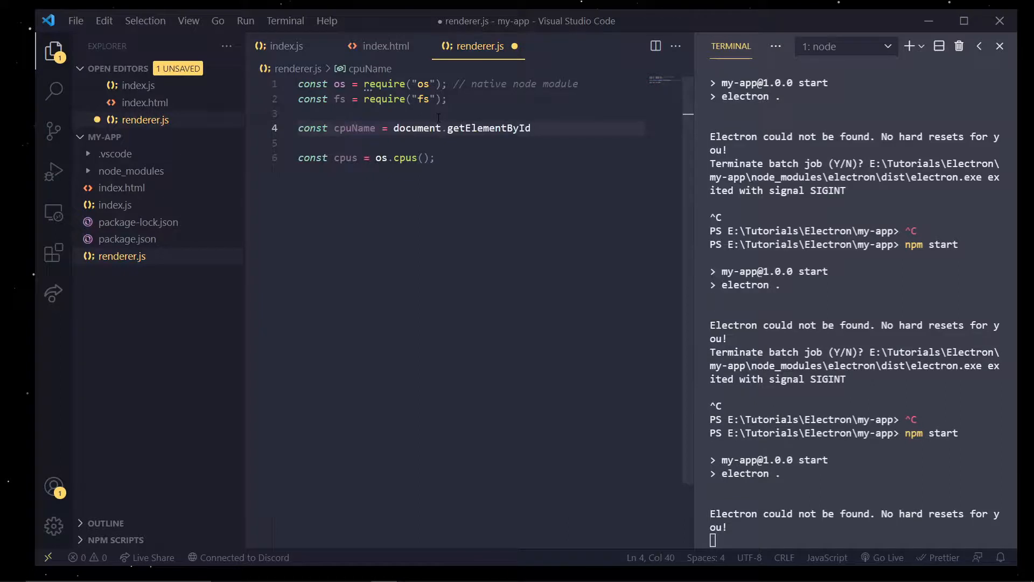
pyautogui.click(386, 47)
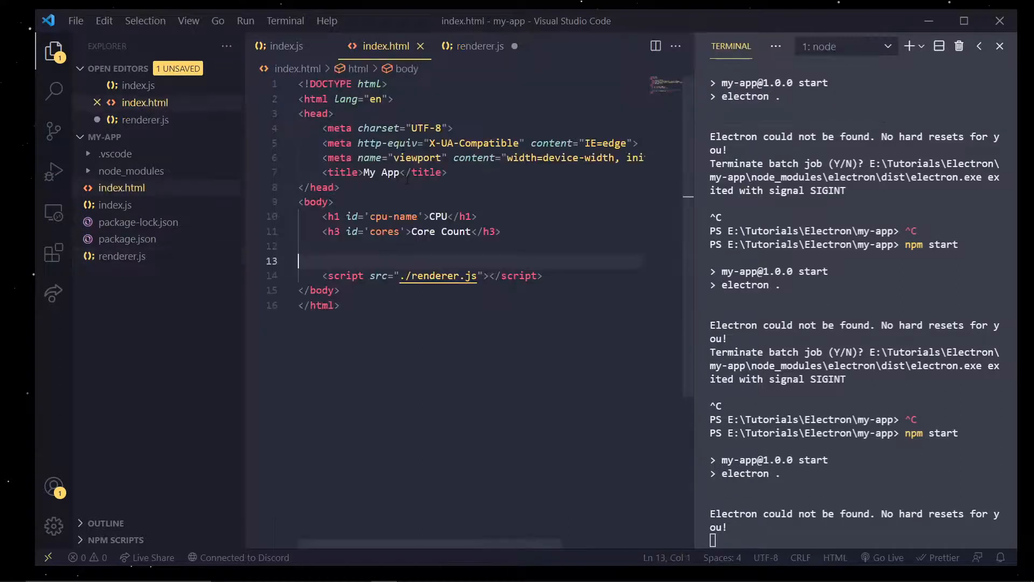
pyautogui.click(480, 46)
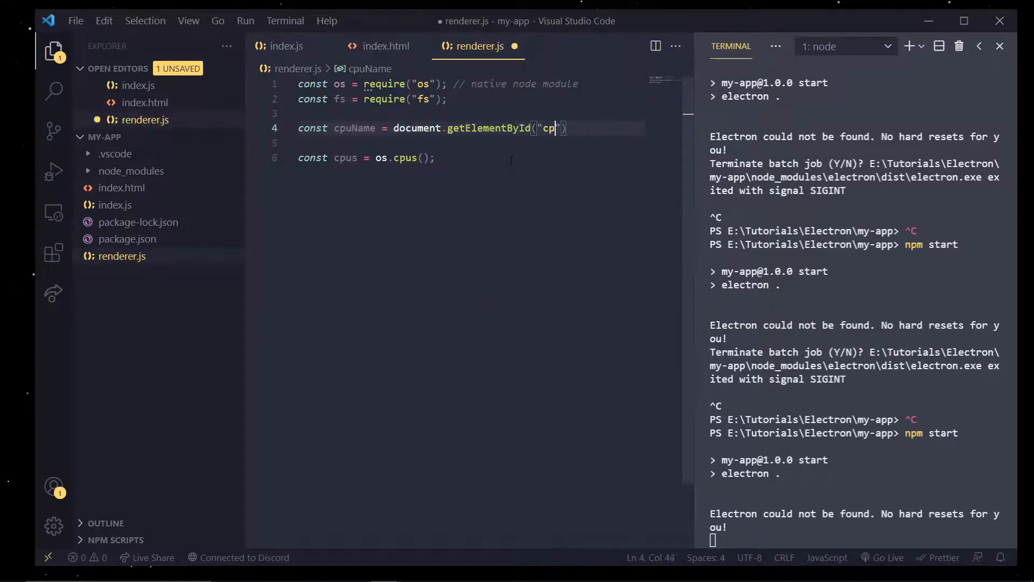
pyautogui.write('u-name");')
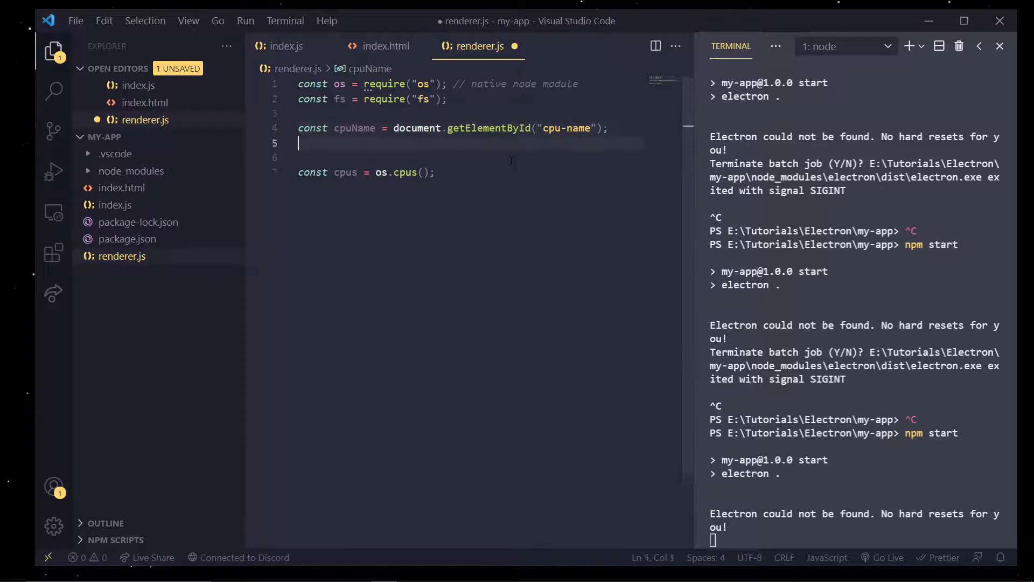
# Add const cpuCores = document.getElementById("cores"), checking the Core Count heading id in index.html
pyautogui.write('const')
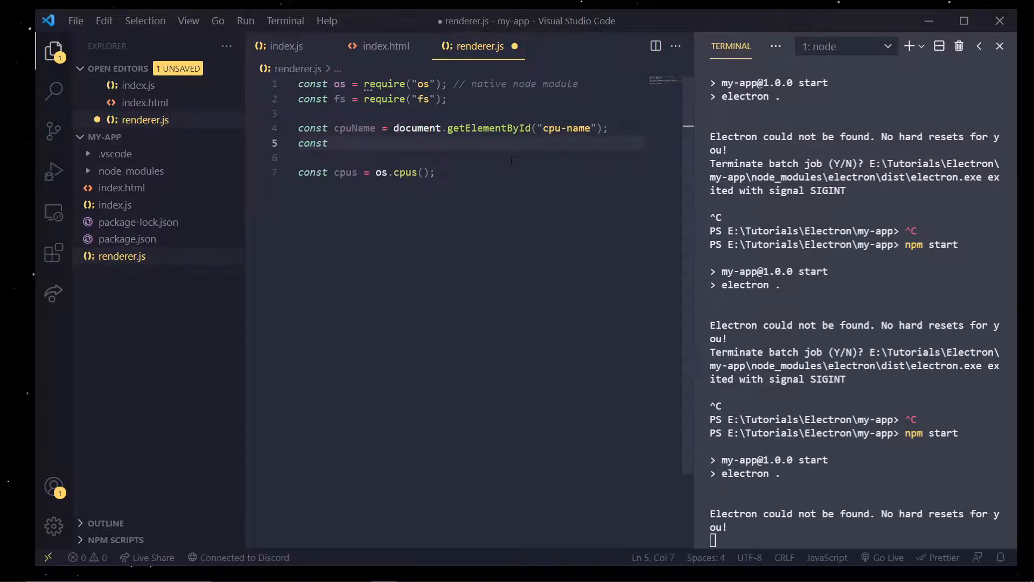
pyautogui.write('cpuCores = document')
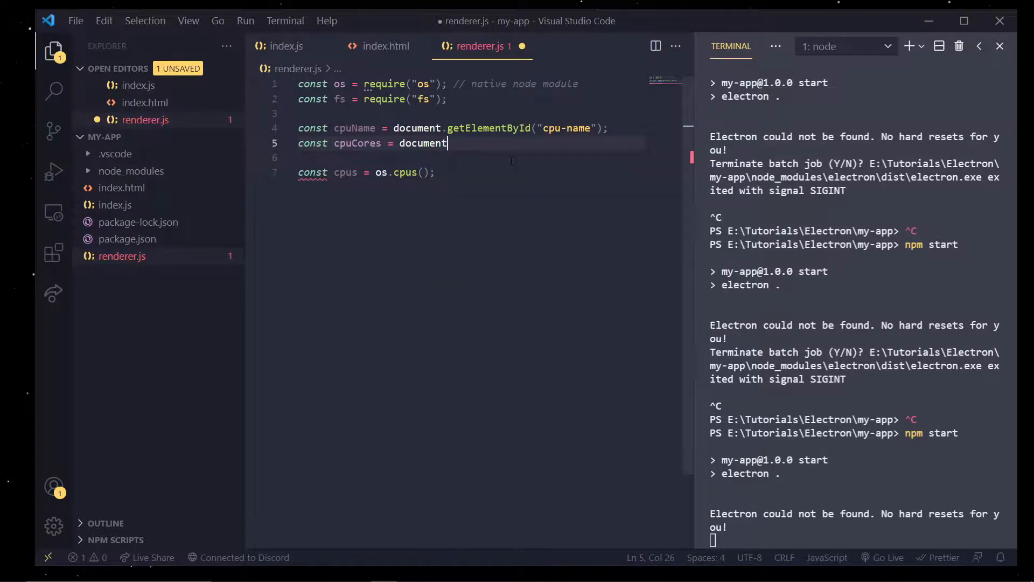
pyautogui.write('.getElementById()')
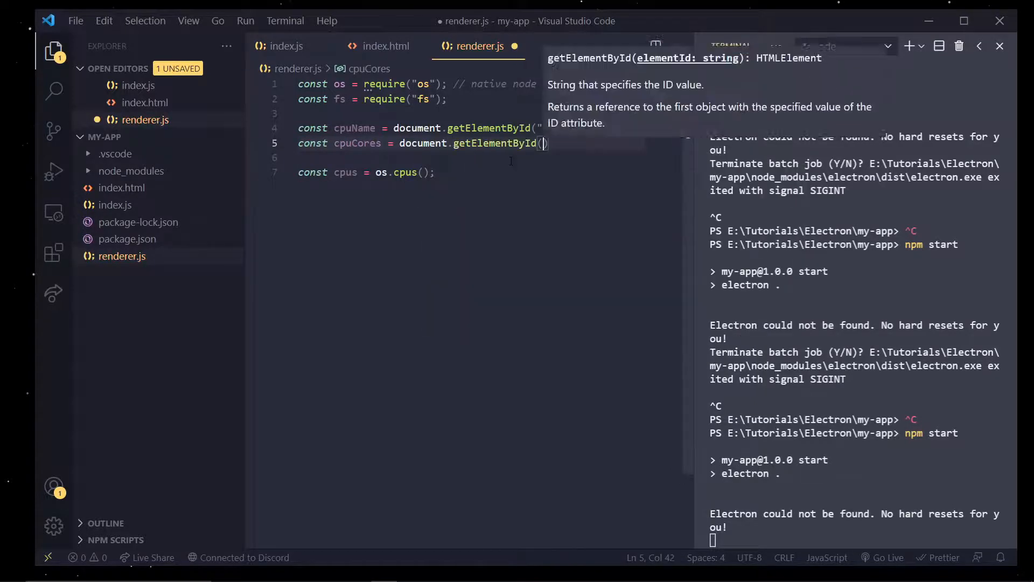
pyautogui.write('"cores")')
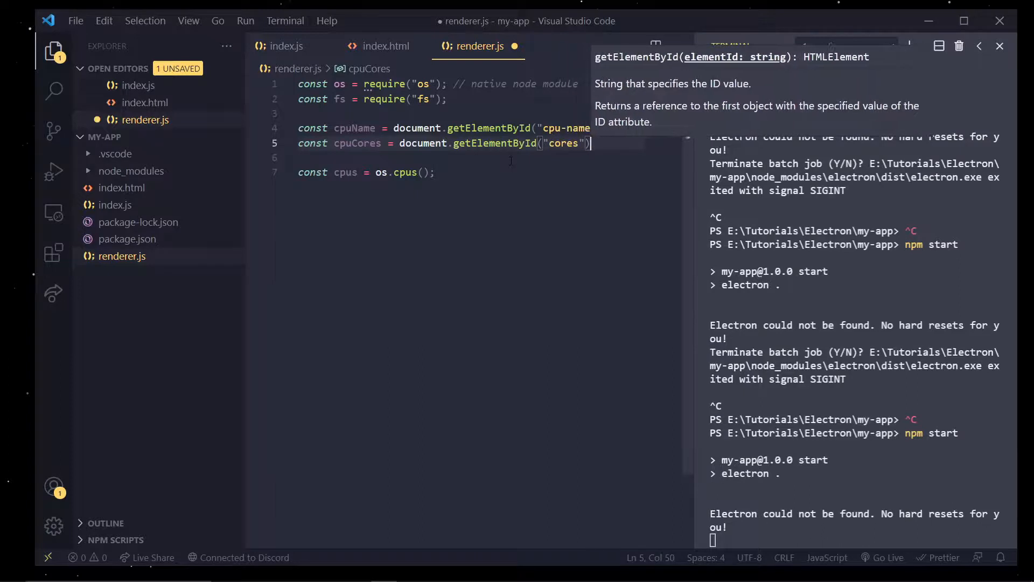
pyautogui.click(385, 45)
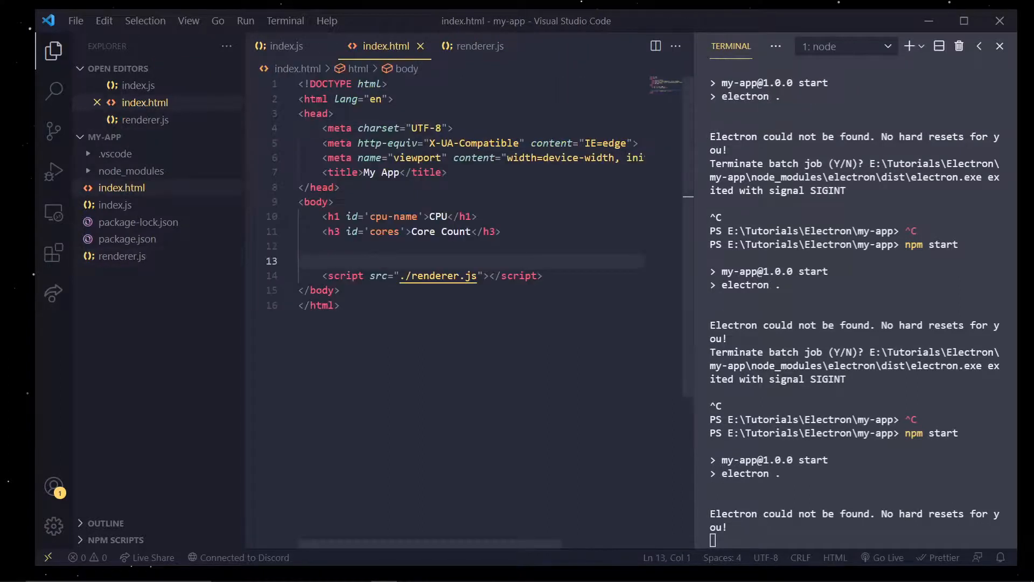
pyautogui.click(476, 45)
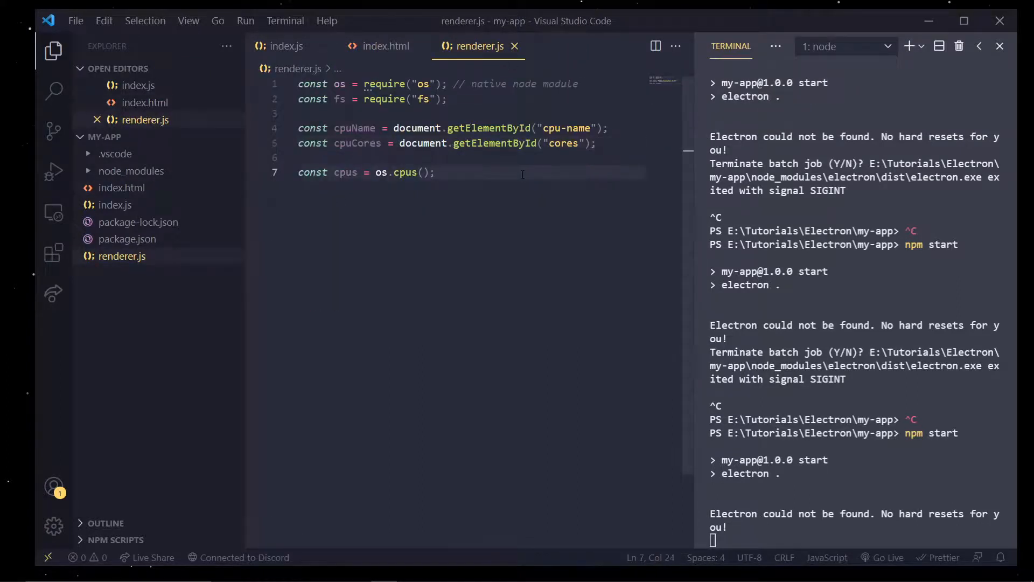
# Set cpuCores.innerText to `Cores Available: ${cpus.length}` in renderer.js
pyautogui.write('c')
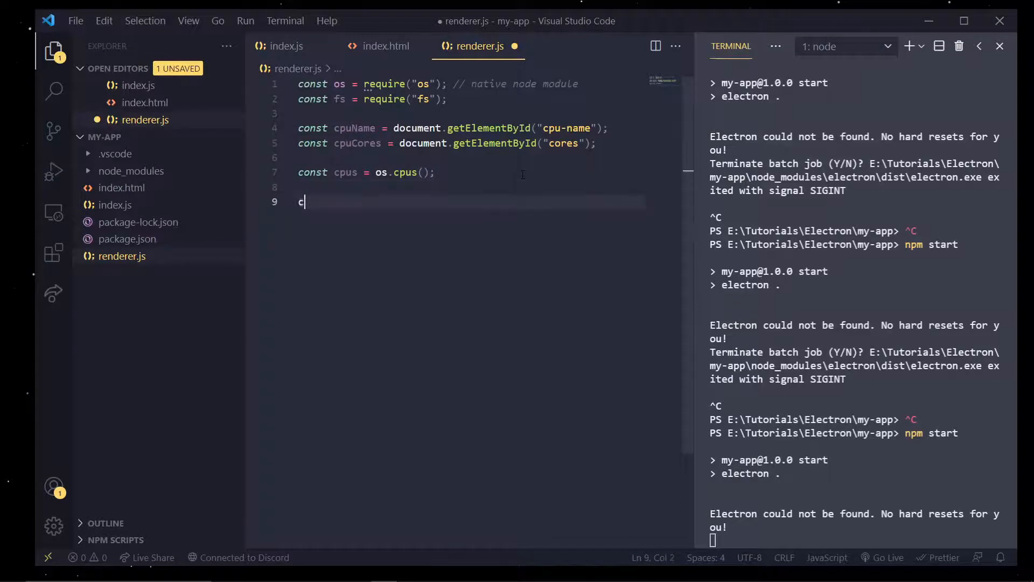
pyautogui.write('puCores.i')
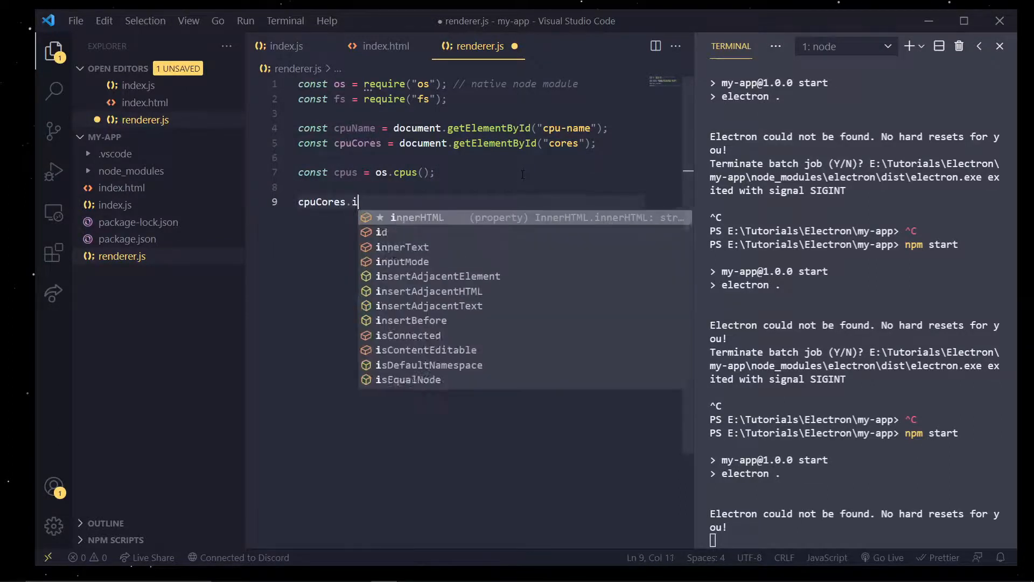
pyautogui.write('nnerText =')
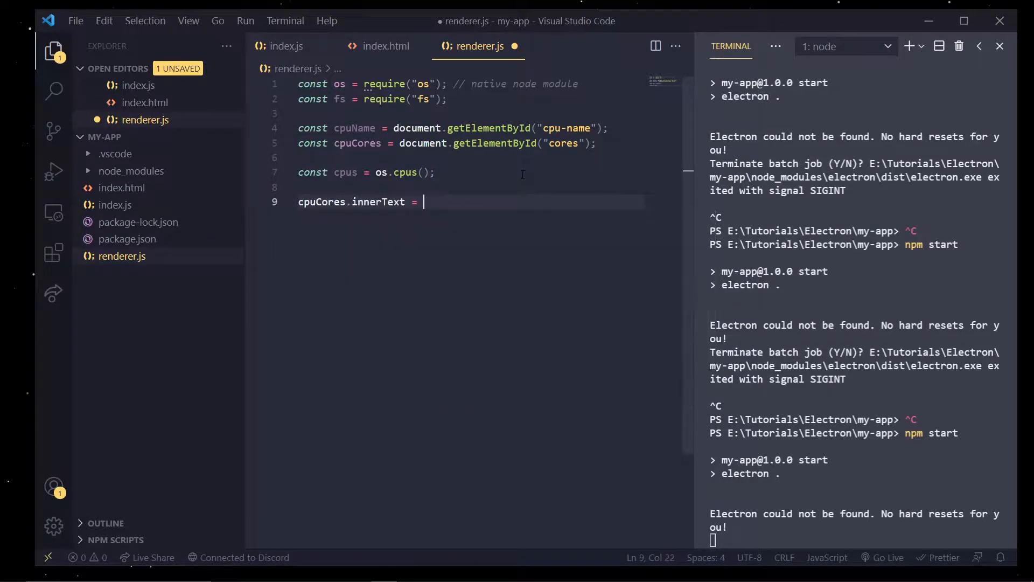
pyautogui.write('`')
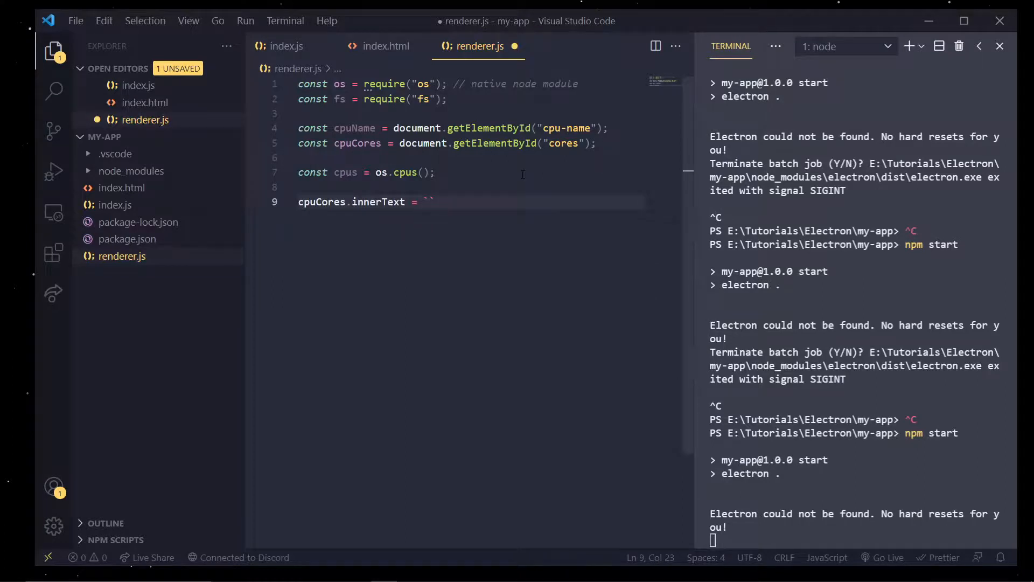
pyautogui.write('Core')
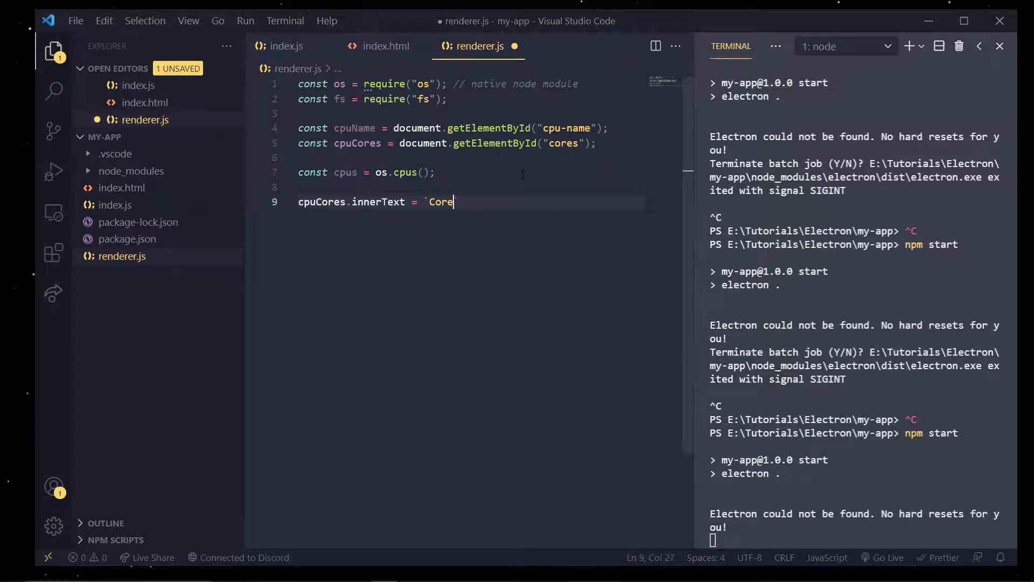
pyautogui.write('s`')
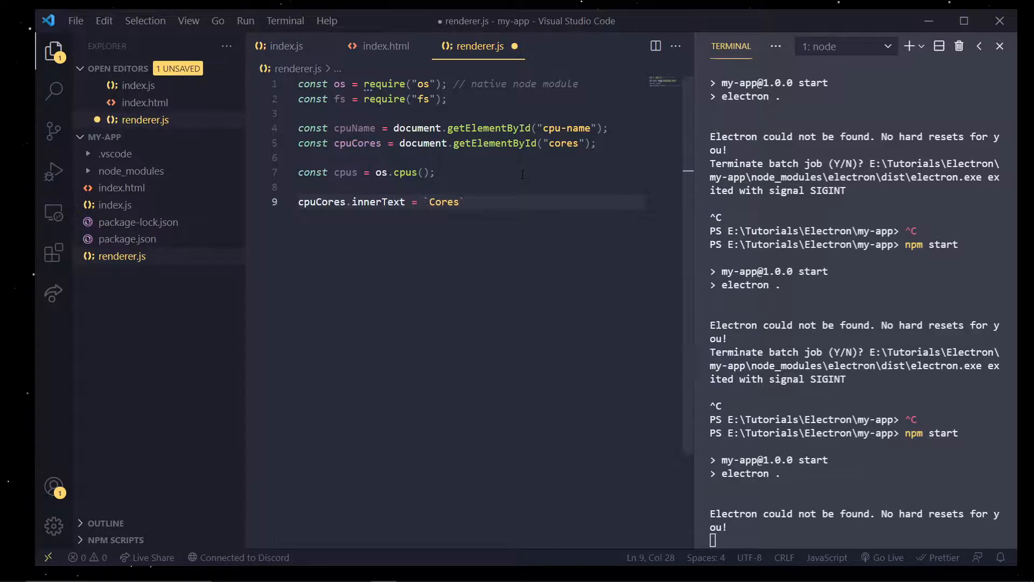
pyautogui.write('Available')
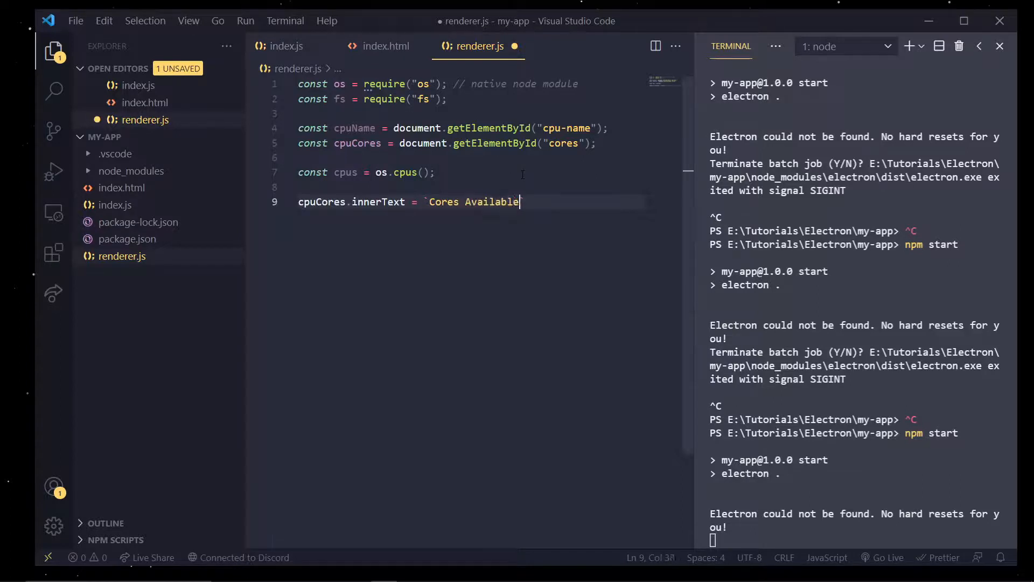
pyautogui.write(': ${}')
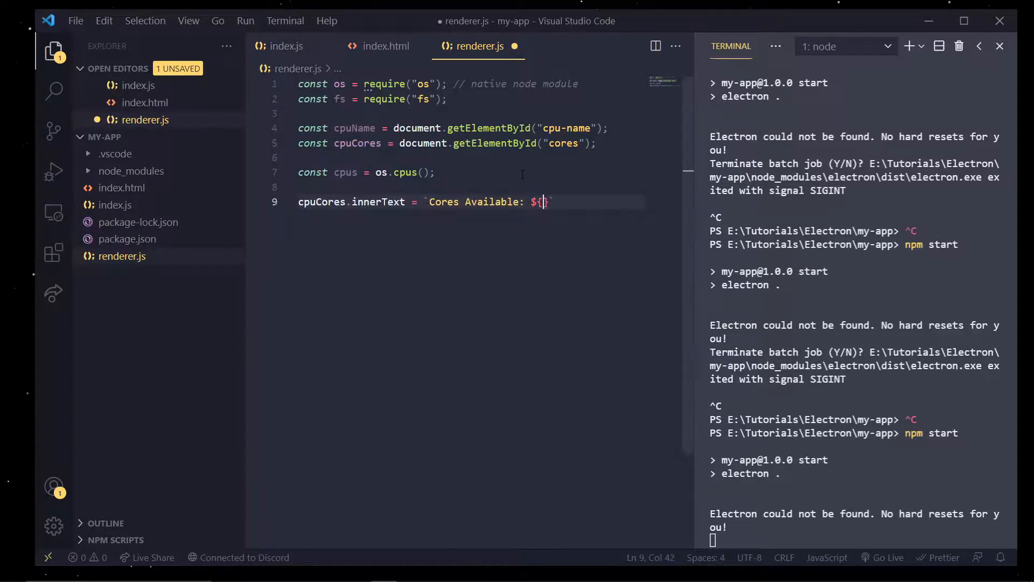
pyautogui.write('cpus.length')
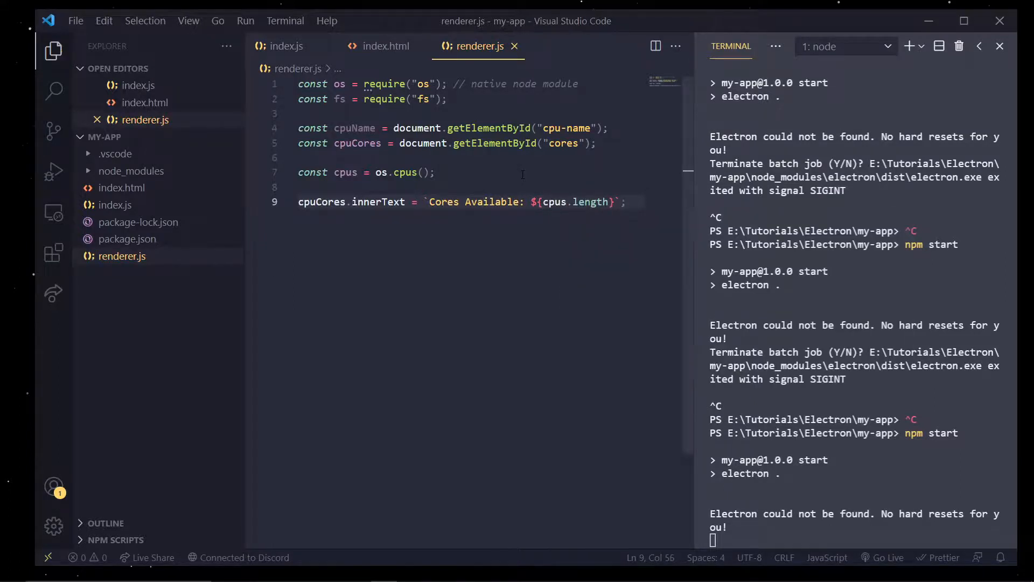
# Set cpuName.innerText to `CPU: ${cpus[0].model}`, check the running app shows the values, then close it
pyautogui.write('cpuName')
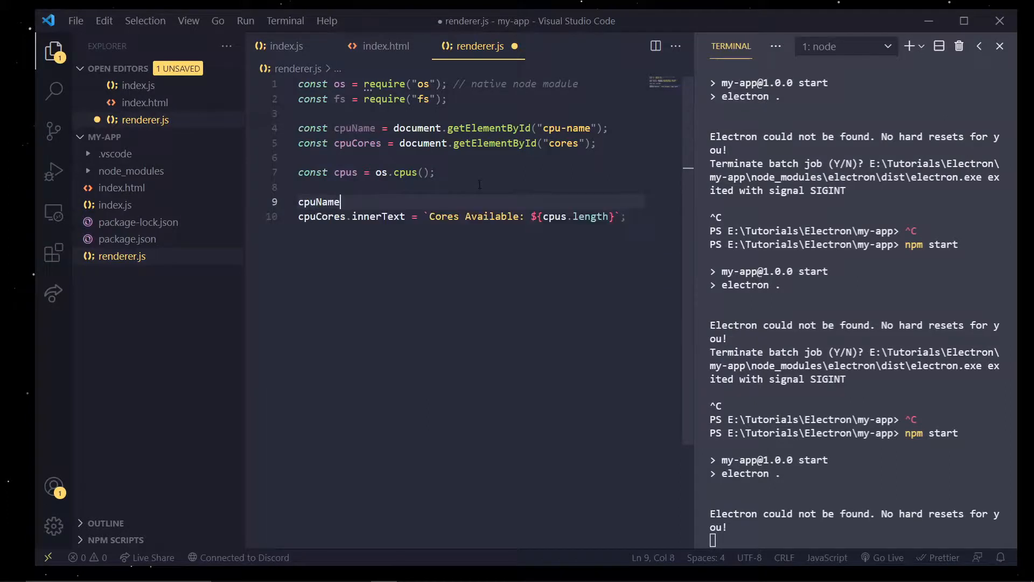
pyautogui.write('.innerText')
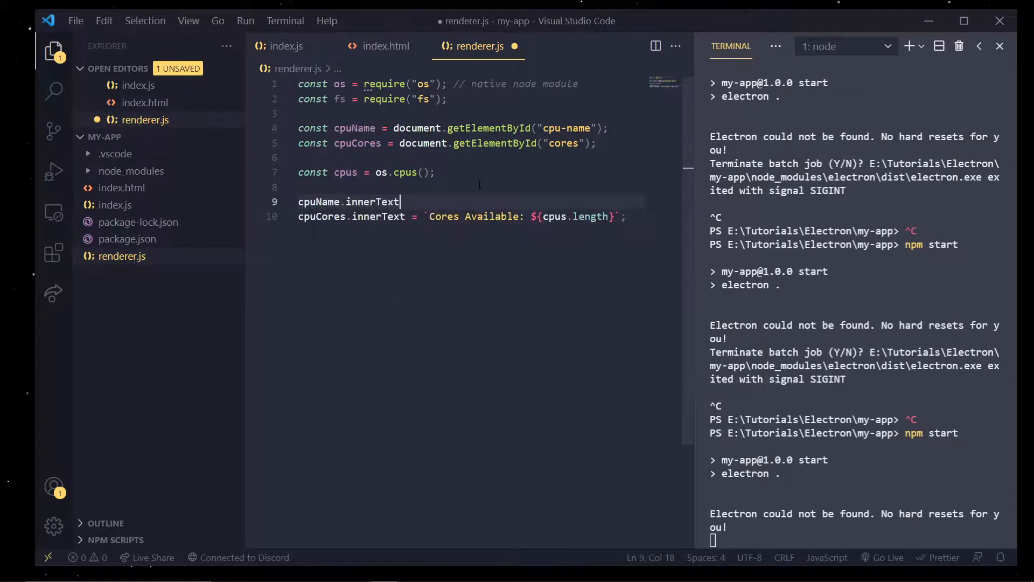
pyautogui.write('= `')
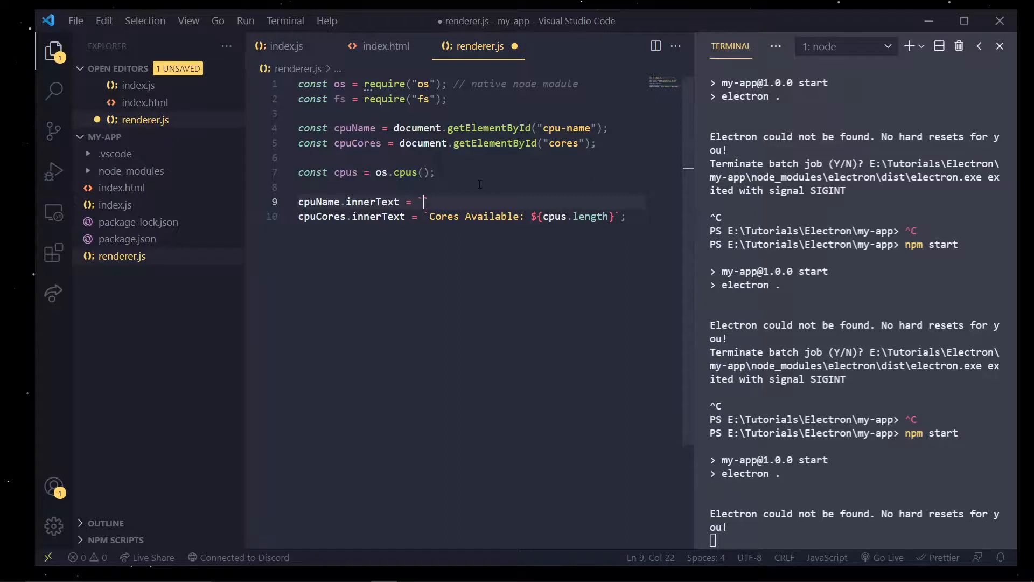
pyautogui.write('`M')
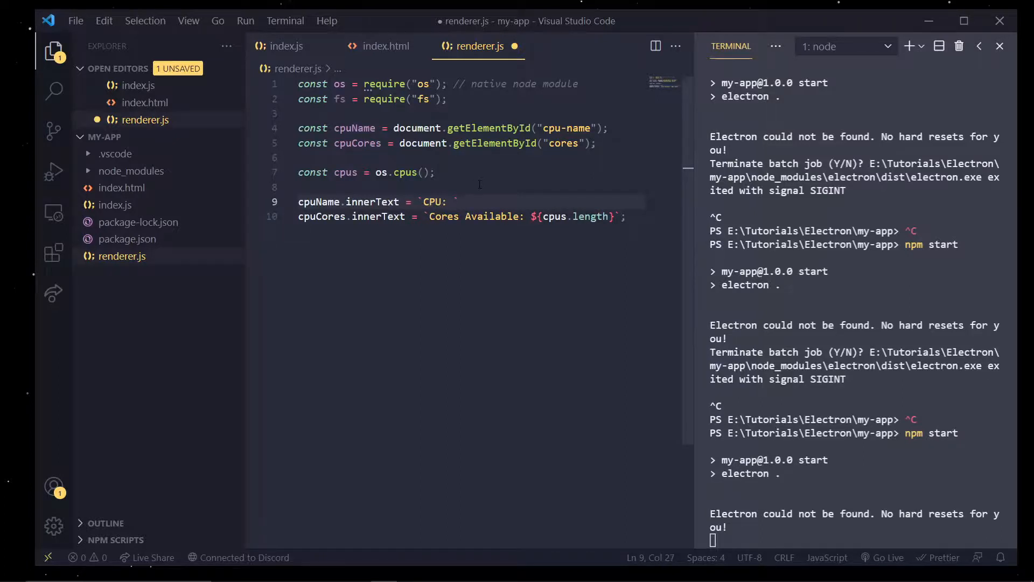
pyautogui.write('${')
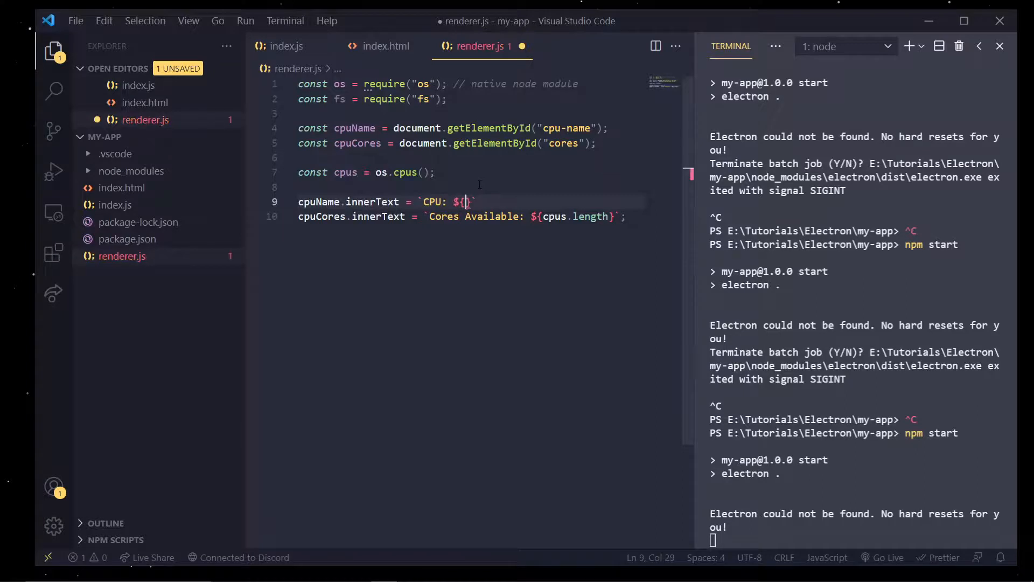
pyautogui.write('cpus[0]')
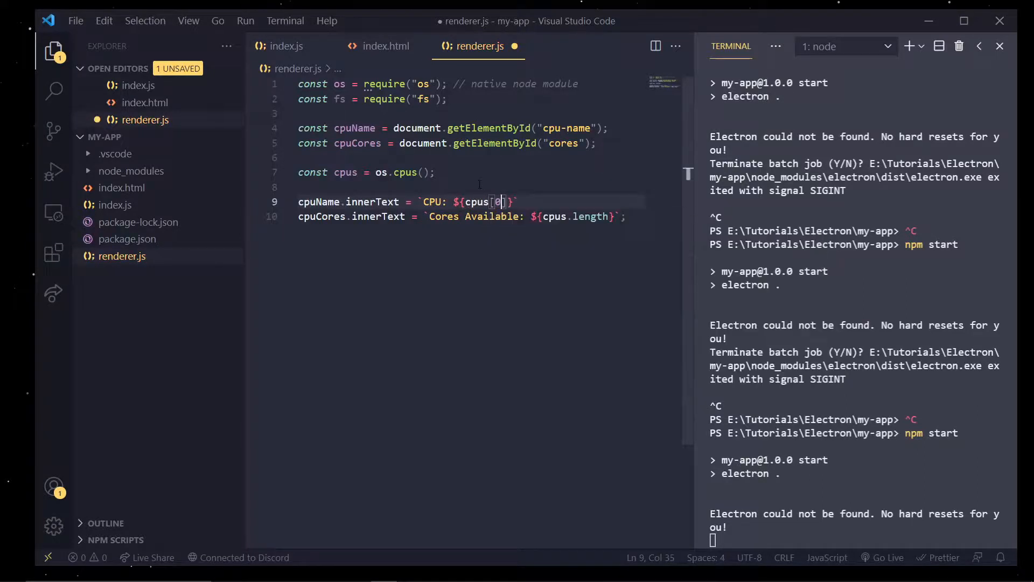
pyautogui.write('].')
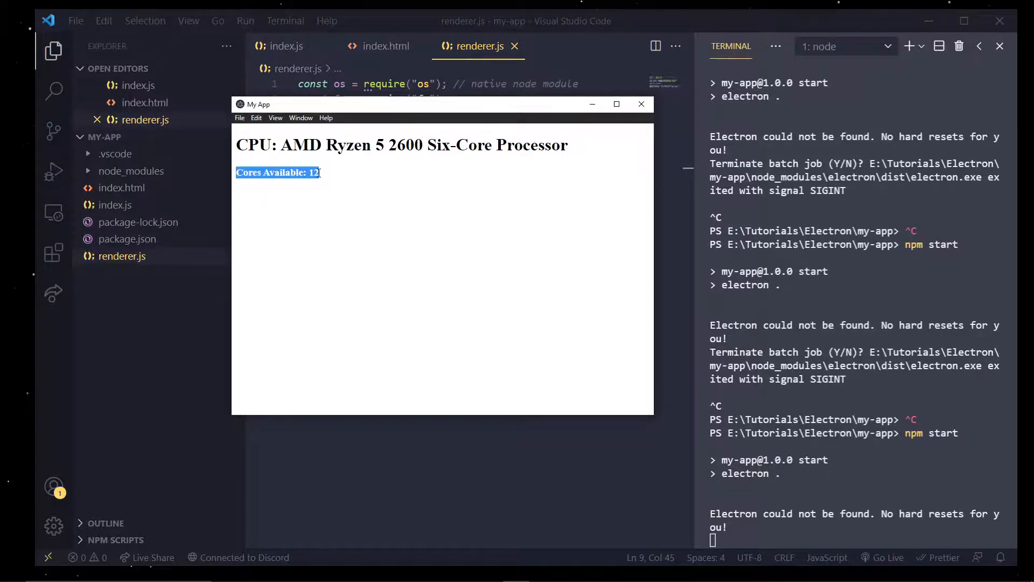
pyautogui.click(421, 104)
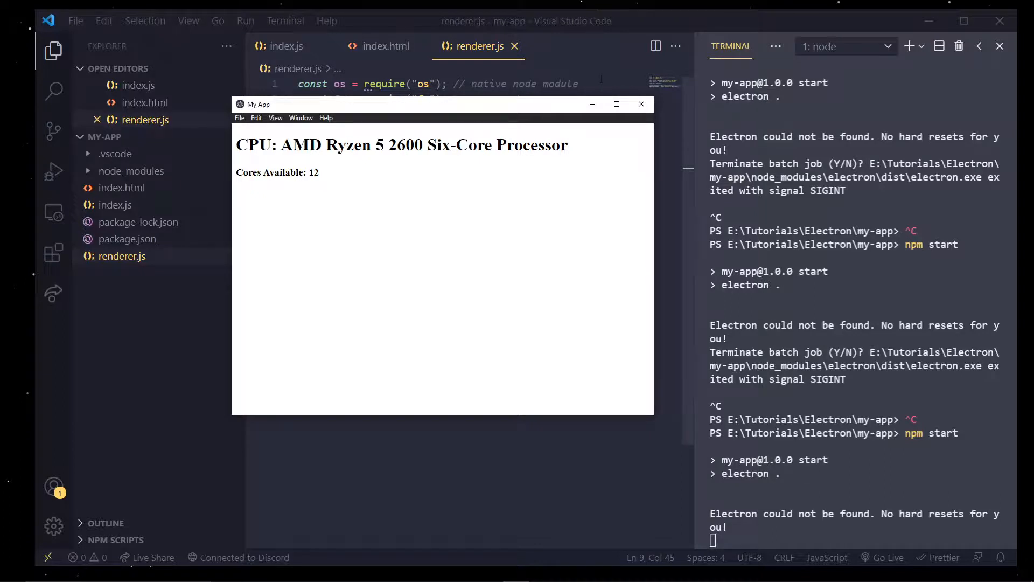
pyautogui.click(641, 104)
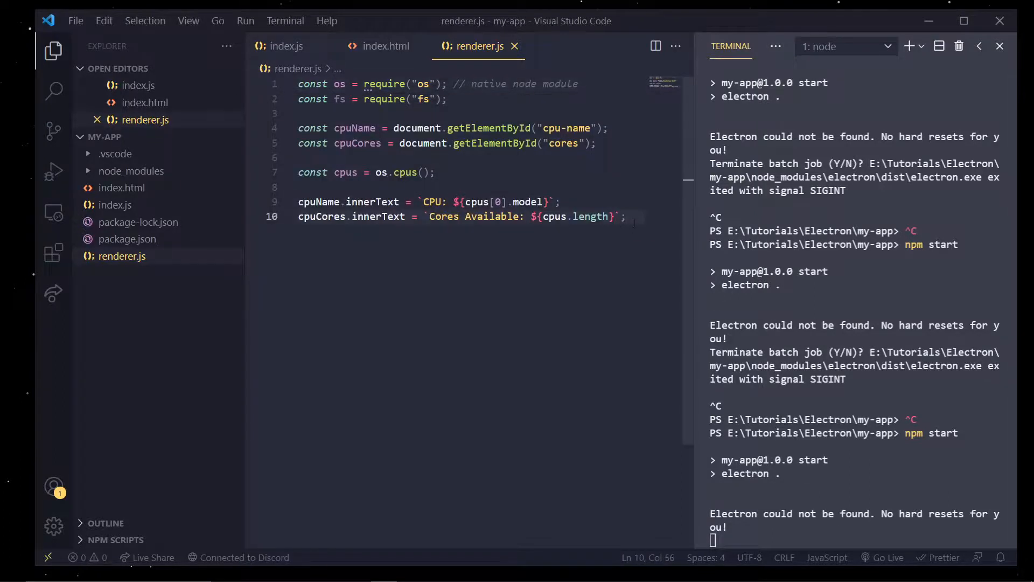
# Add alert(__dirname) on new lines in renderer.js so the app pops up the project folder path
pyautogui.press('Enter')
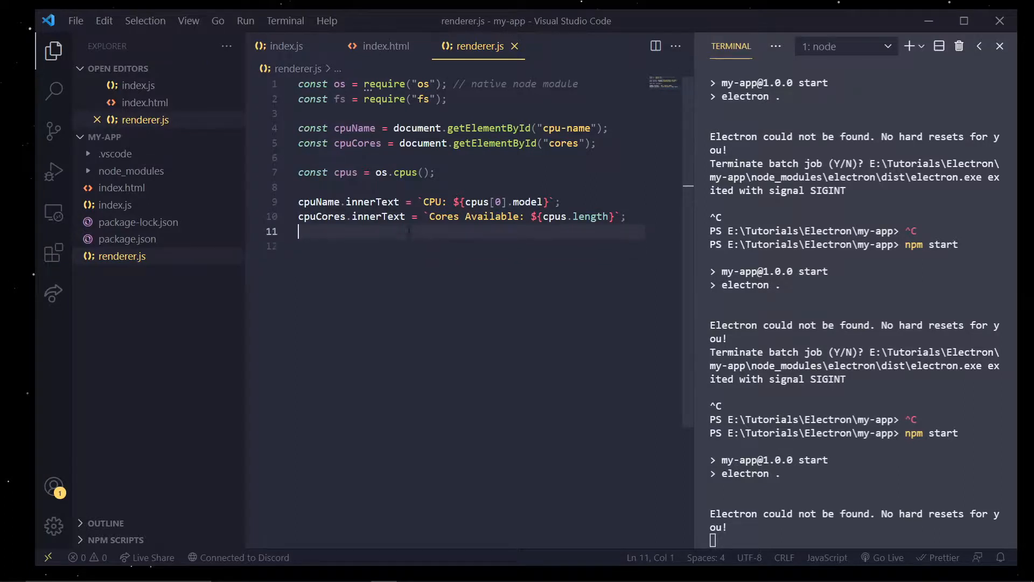
pyautogui.press('Enter')
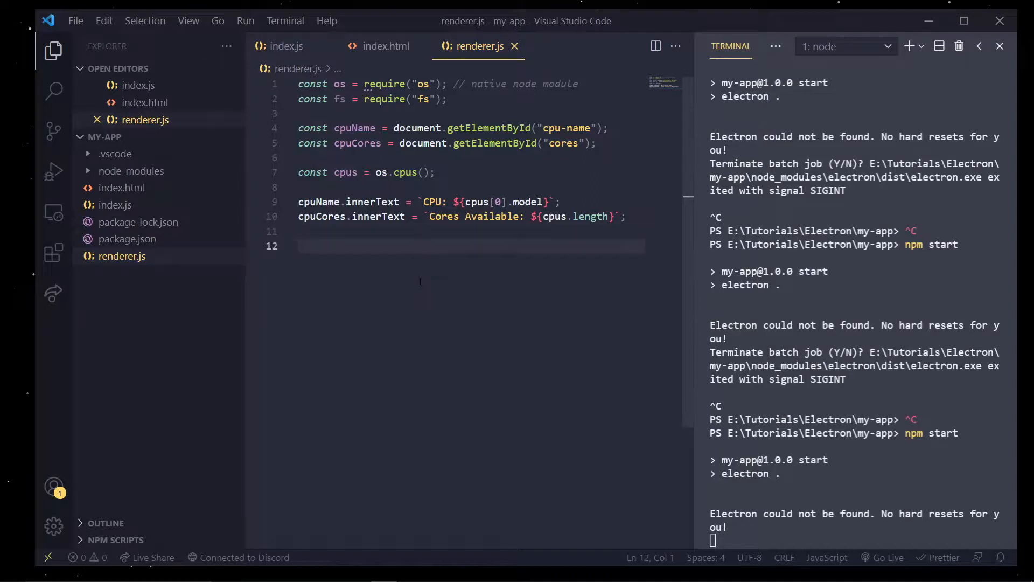
pyautogui.write('alert("")')
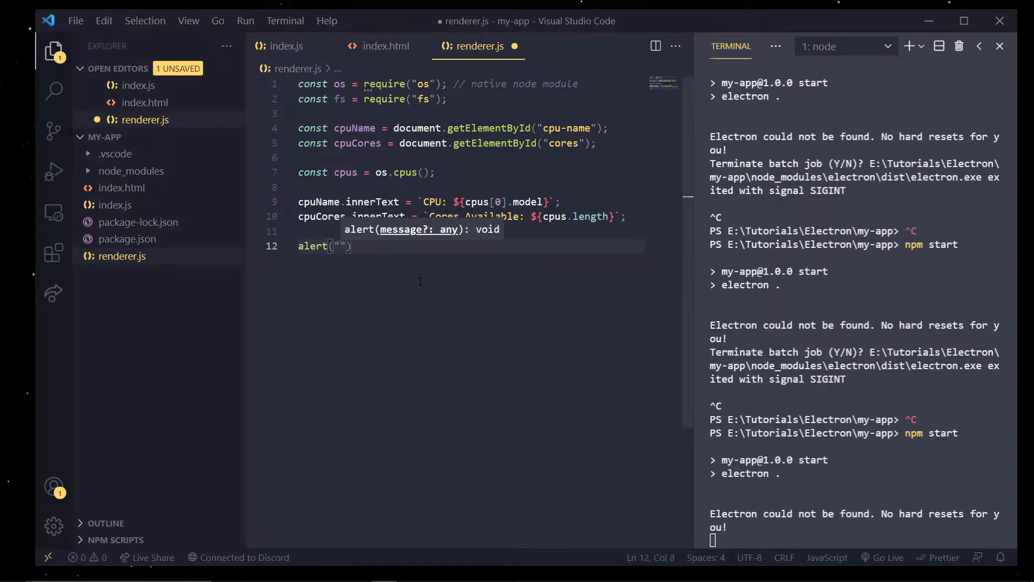
pyautogui.moveTo(415, 284)
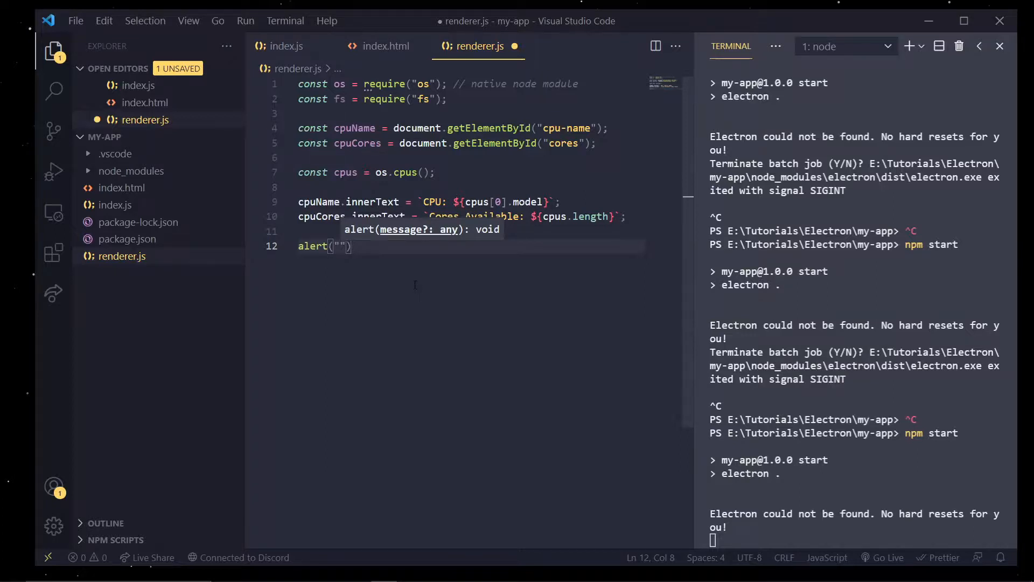
pyautogui.write('__dirname')
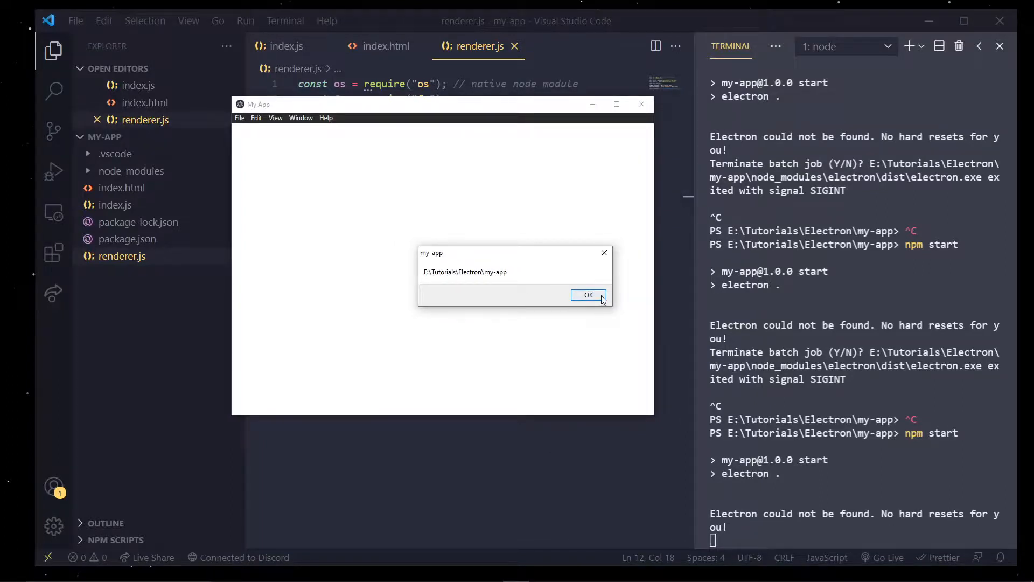
# Dismiss the E:\Tutorials\Electron\my-app alert and delete the alert line from renderer.js
pyautogui.click(588, 294)
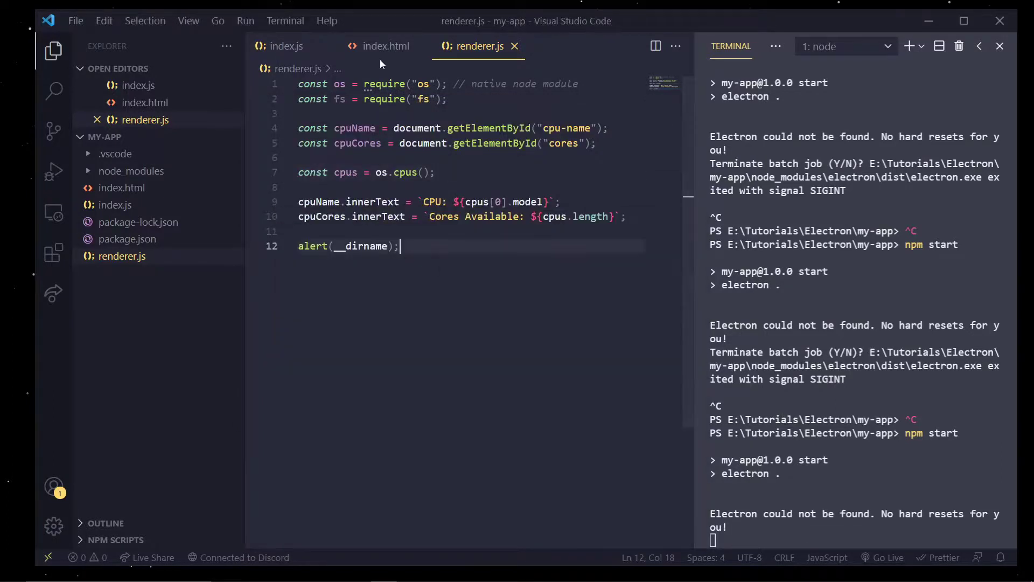
pyautogui.click(384, 45)
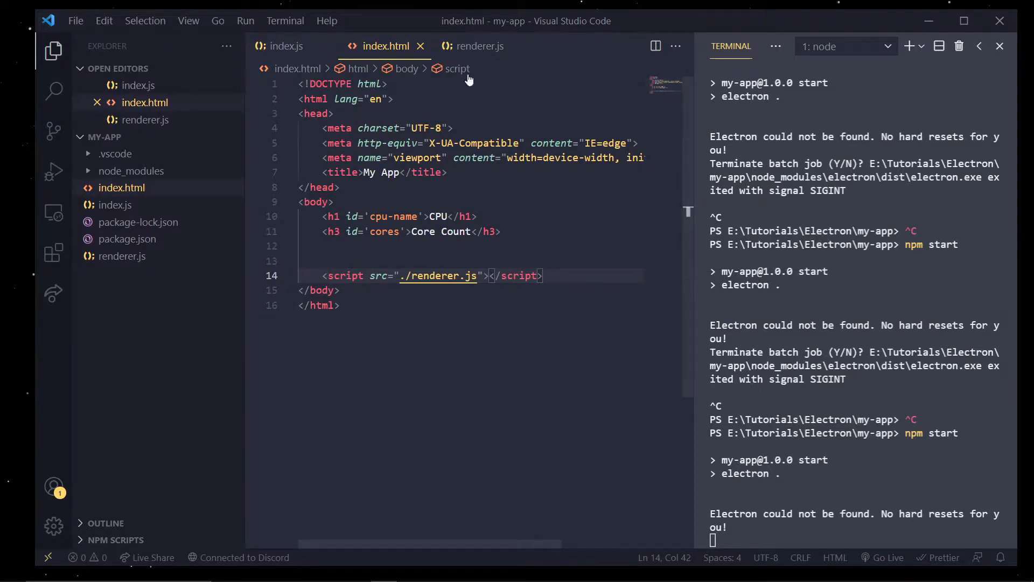
pyautogui.click(476, 46)
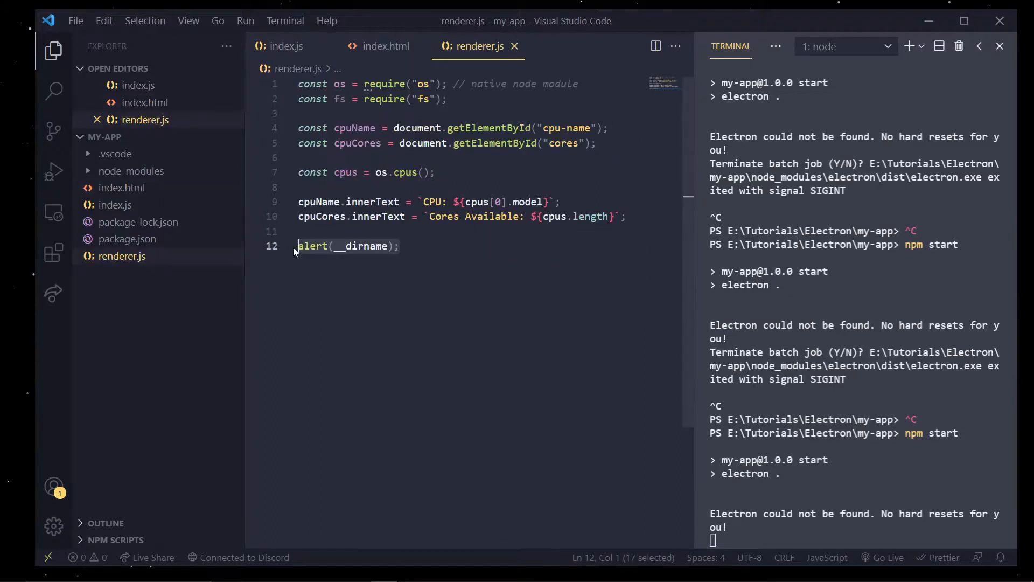
pyautogui.press('Delete')
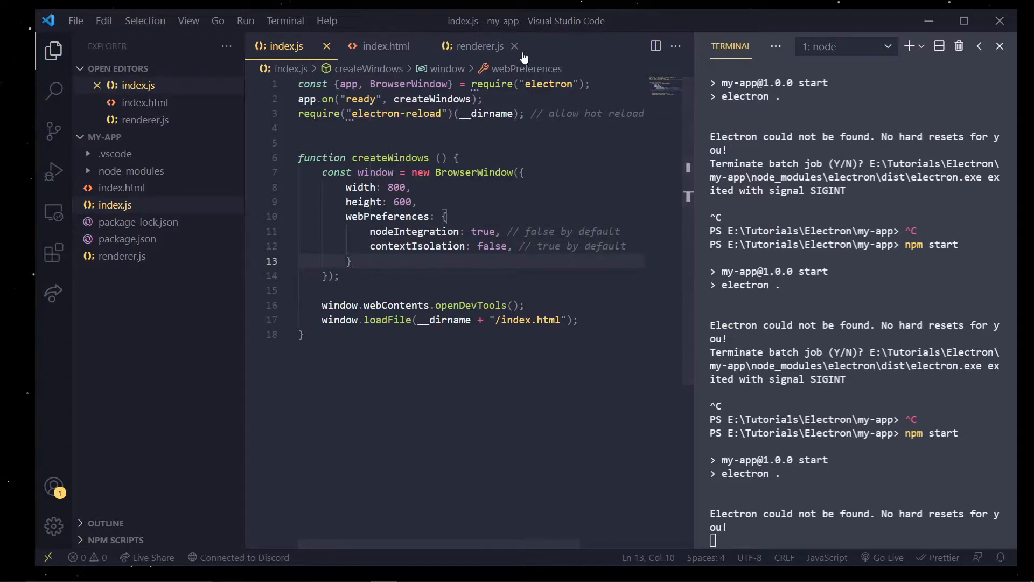
pyautogui.click(479, 47)
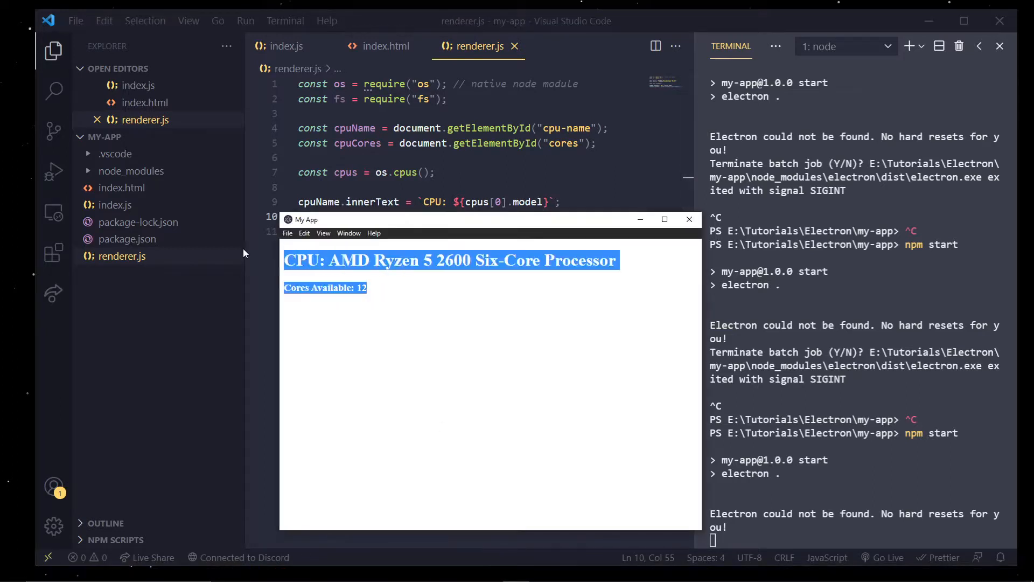
pyautogui.click(614, 281)
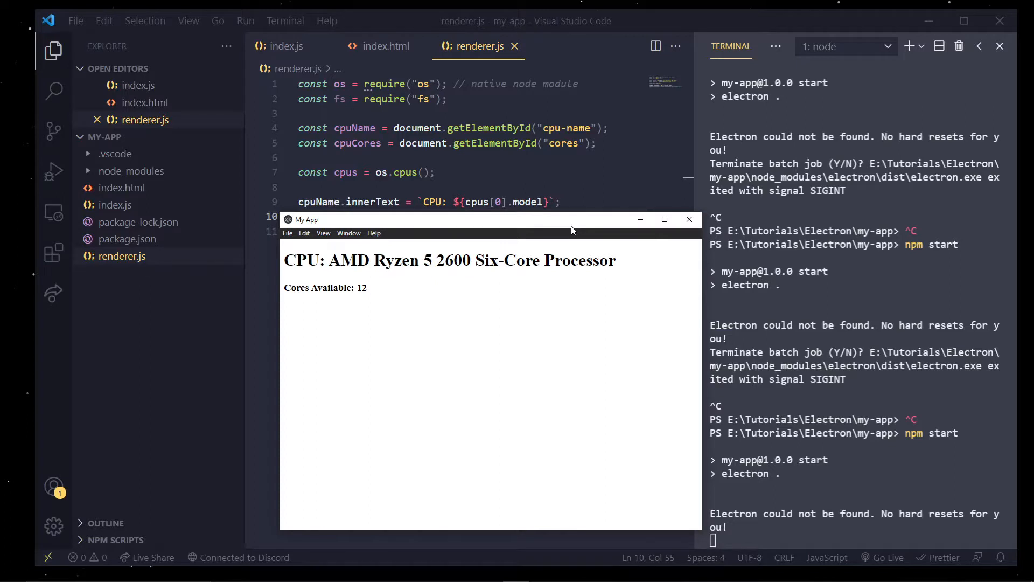
pyautogui.moveTo(528, 221)
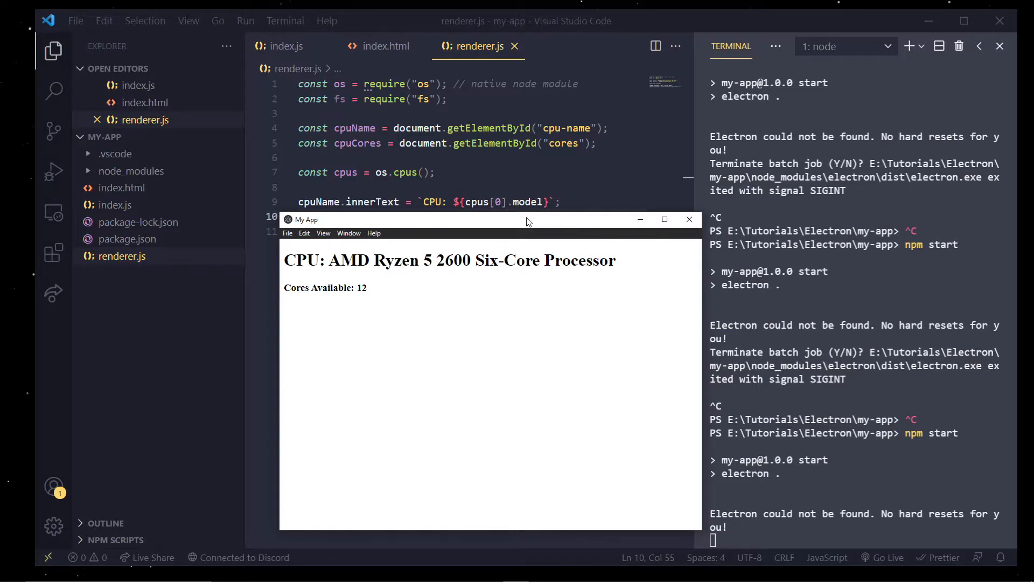
pyautogui.moveTo(495, 224)
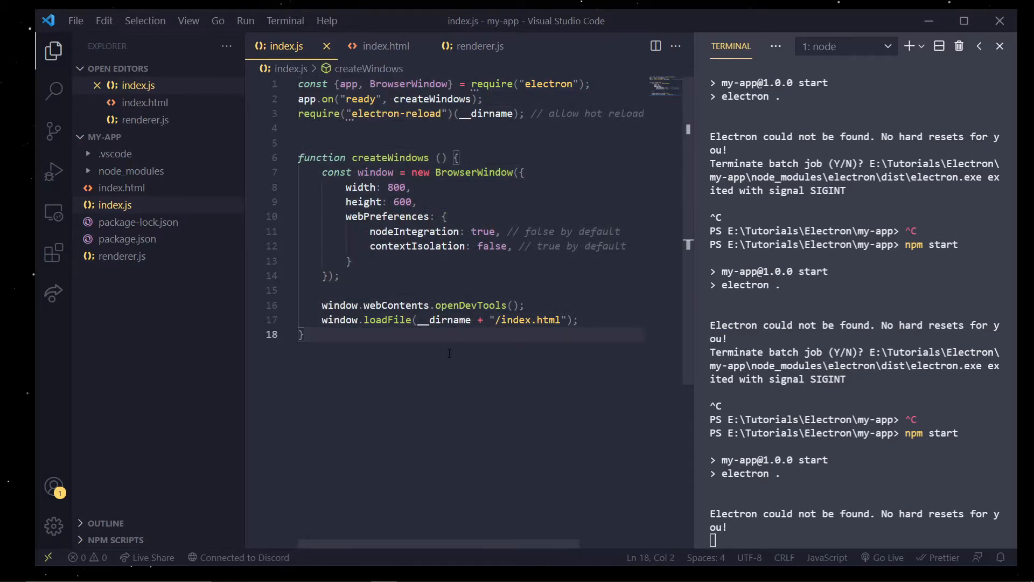
pyautogui.moveTo(287, 50)
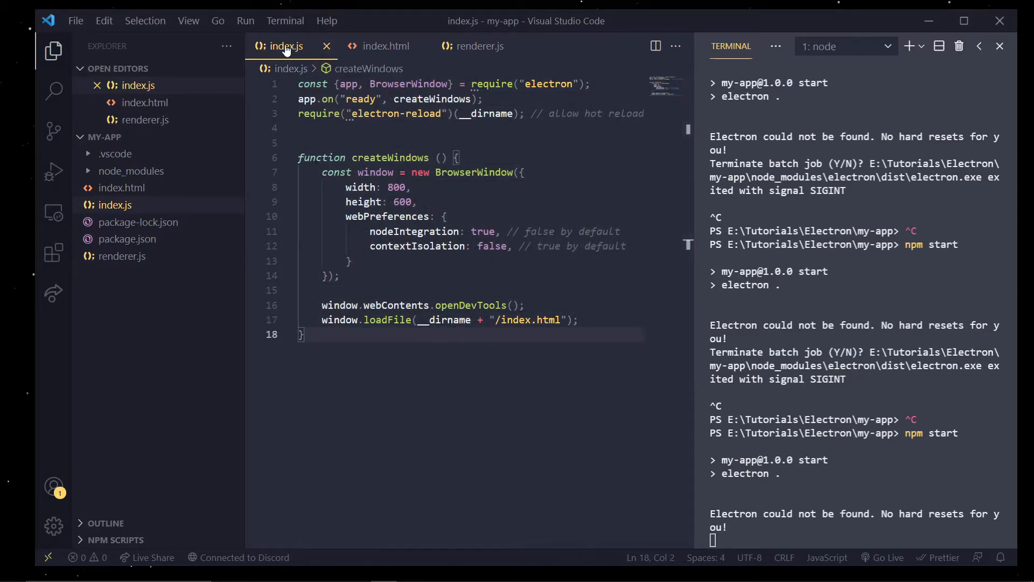
pyautogui.click(478, 47)
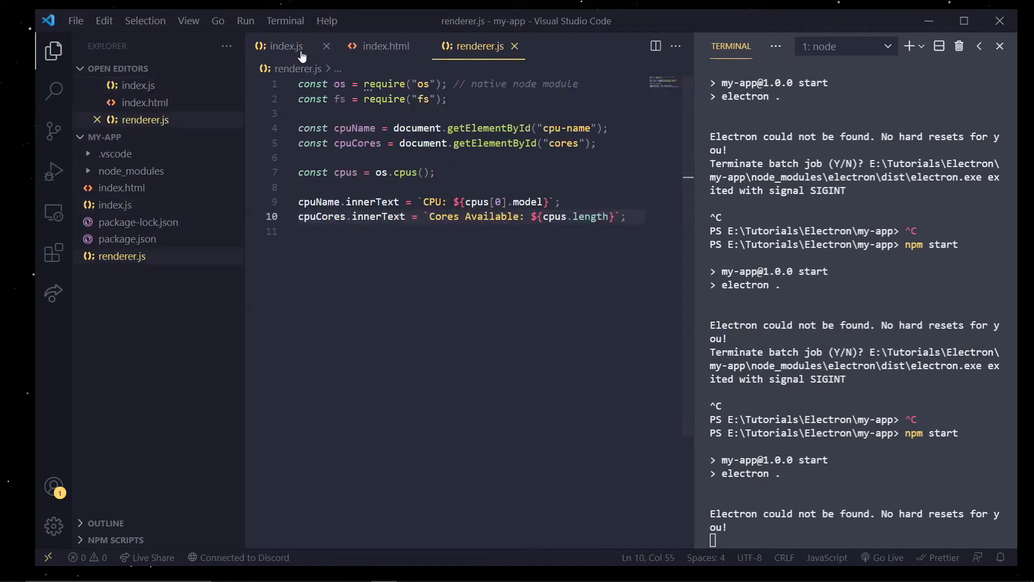
pyautogui.click(284, 45)
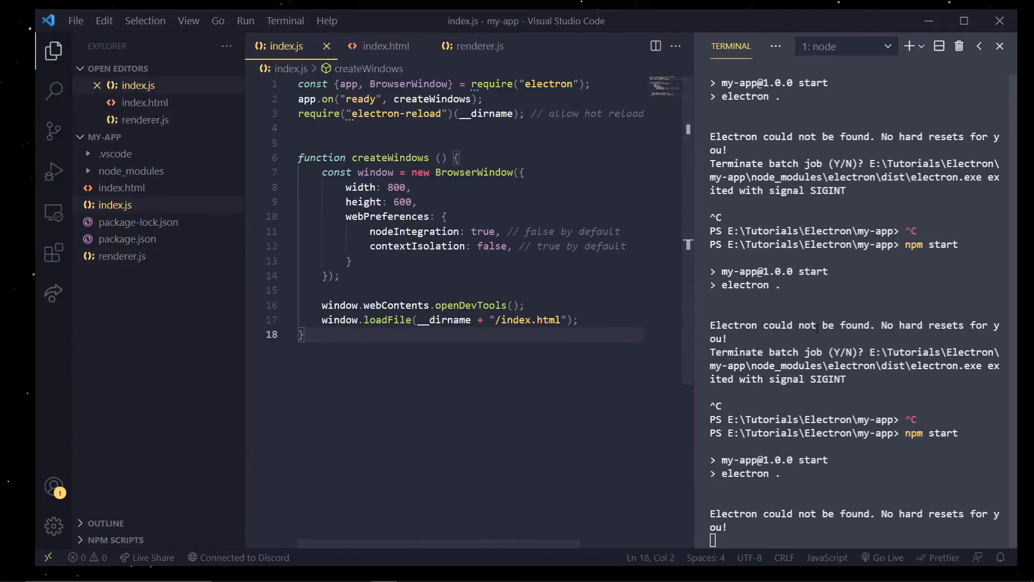